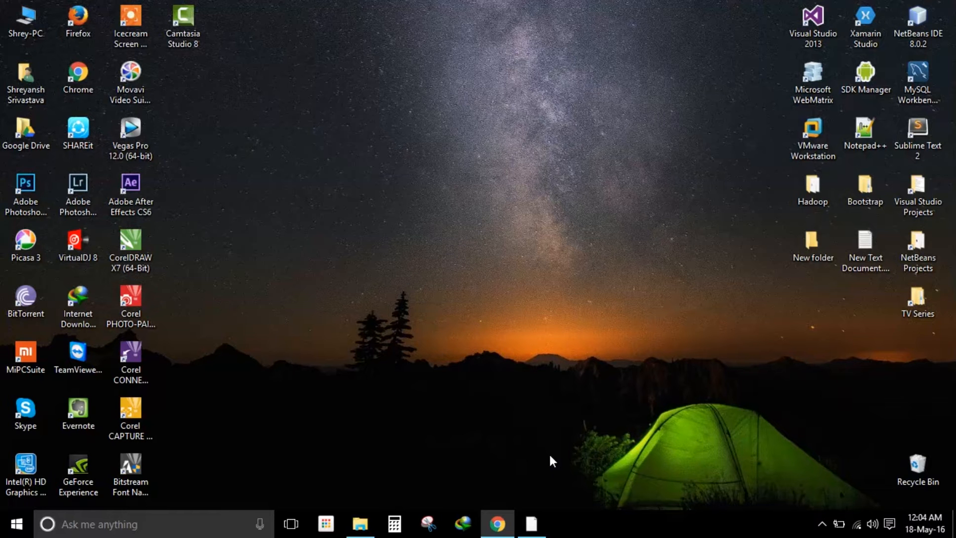
pyautogui.moveTo(559, 458)
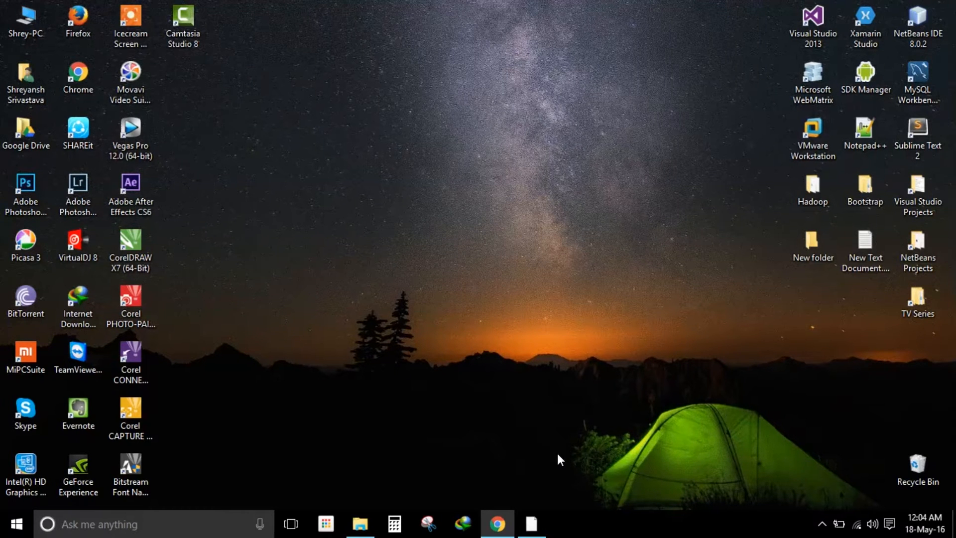
pyautogui.moveTo(554, 386)
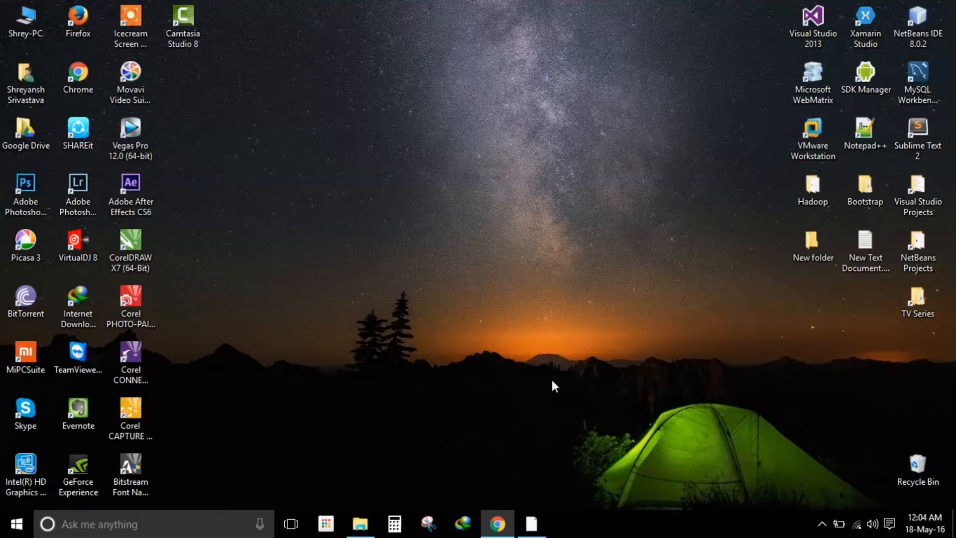
# Show the local index.html page in Chrome and expand the navbar's Dropdown menu.
pyautogui.click(496, 525)
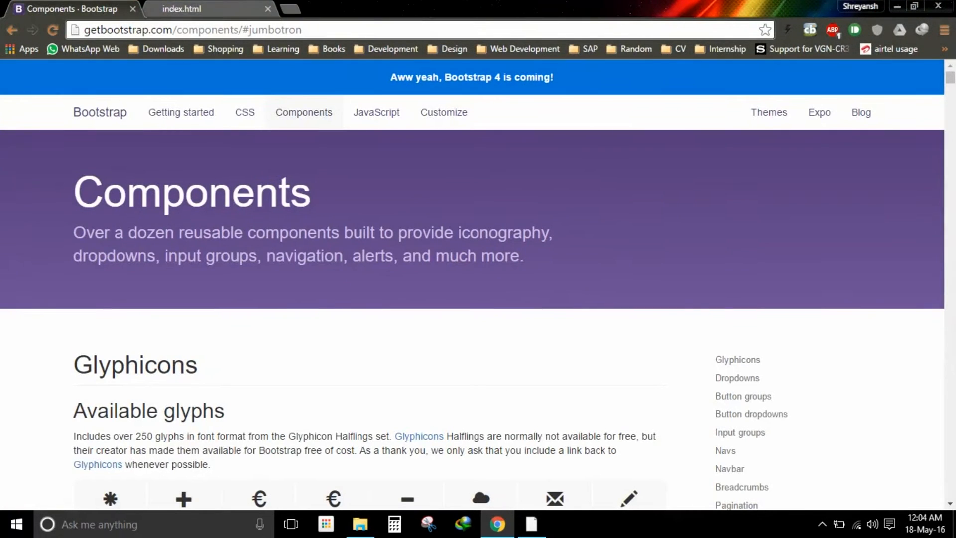
pyautogui.click(182, 9)
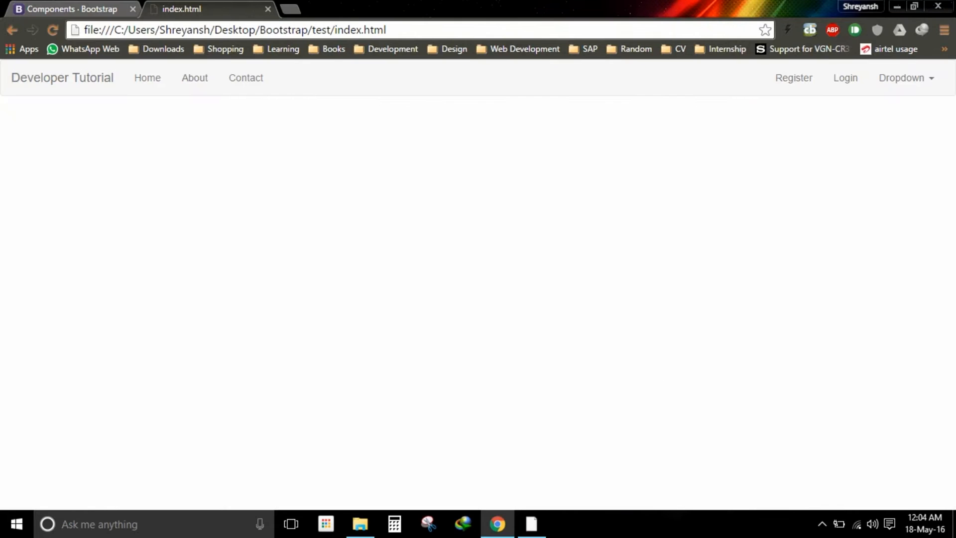
pyautogui.moveTo(246, 77)
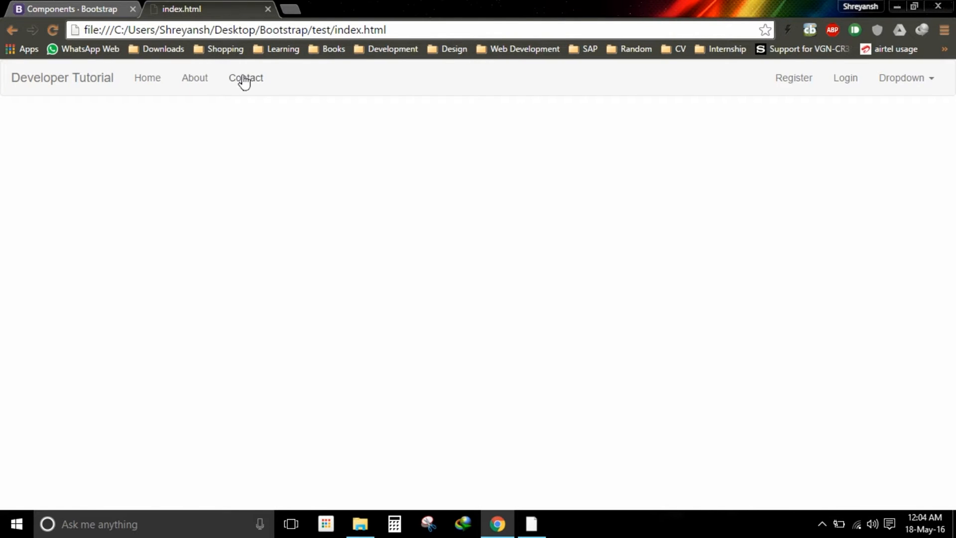
pyautogui.click(904, 78)
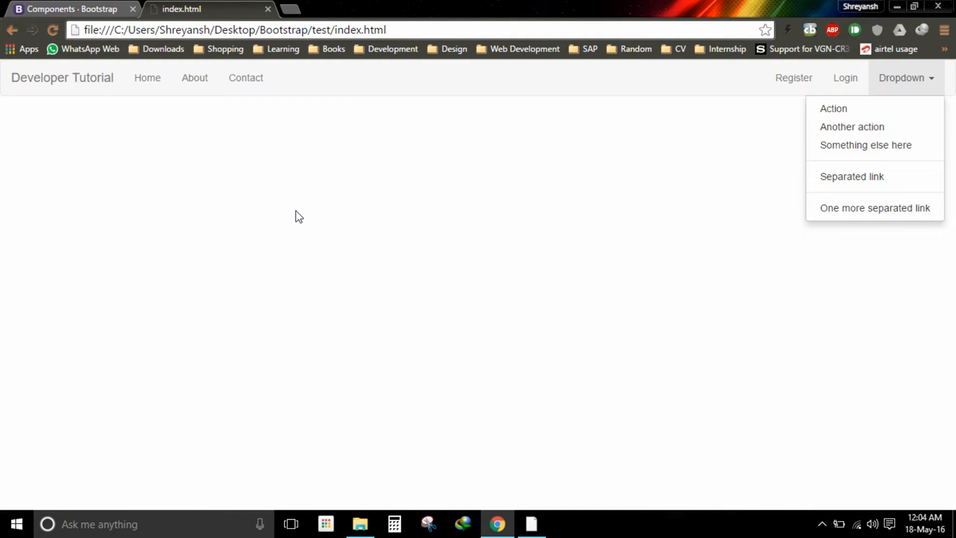
pyautogui.moveTo(289, 209)
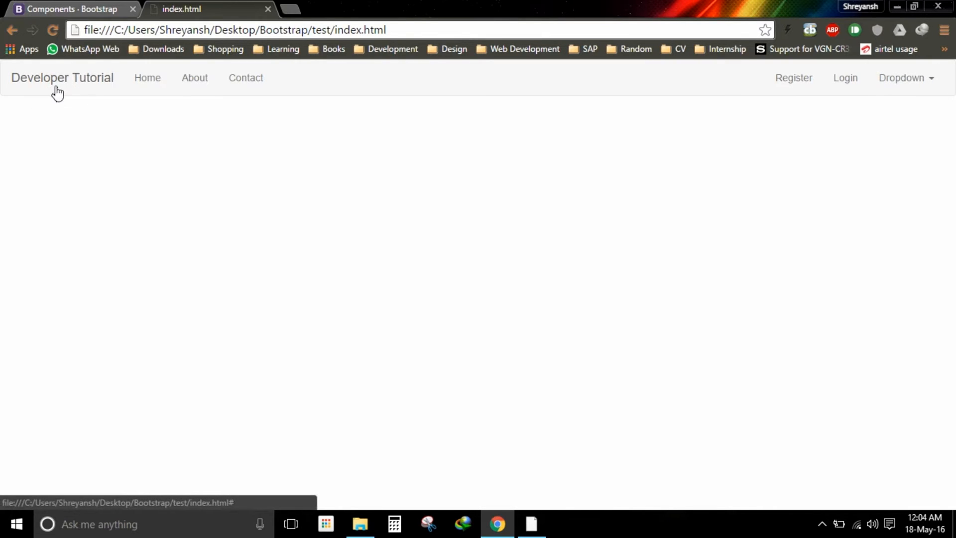
pyautogui.moveTo(111, 74)
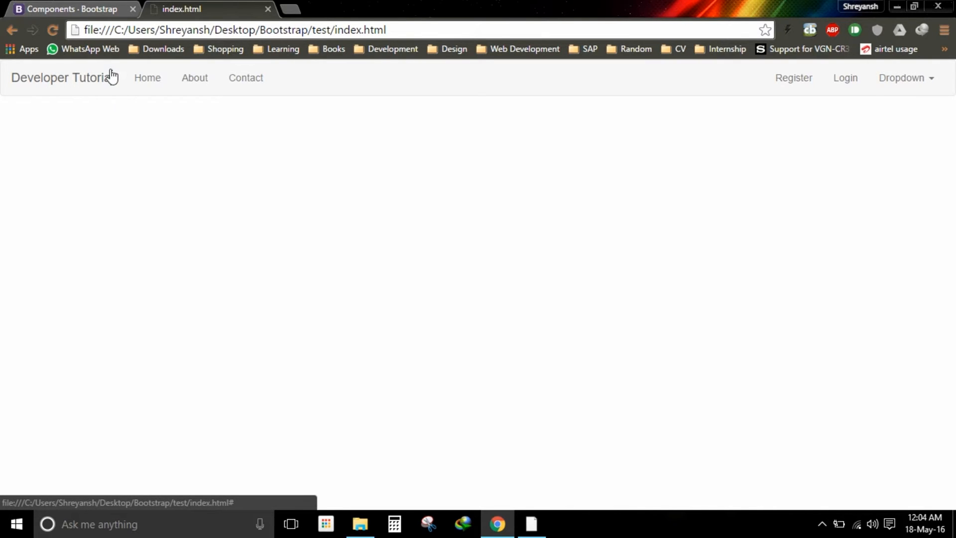
pyautogui.moveTo(161, 124)
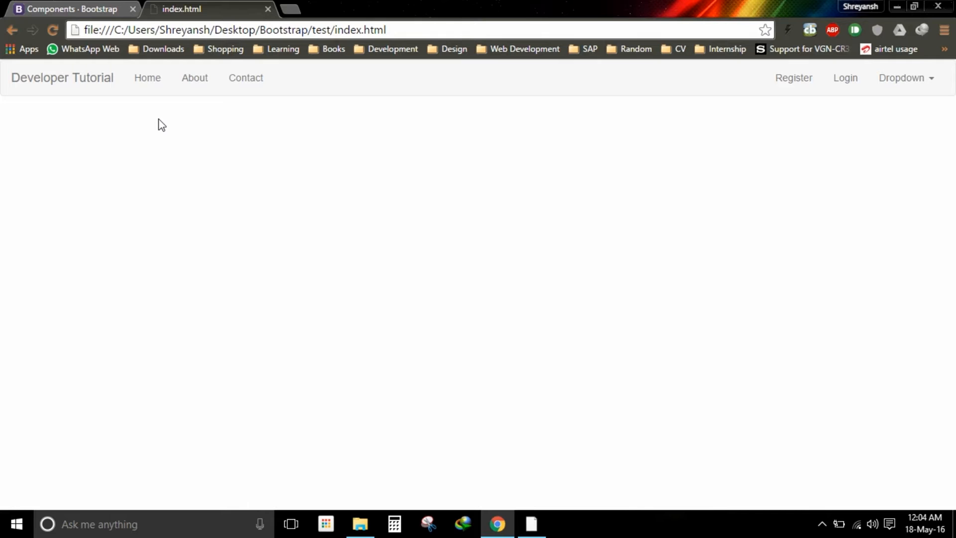
pyautogui.moveTo(192, 159)
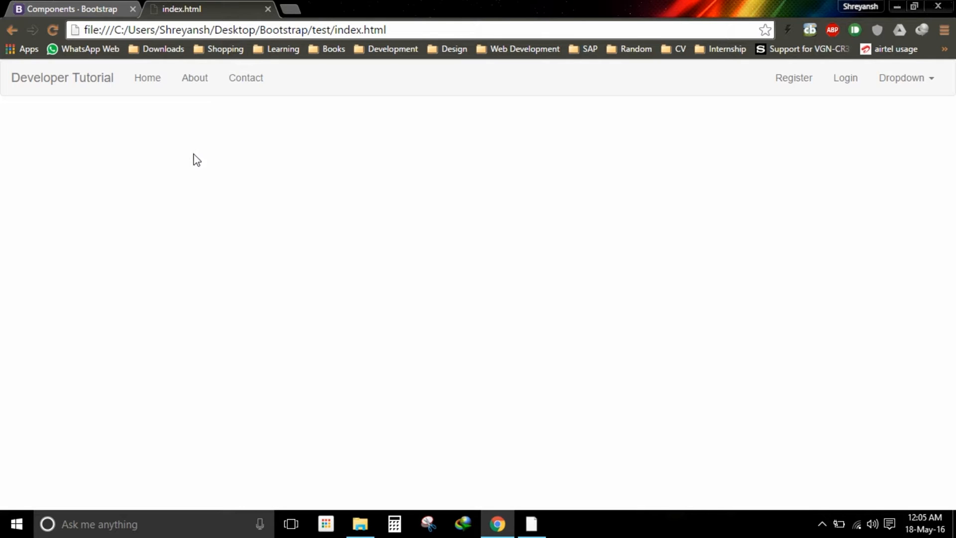
pyautogui.moveTo(531, 524)
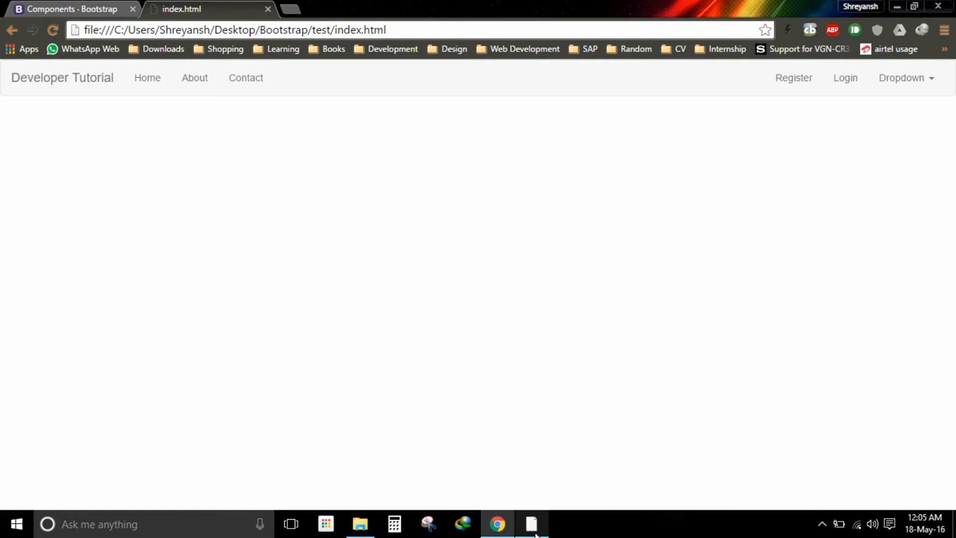
# Replace the navbar brand text with <img src="dt.png"> in index.html and save.
pyautogui.click(530, 524)
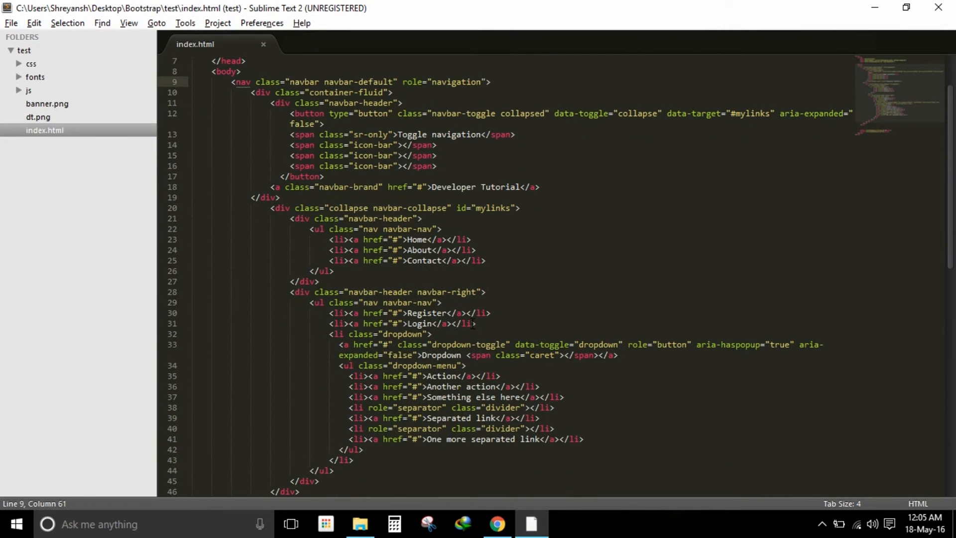
pyautogui.scroll(3)
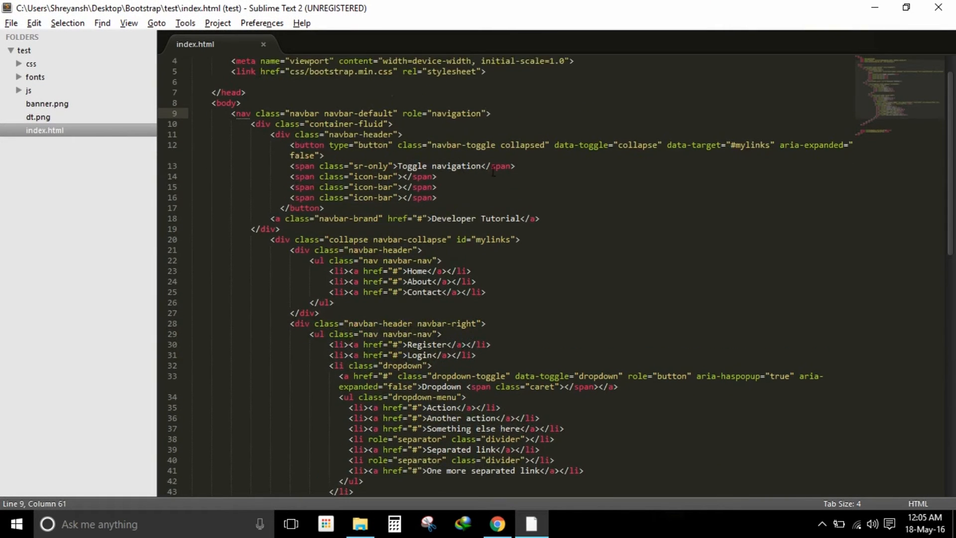
pyautogui.scroll(3)
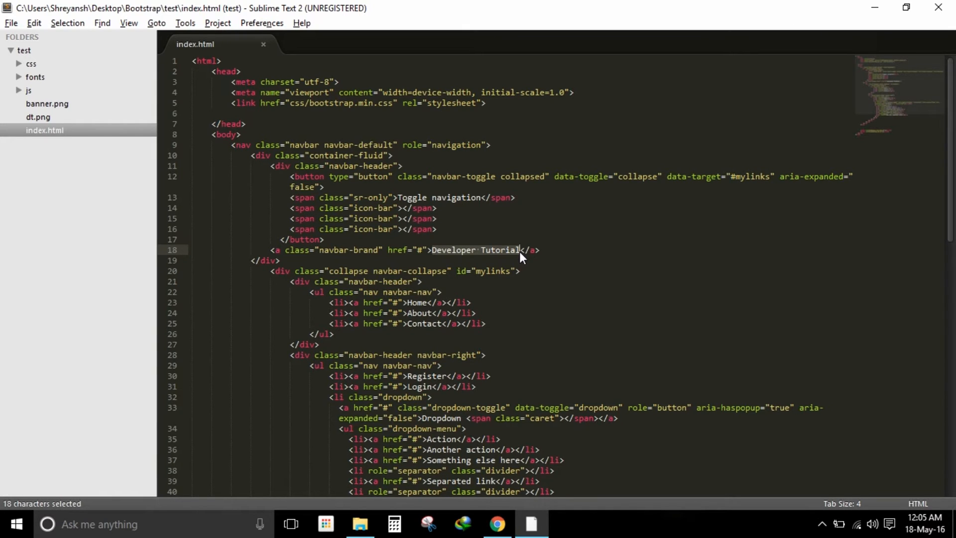
pyautogui.write('<img')
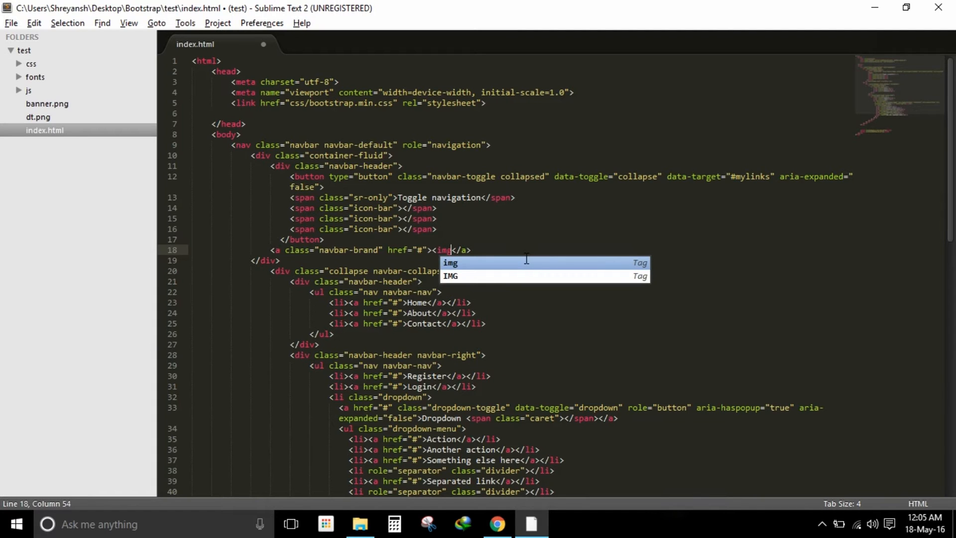
pyautogui.write('s')
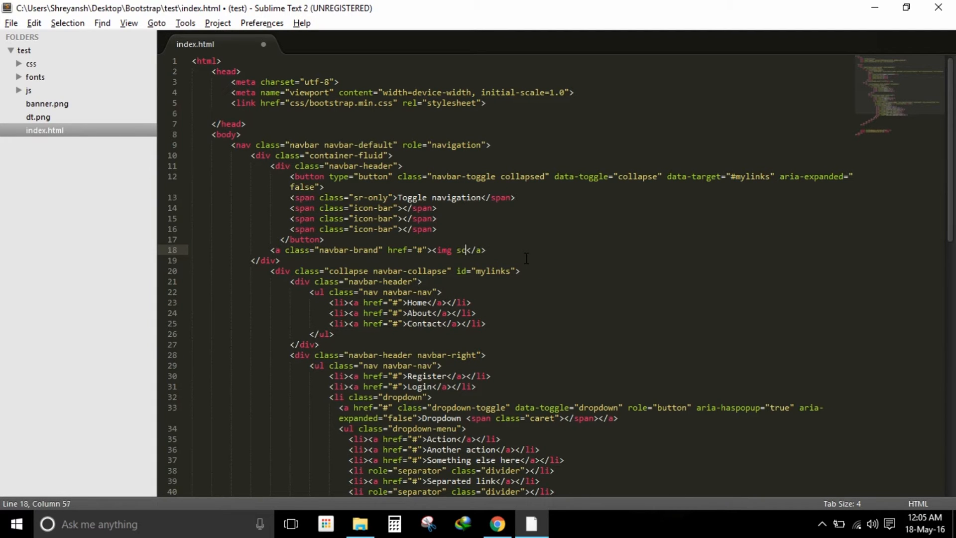
pyautogui.write('c="dt.png">')
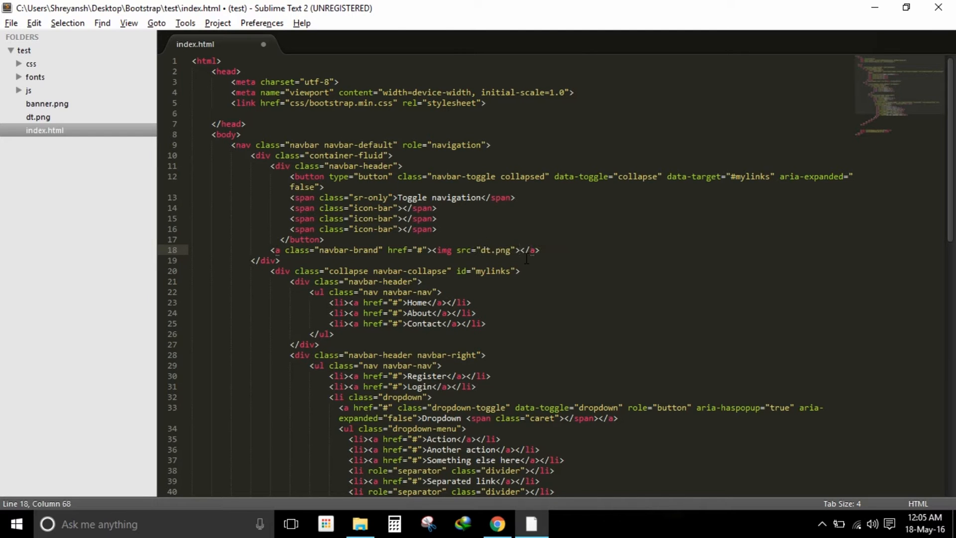
pyautogui.press('ctrl+s')
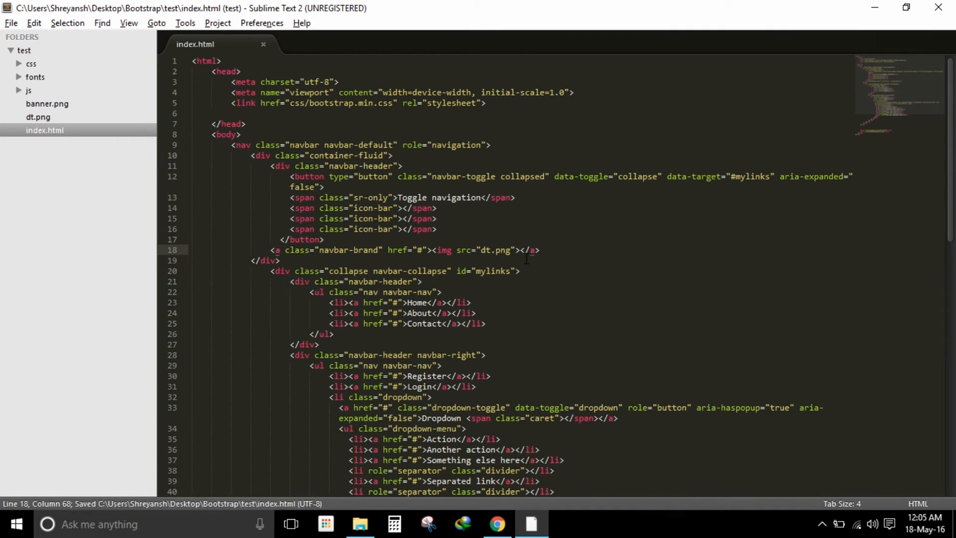
# Reload index.html in Chrome to reveal the oversized dt.png logo in the navbar.
pyautogui.click(496, 527)
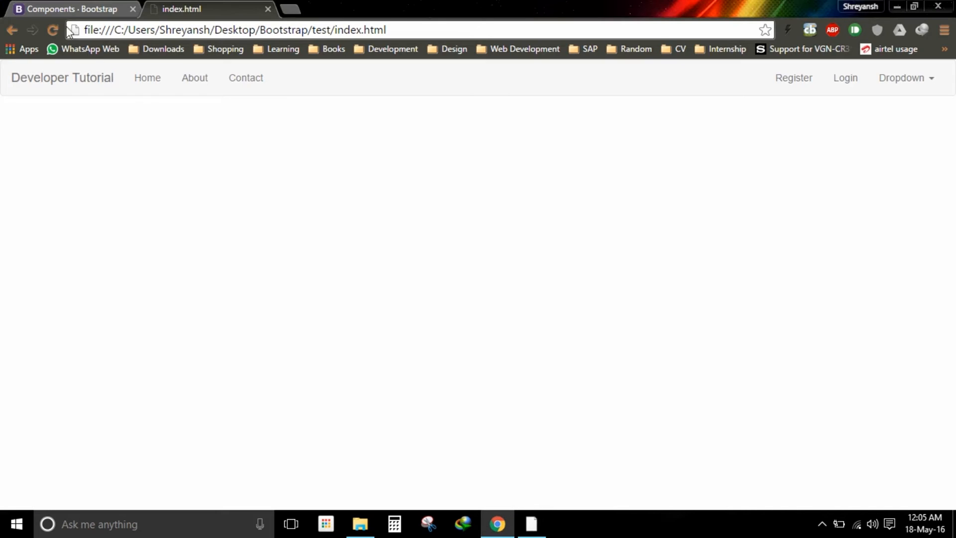
pyautogui.click(53, 30)
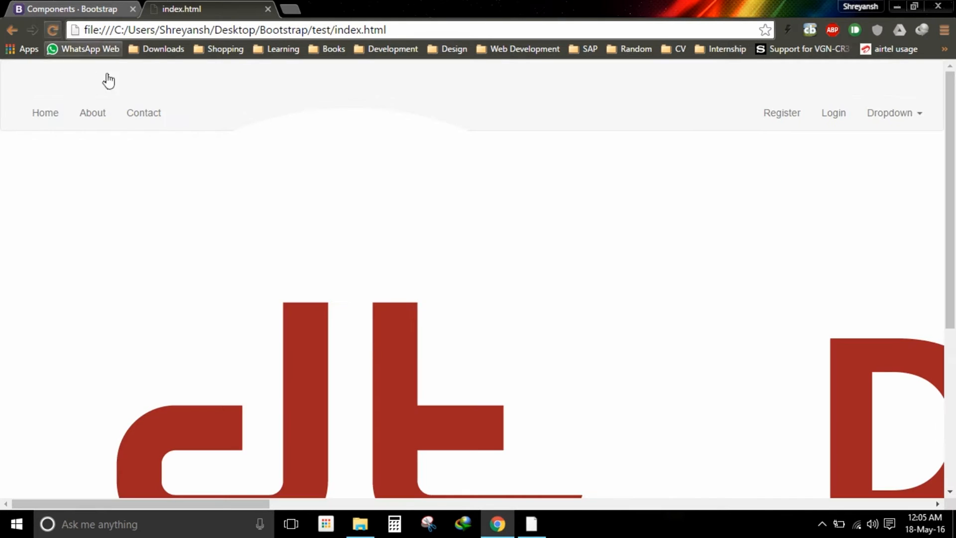
pyautogui.scroll(-3)
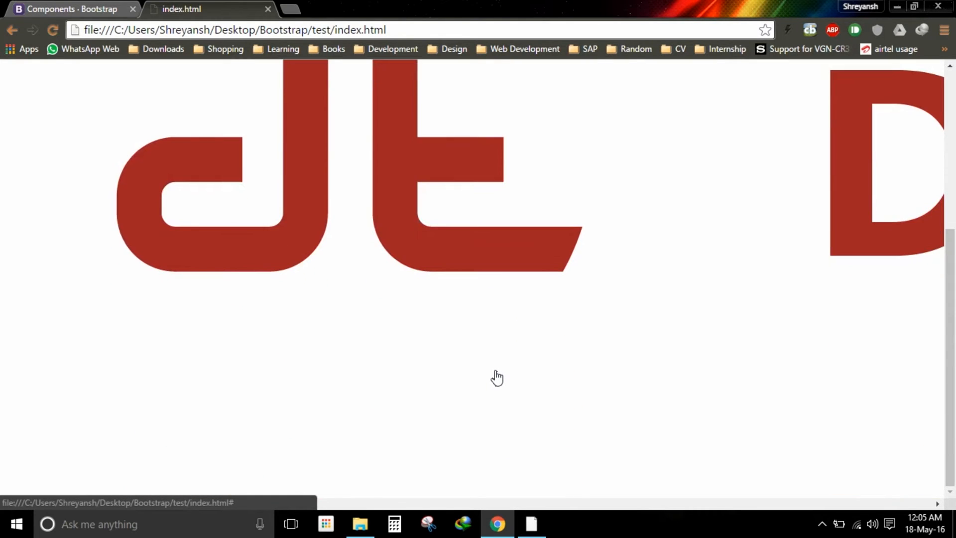
pyautogui.scroll(3)
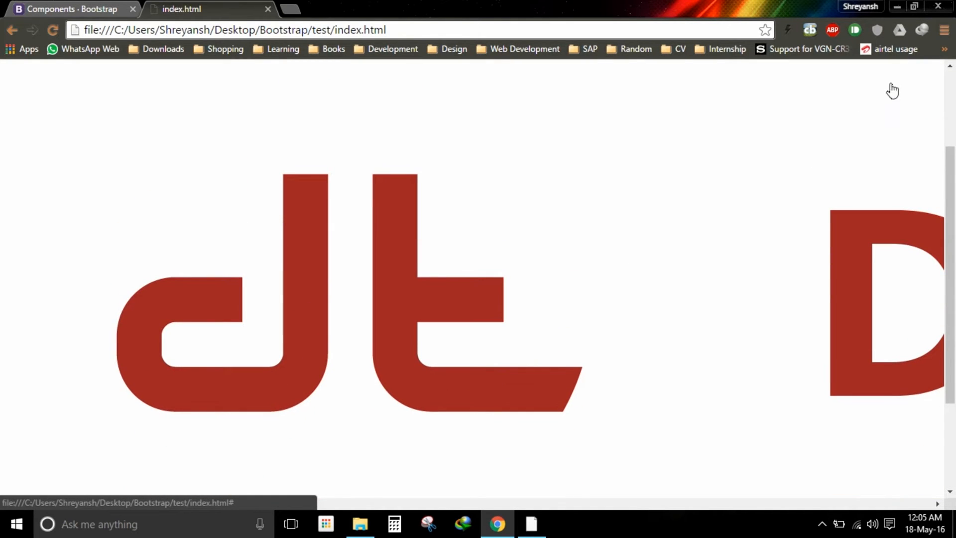
pyautogui.moveTo(770, 238)
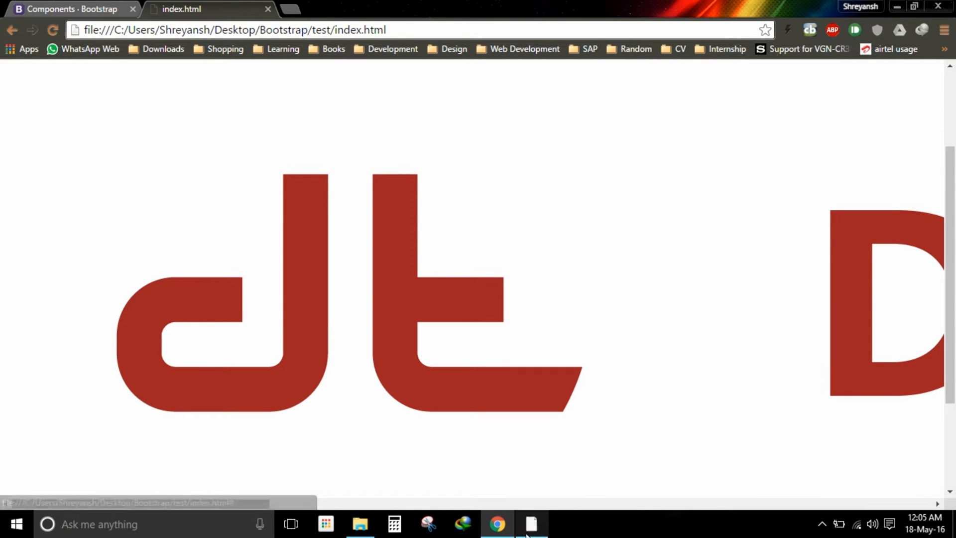
# Inspect the oversized logo image in Chrome DevTools, revealing its 4786 × 993 size.
pyautogui.click(530, 524)
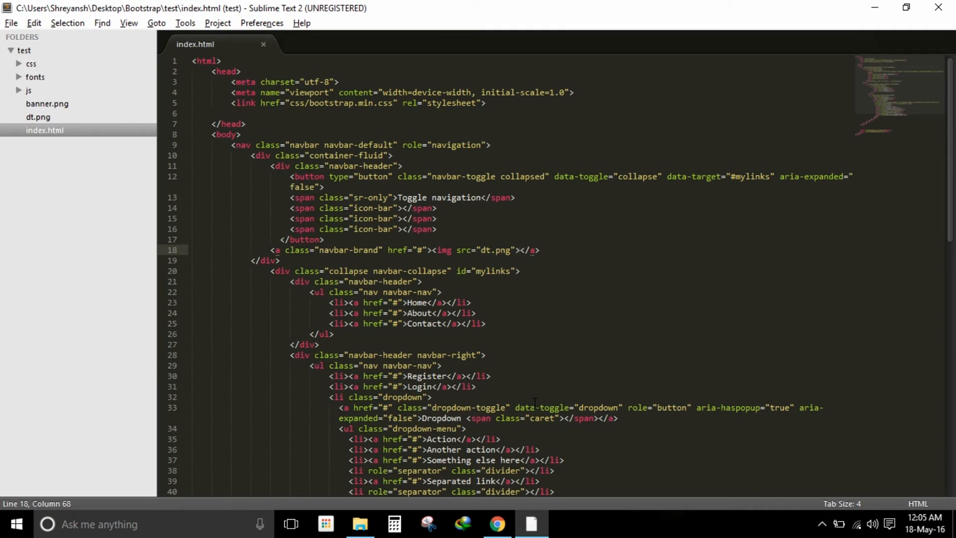
pyautogui.moveTo(571, 275)
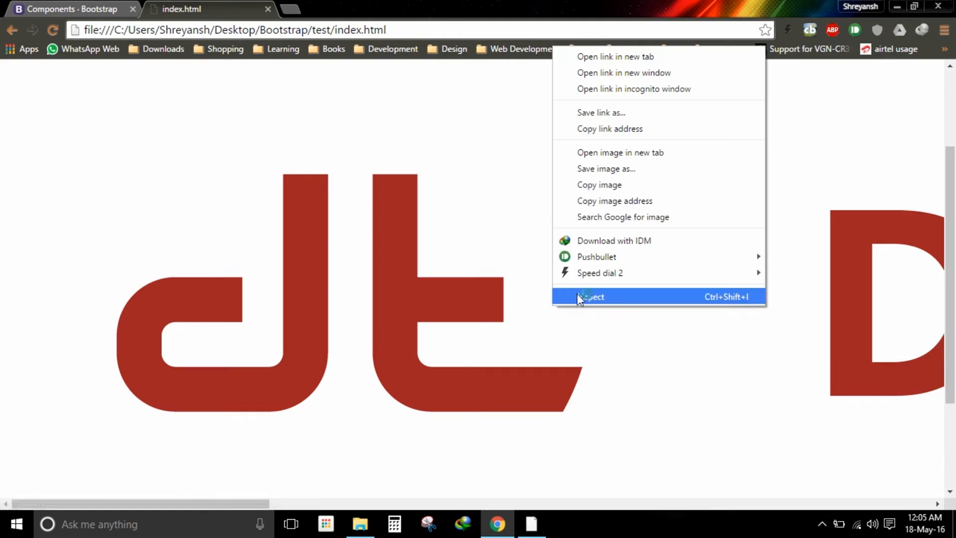
pyautogui.click(591, 297)
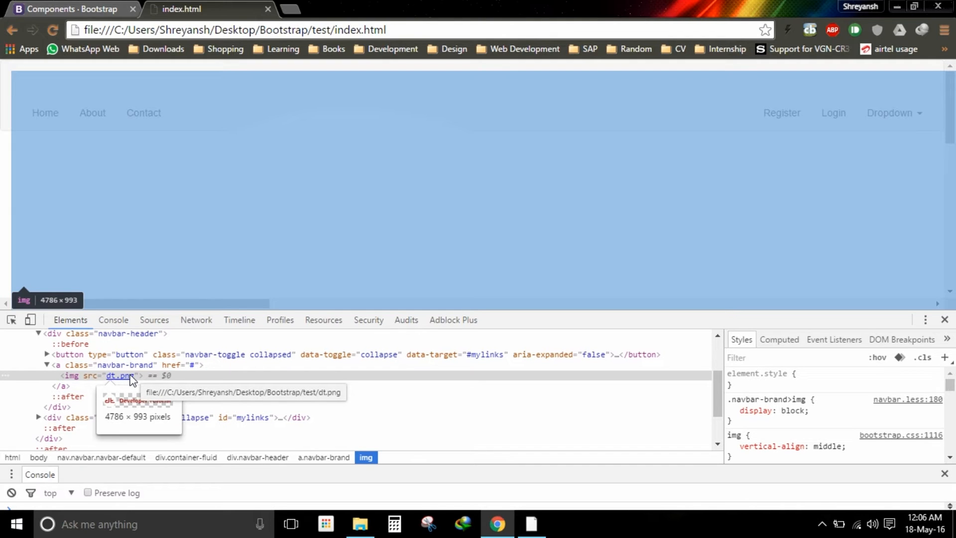
# Add style="max-width:170px" to the dt.png img tag and view the result in Chrome.
pyautogui.click(530, 524)
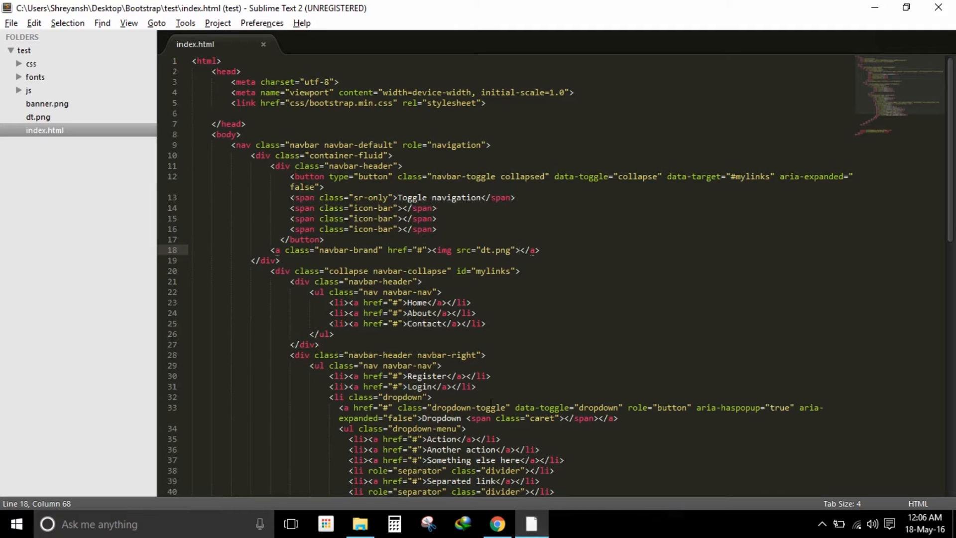
pyautogui.click(509, 250)
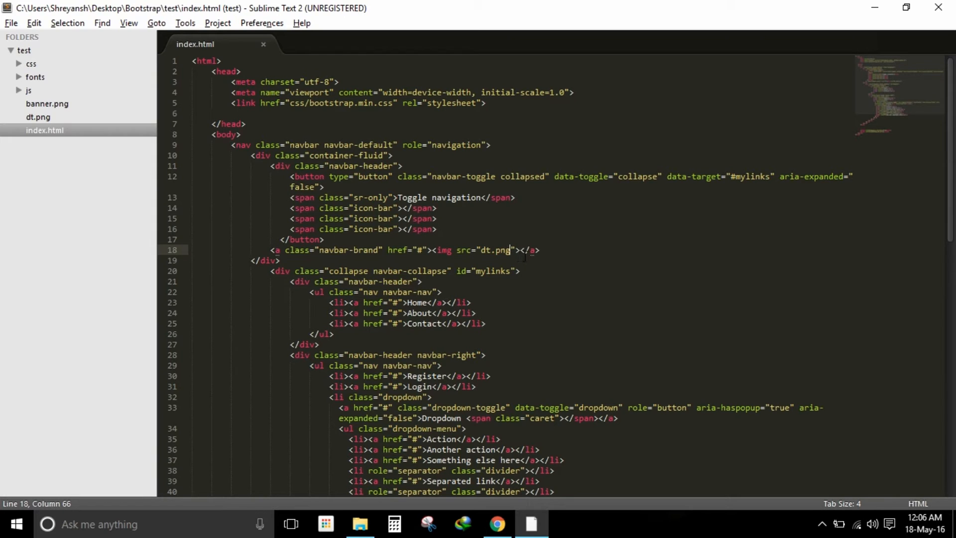
pyautogui.write('style=')
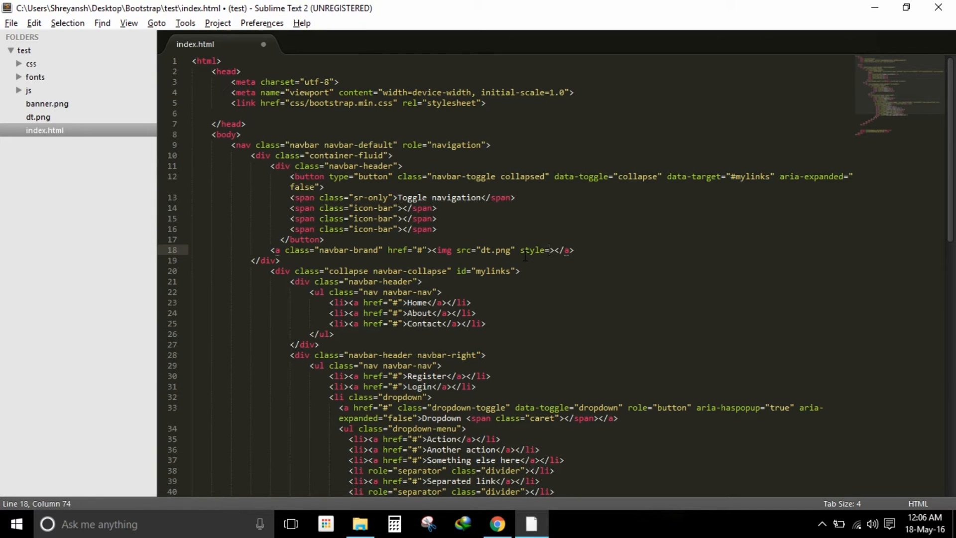
pyautogui.write('max"')
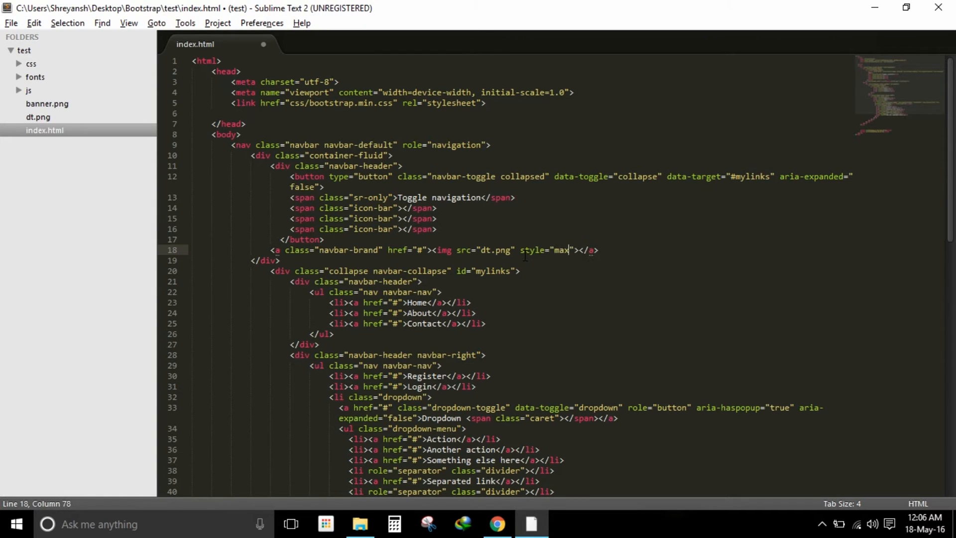
pyautogui.write('-width:')
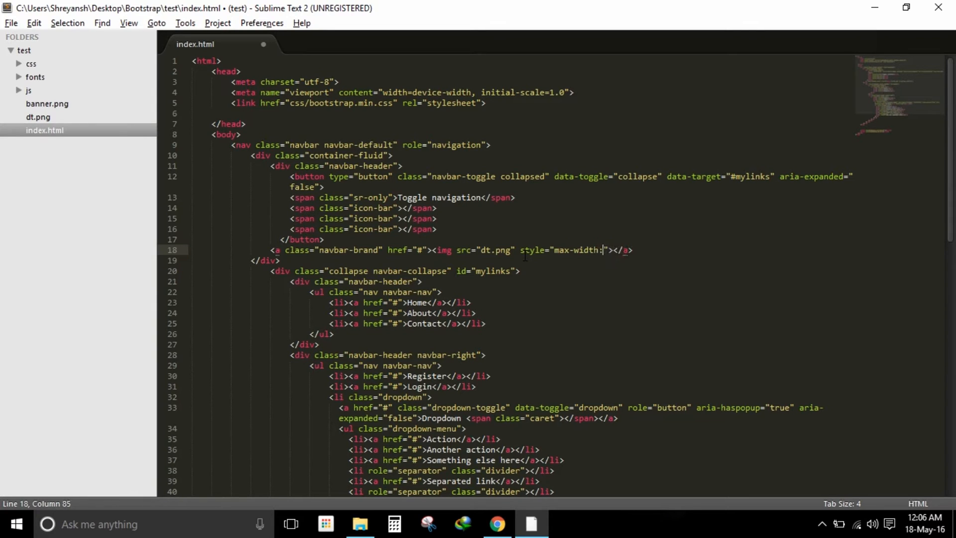
pyautogui.write('170px;')
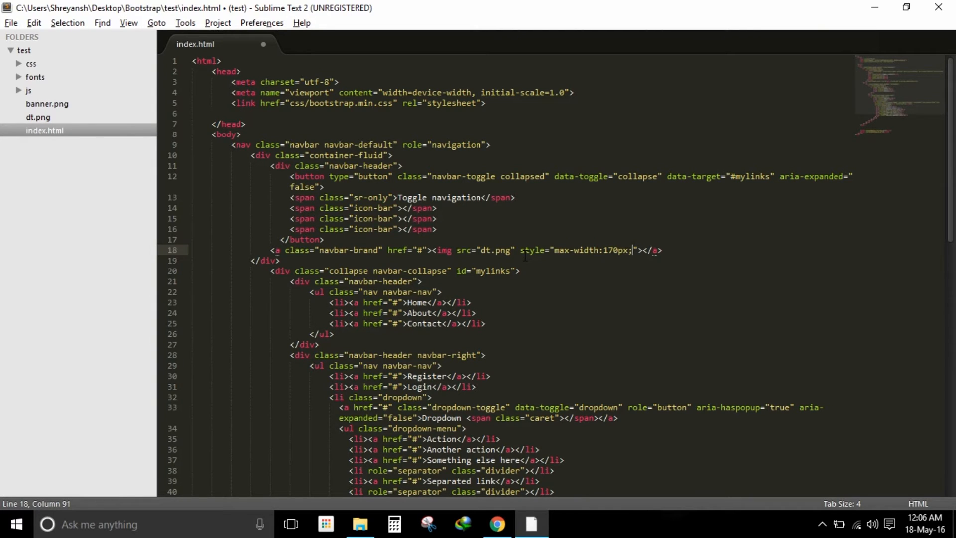
pyautogui.click(497, 524)
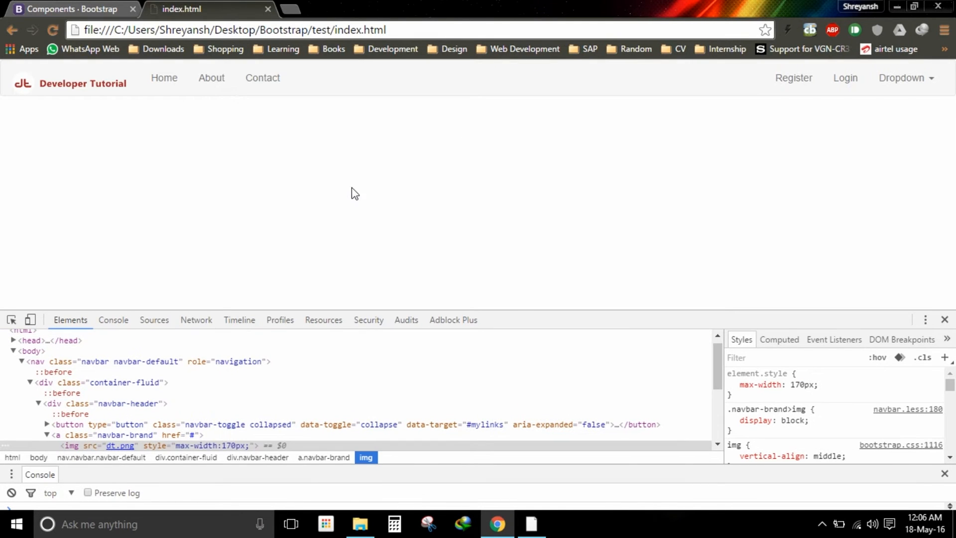
pyautogui.moveTo(94, 98)
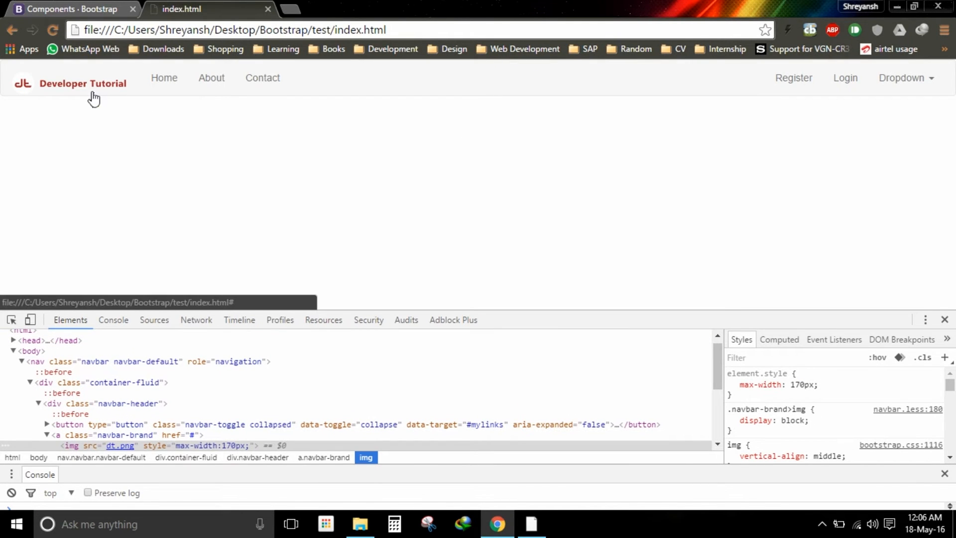
pyautogui.moveTo(117, 102)
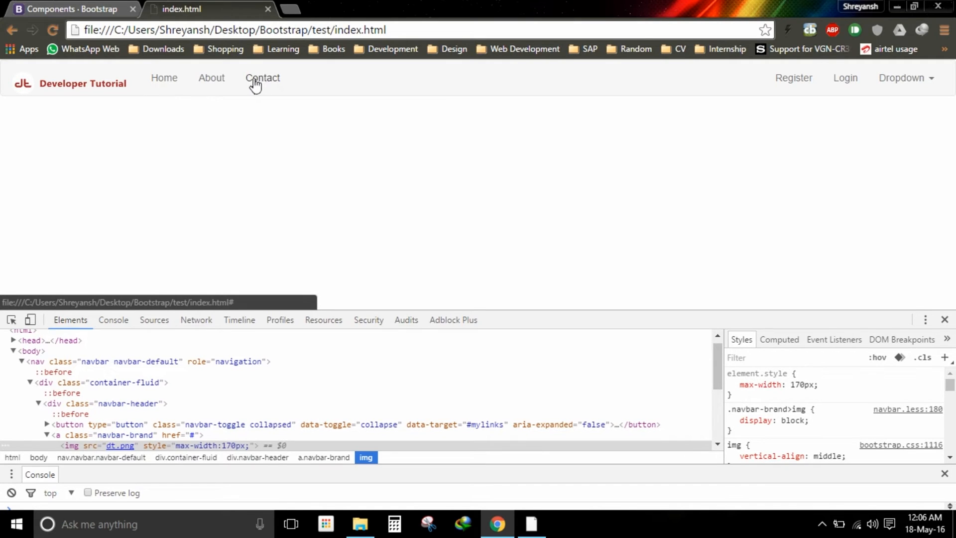
pyautogui.moveTo(211, 82)
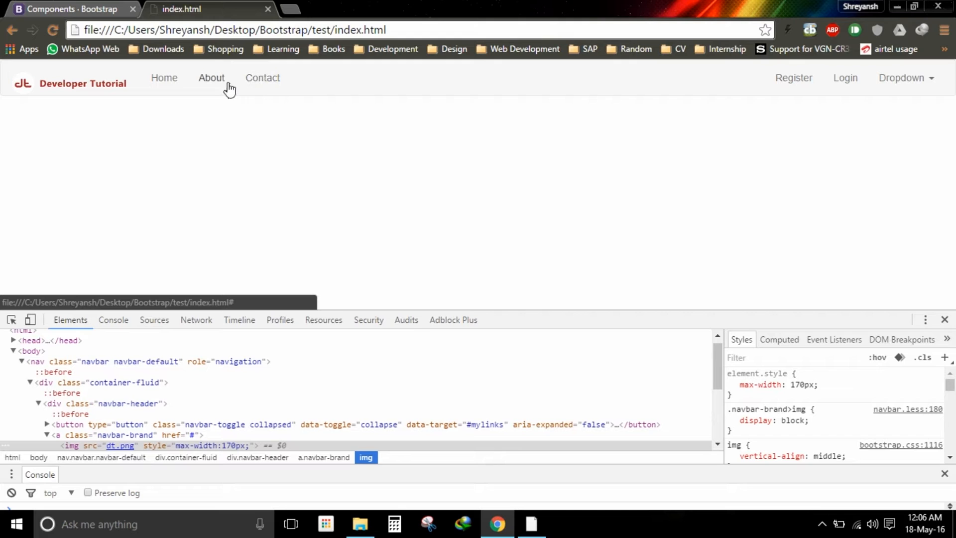
pyautogui.moveTo(112, 89)
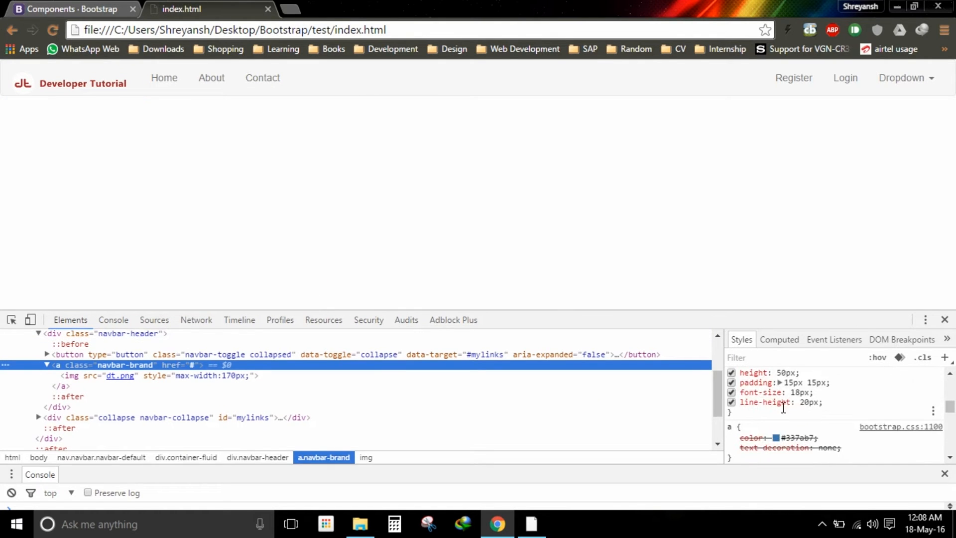
pyautogui.moveTo(825, 390)
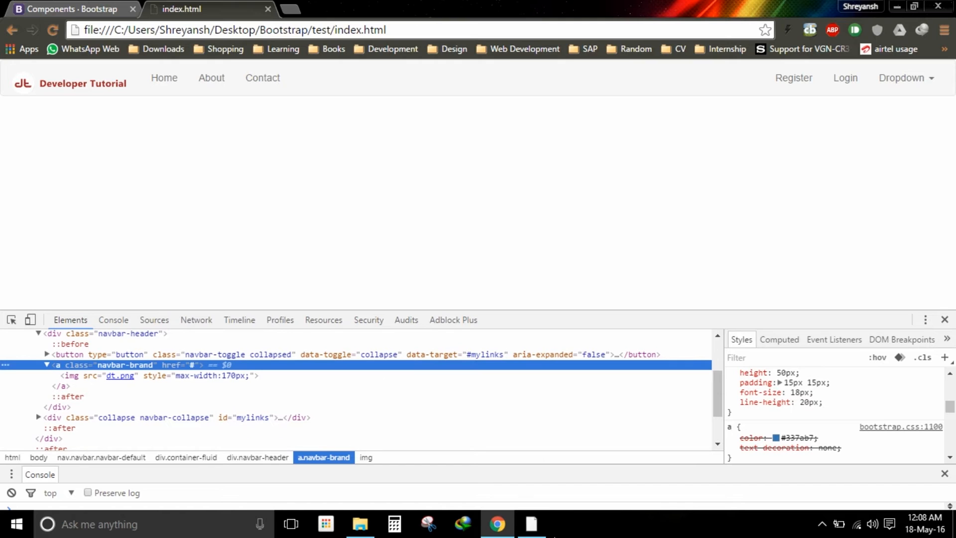
# Add margin-top:-7px to the logo's inline style in index.html.
pyautogui.click(531, 524)
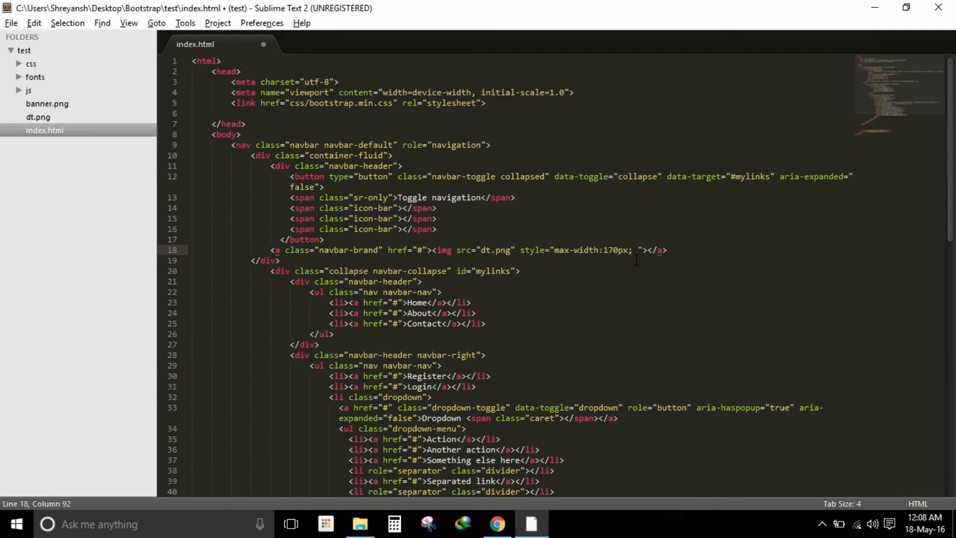
pyautogui.write('margin')
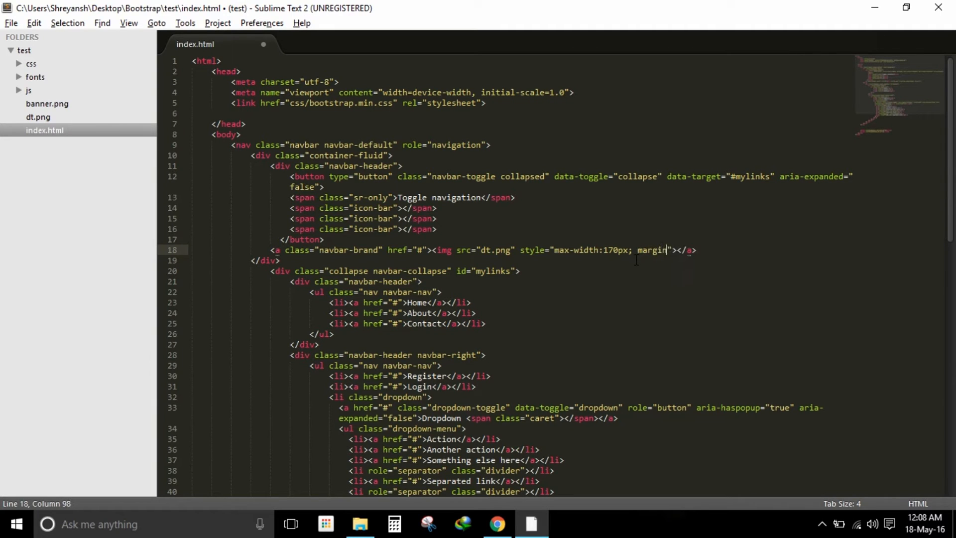
pyautogui.write('-top')
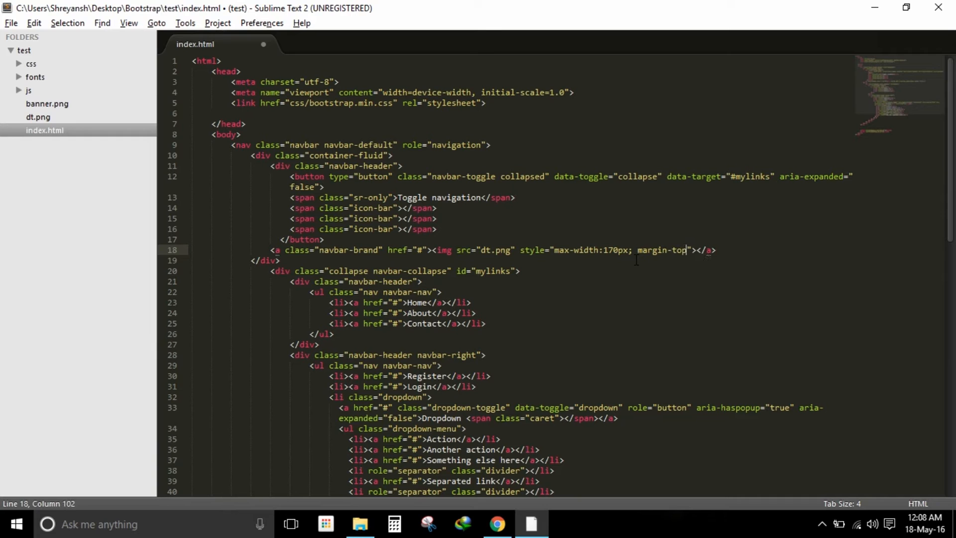
pyautogui.write('-7px;')
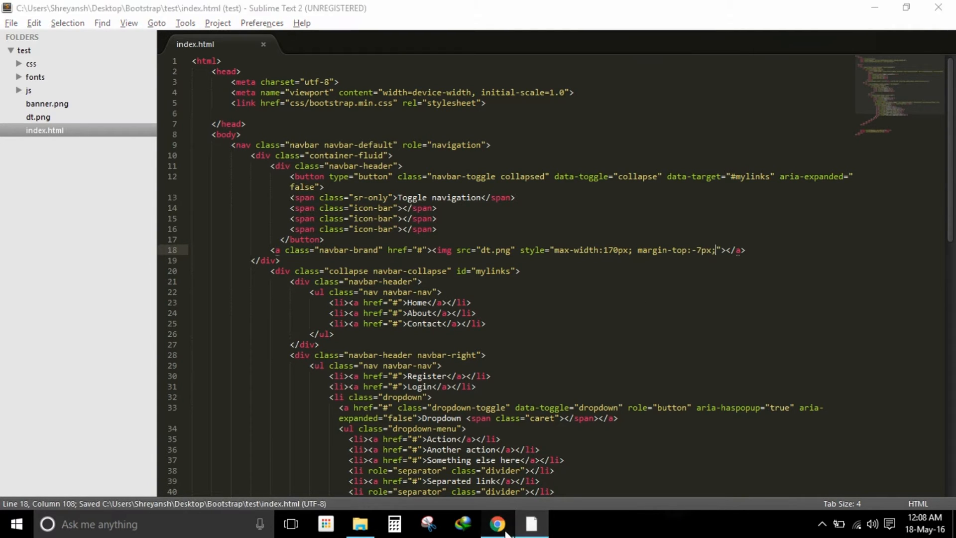
# Reload the page in Chrome and resize the window to check the nudged-up logo.
pyautogui.click(498, 524)
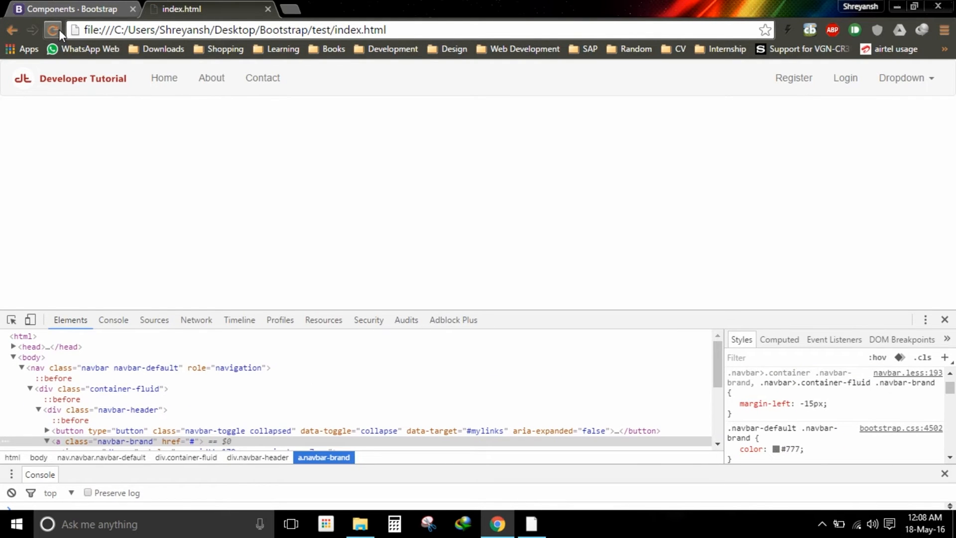
pyautogui.click(53, 29)
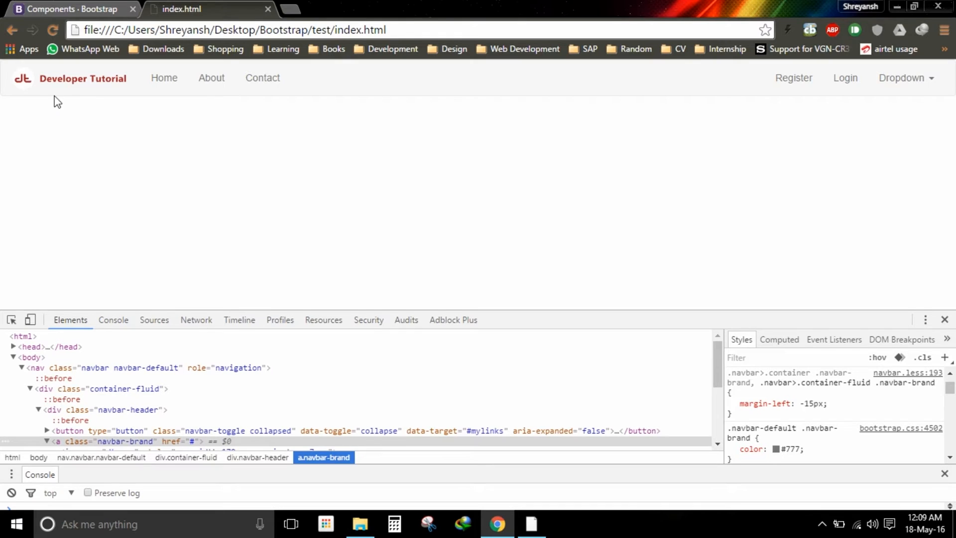
pyautogui.moveTo(824, 109)
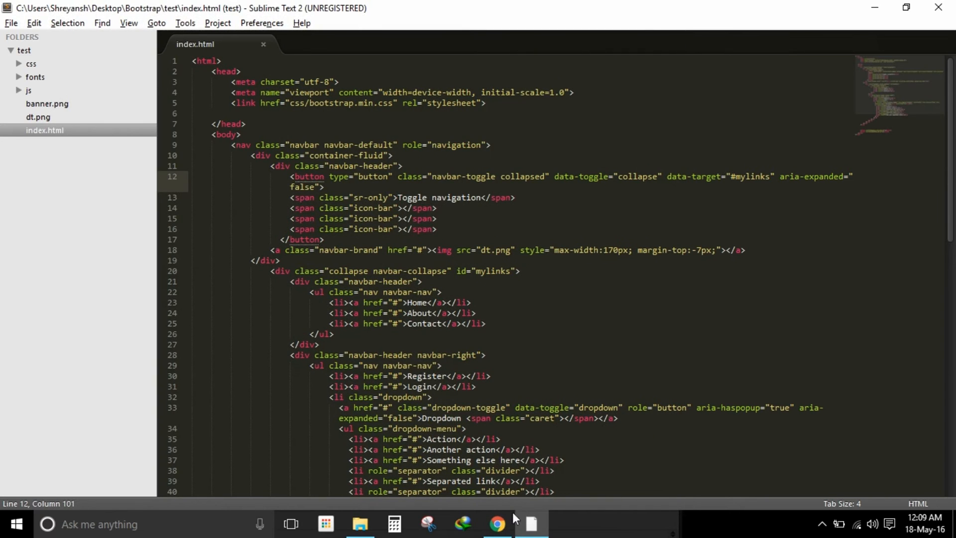
pyautogui.click(496, 524)
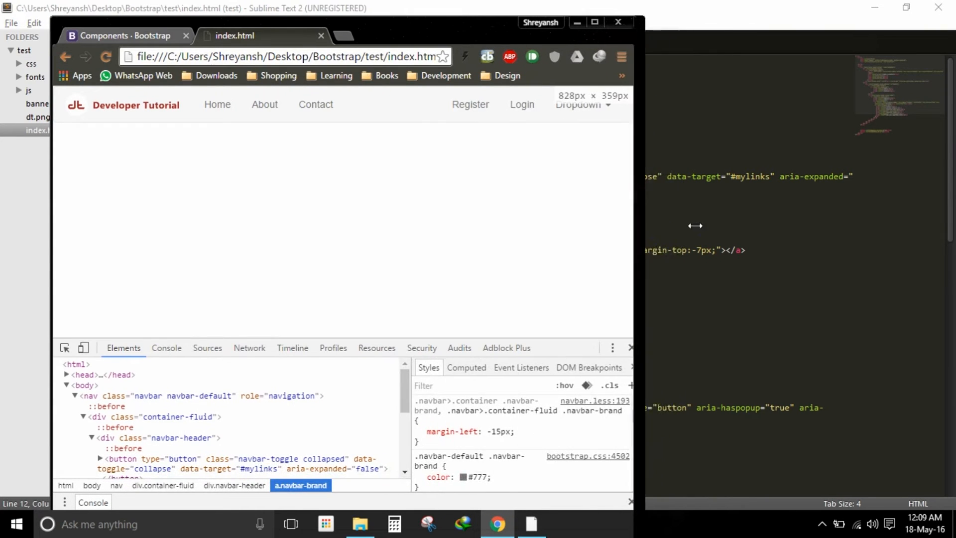
pyautogui.click(595, 22)
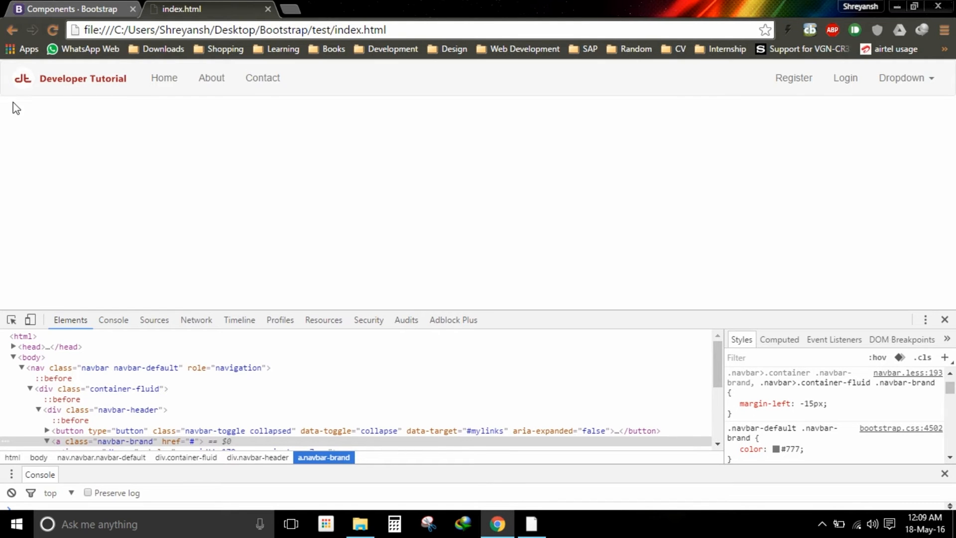
pyautogui.moveTo(32, 98)
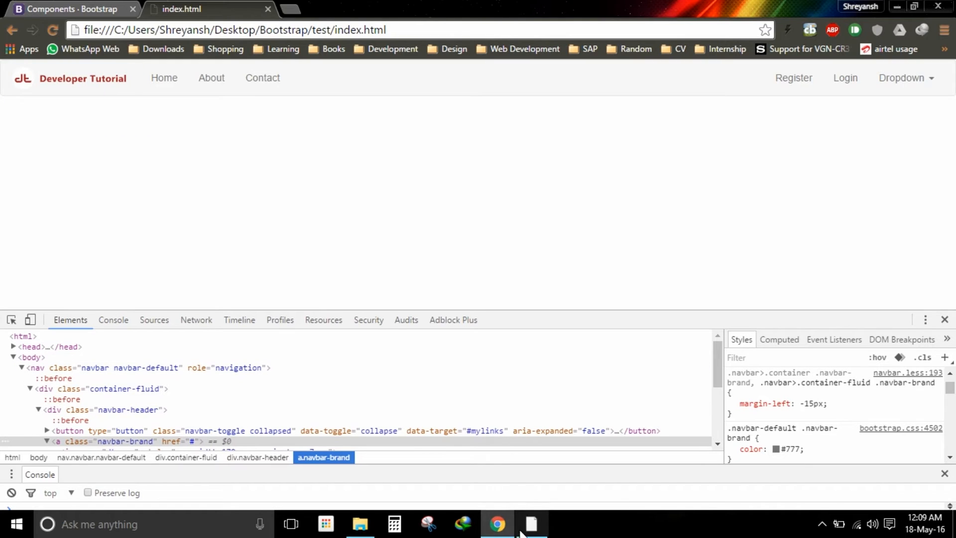
pyautogui.moveTo(531, 524)
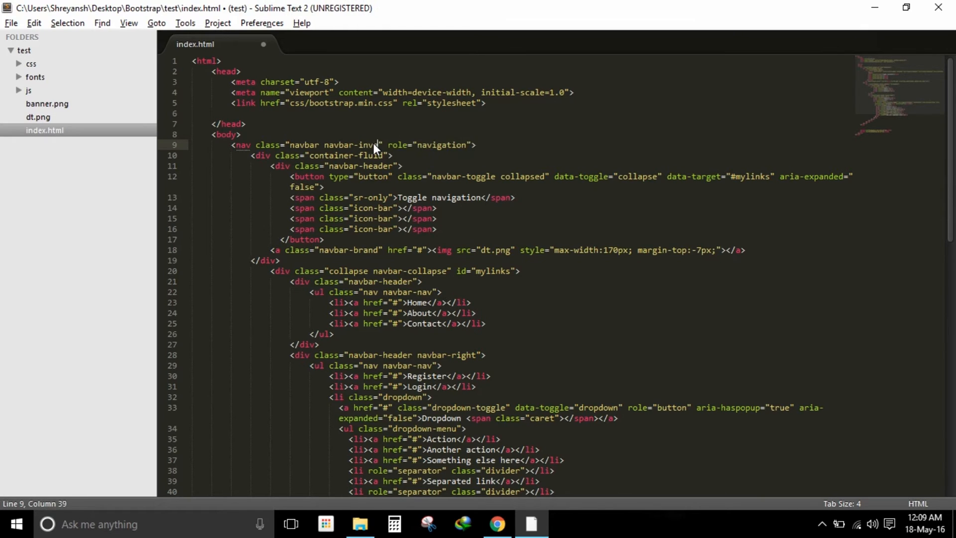
# Change the nav class to navbar-inverse and view the dark navbar in Chrome.
pyautogui.write('erse')
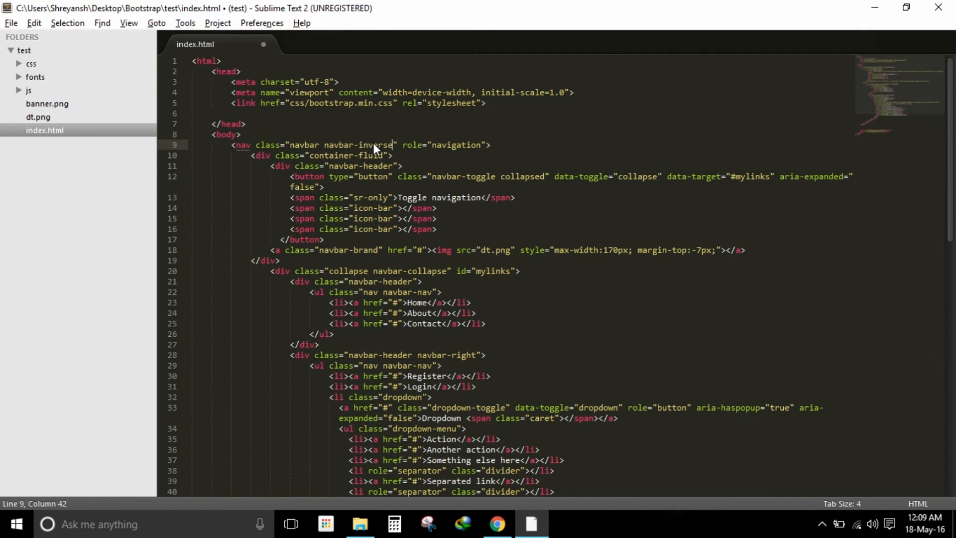
pyautogui.click(497, 524)
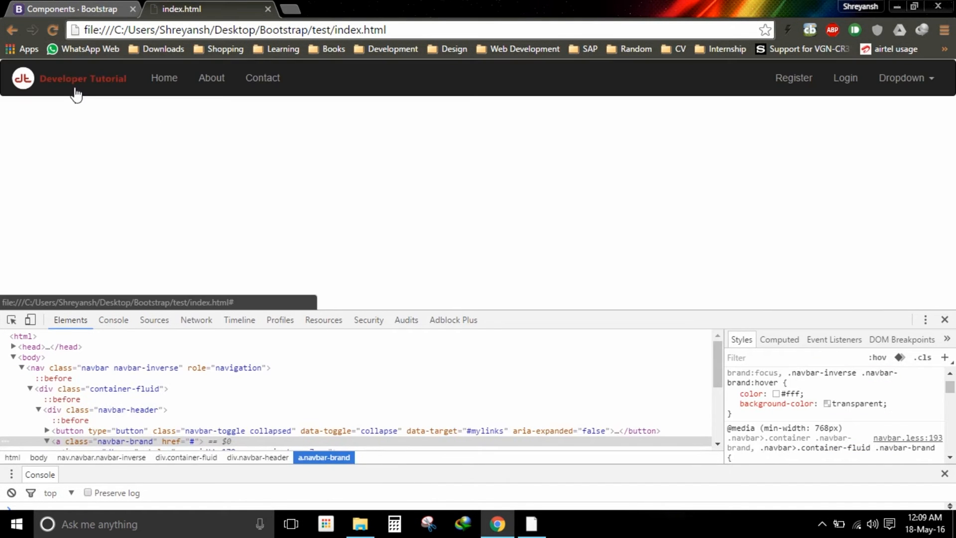
pyautogui.moveTo(891, 253)
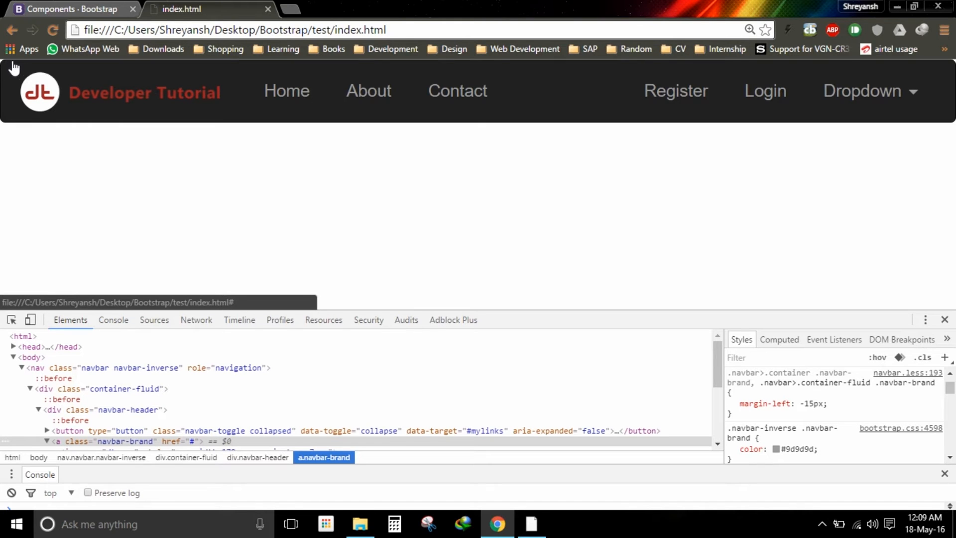
pyautogui.moveTo(9, 130)
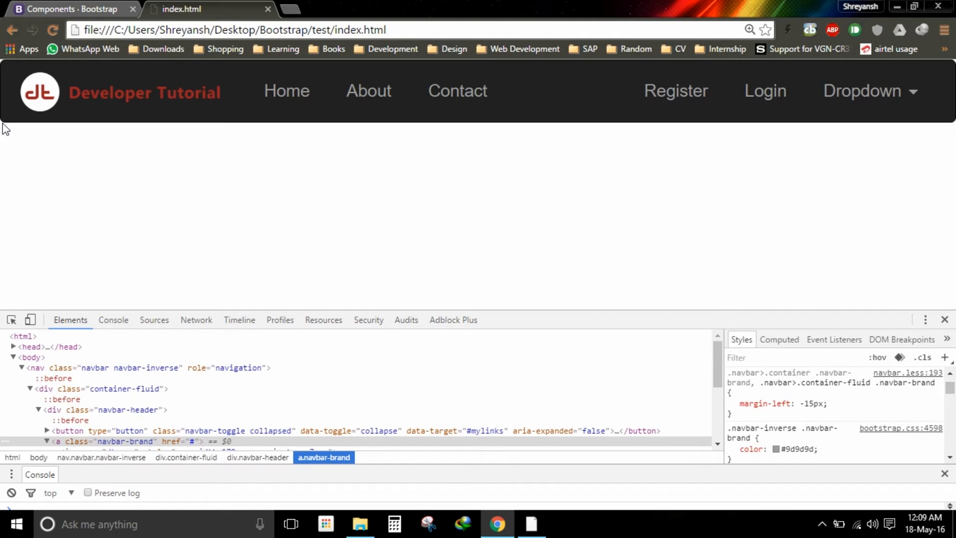
pyautogui.moveTo(9, 126)
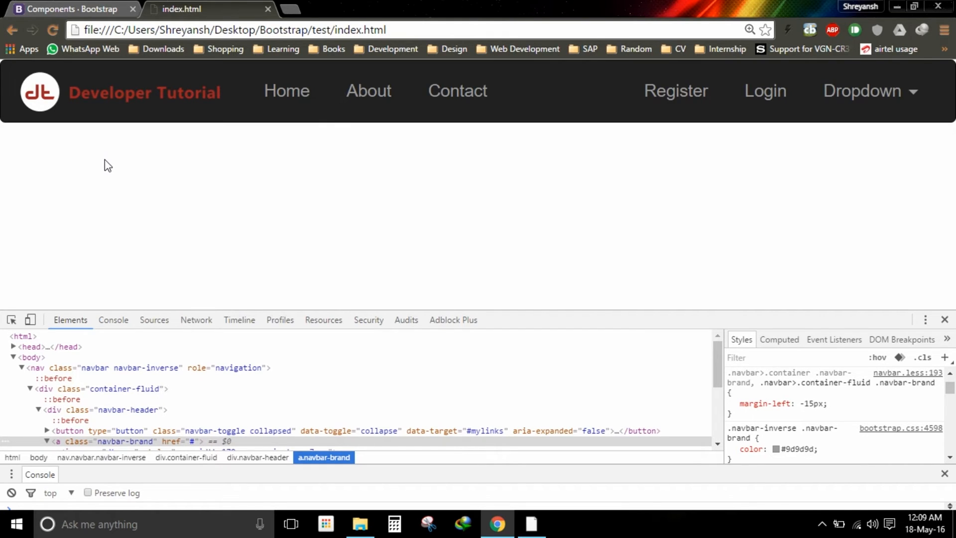
pyautogui.moveTo(726, 9)
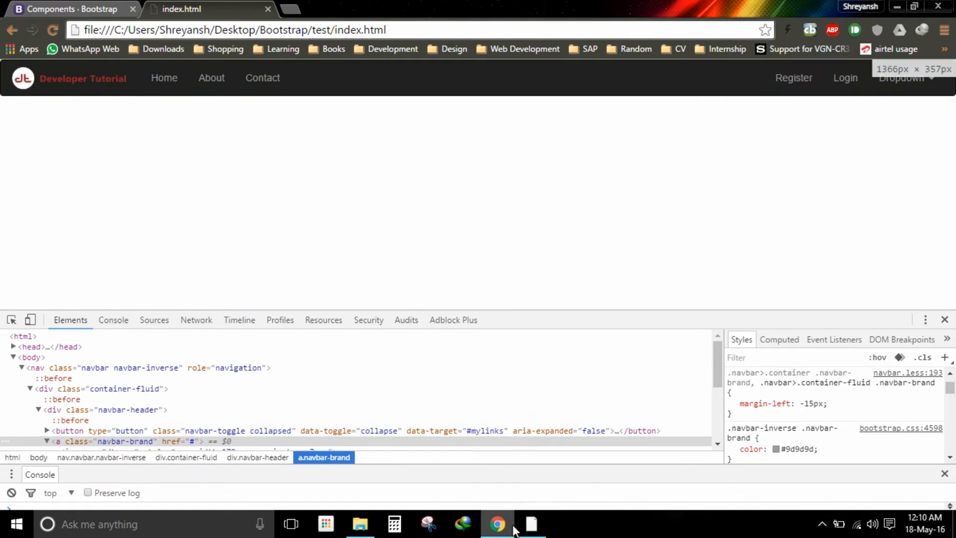
# Add navbar-static-top to the nav element's classes and save index.html.
pyautogui.click(530, 528)
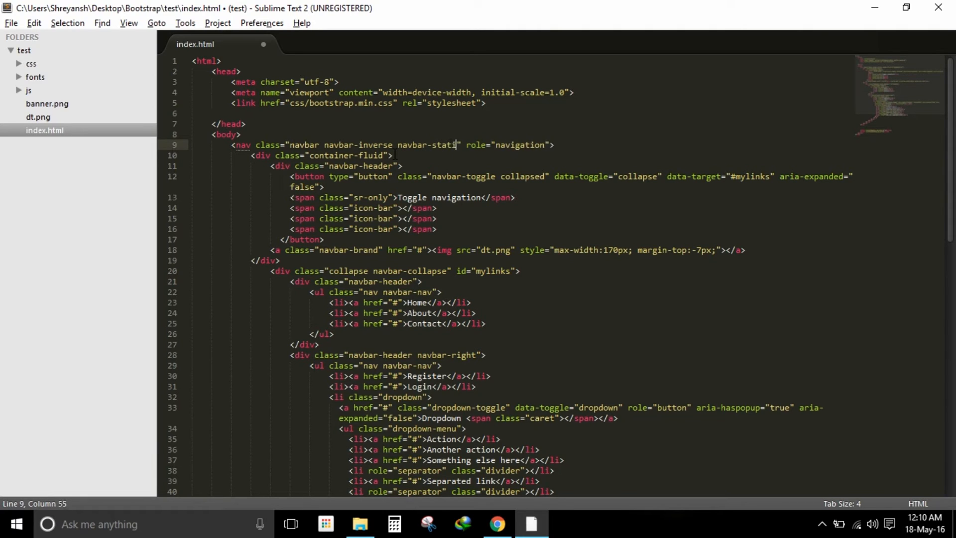
pyautogui.write('c-top')
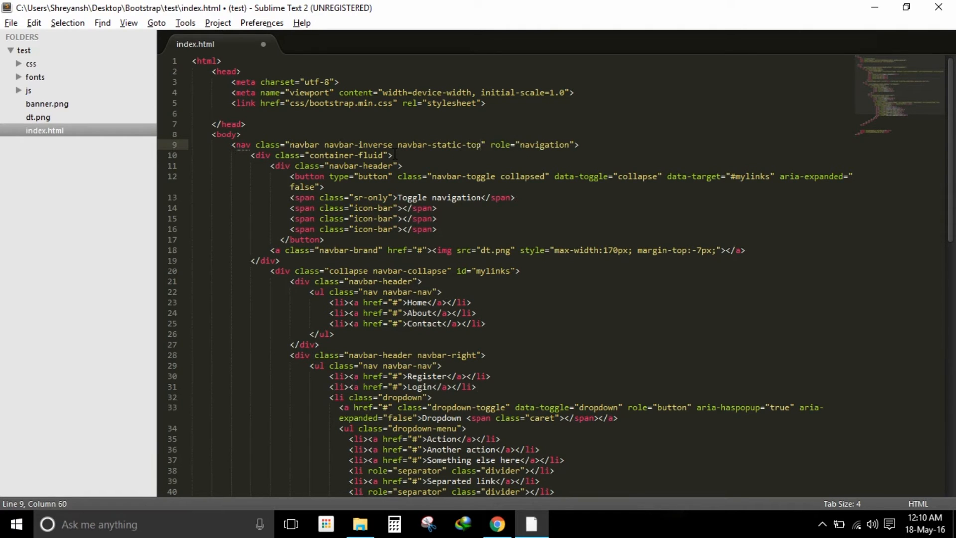
pyautogui.press('ctrl+s')
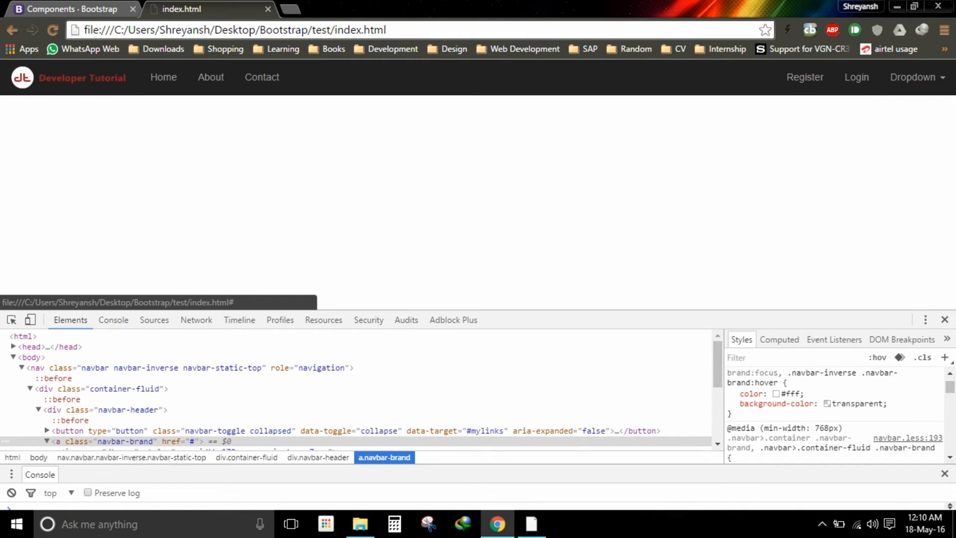
pyautogui.moveTo(384, 195)
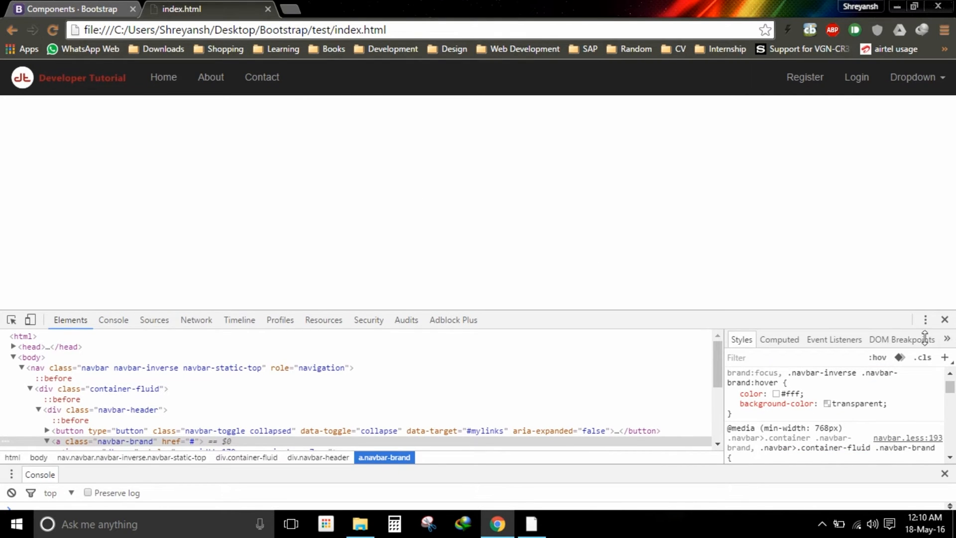
pyautogui.moveTo(531, 523)
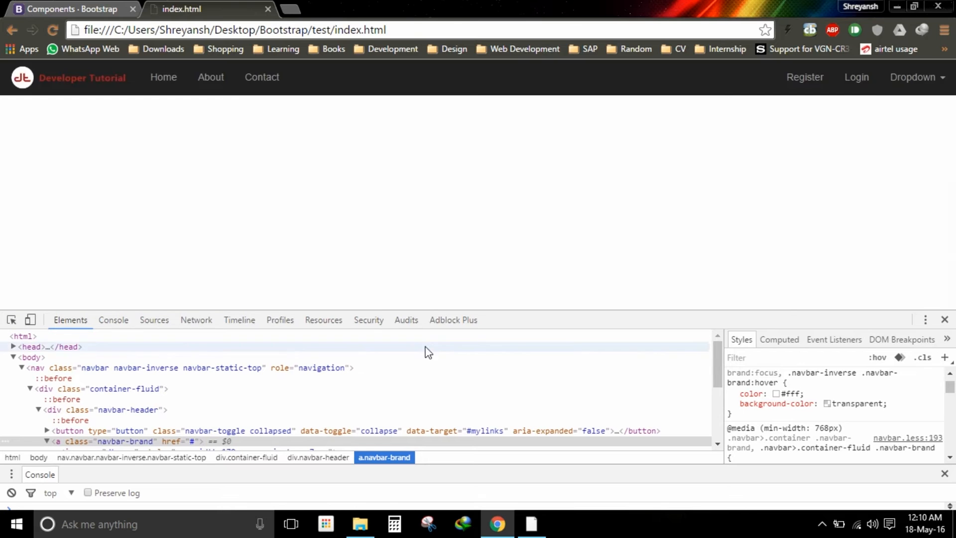
pyautogui.moveTo(530, 523)
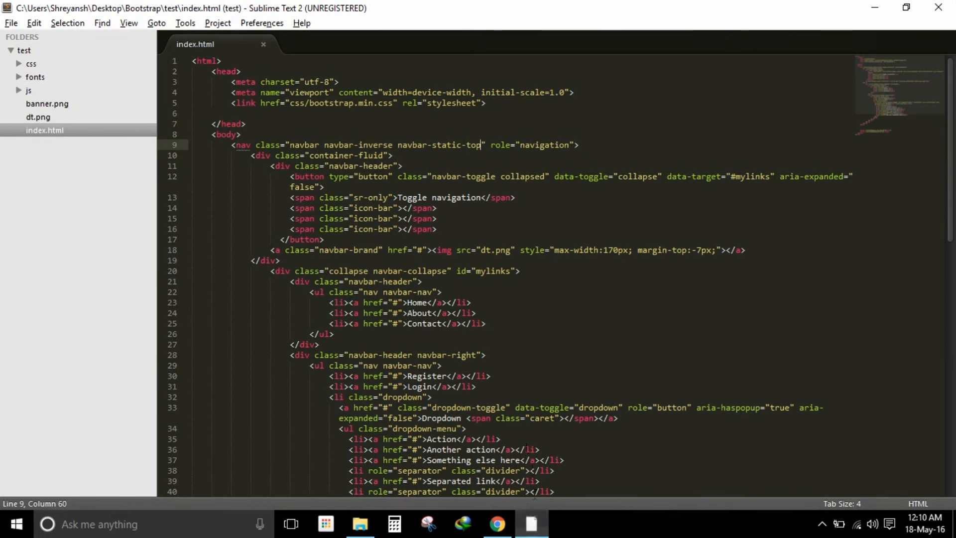
# Browse the Bootstrap Components docs to the Jumbotron and Page header sections.
pyautogui.scroll(-3)
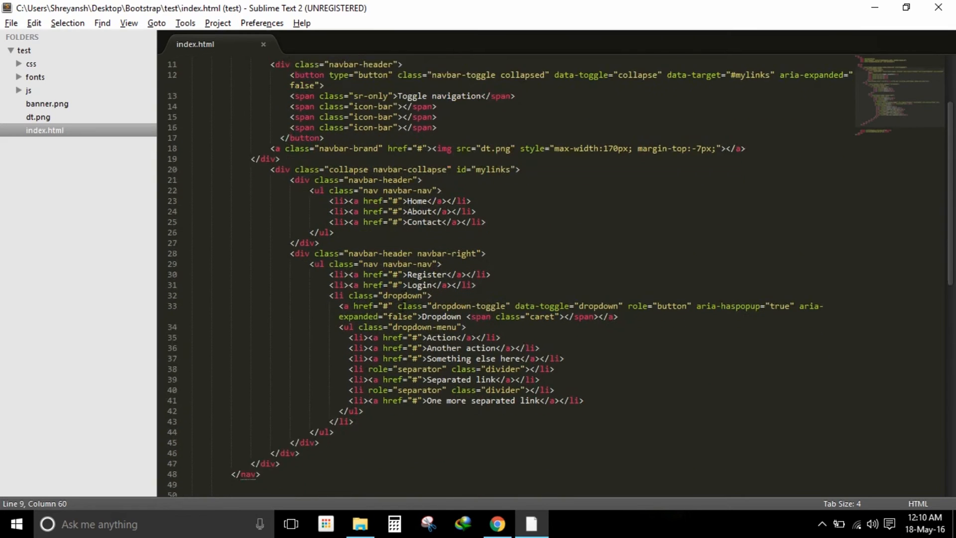
pyautogui.click(497, 524)
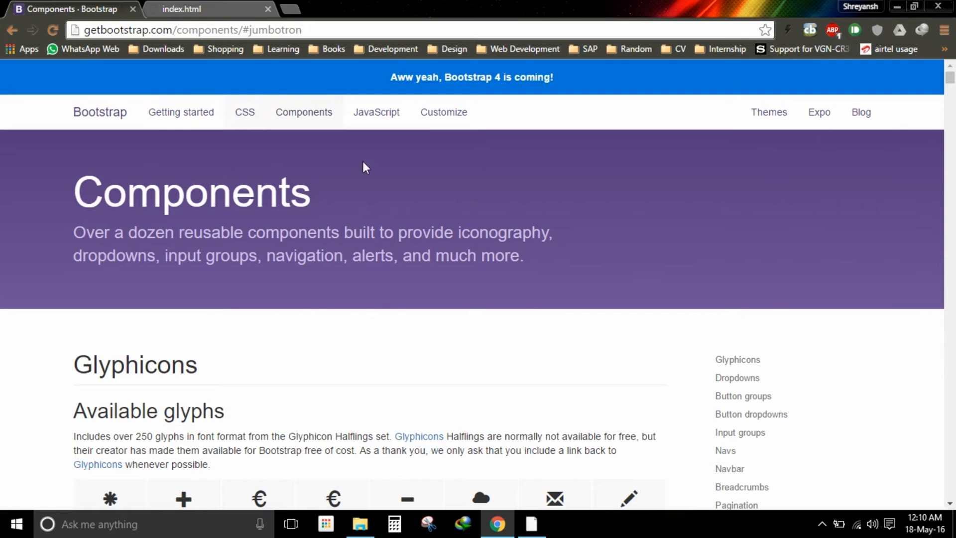
pyautogui.scroll(-3)
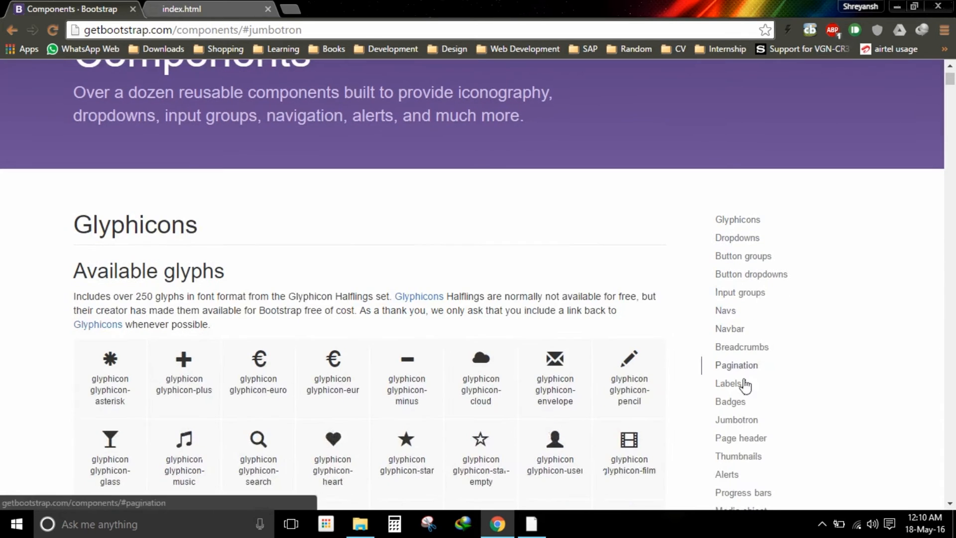
pyautogui.click(736, 420)
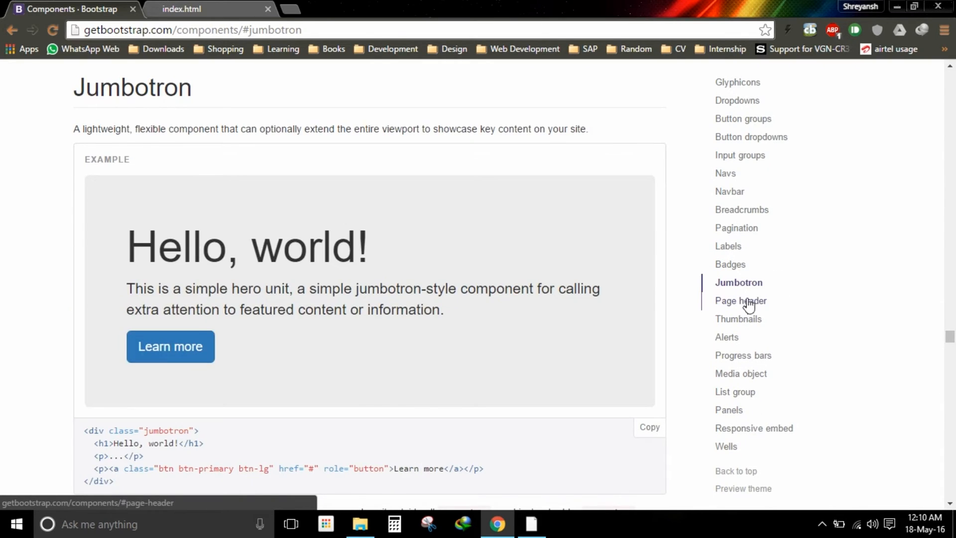
pyautogui.click(530, 524)
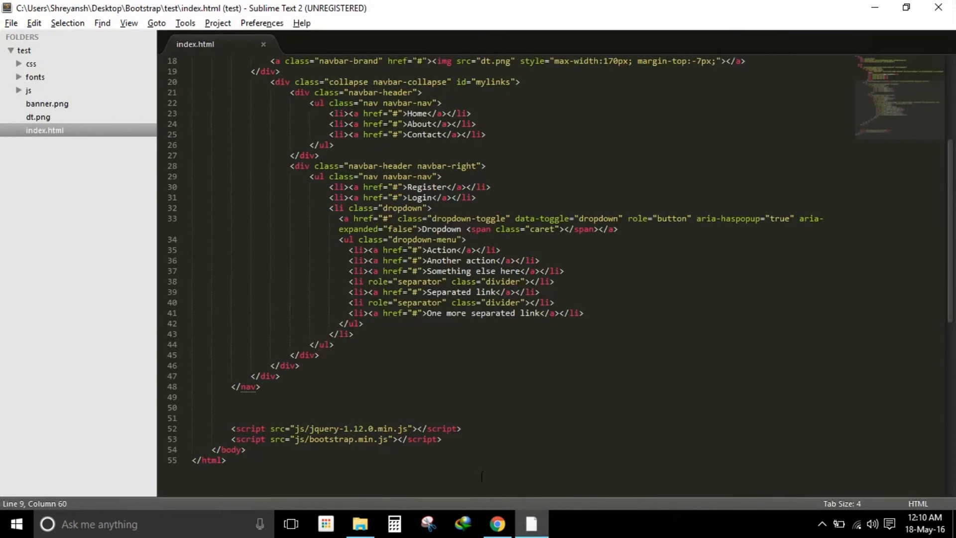
# Insert a <div class="page-header"> holding <img src="banner.png"> after </nav>, then return to the docs.
pyautogui.click(295, 398)
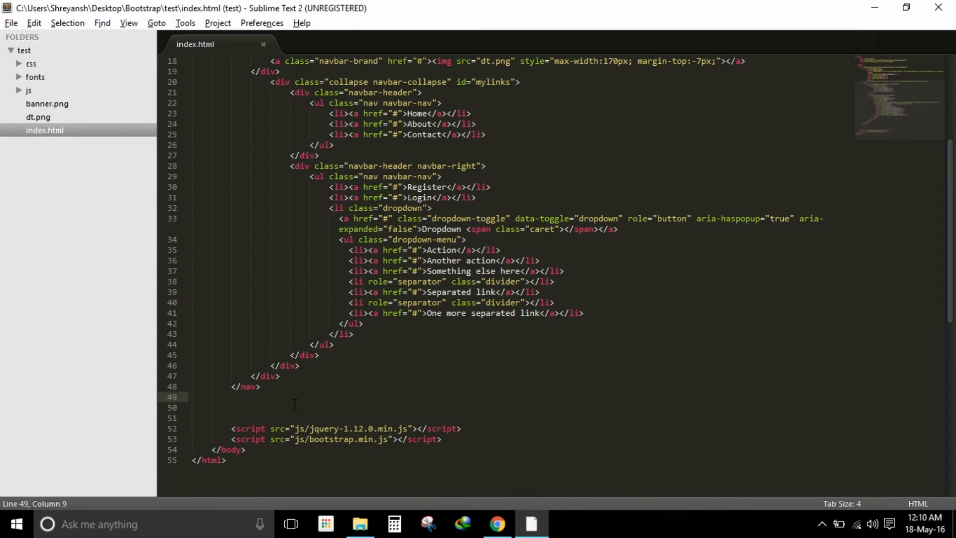
pyautogui.write('<div')
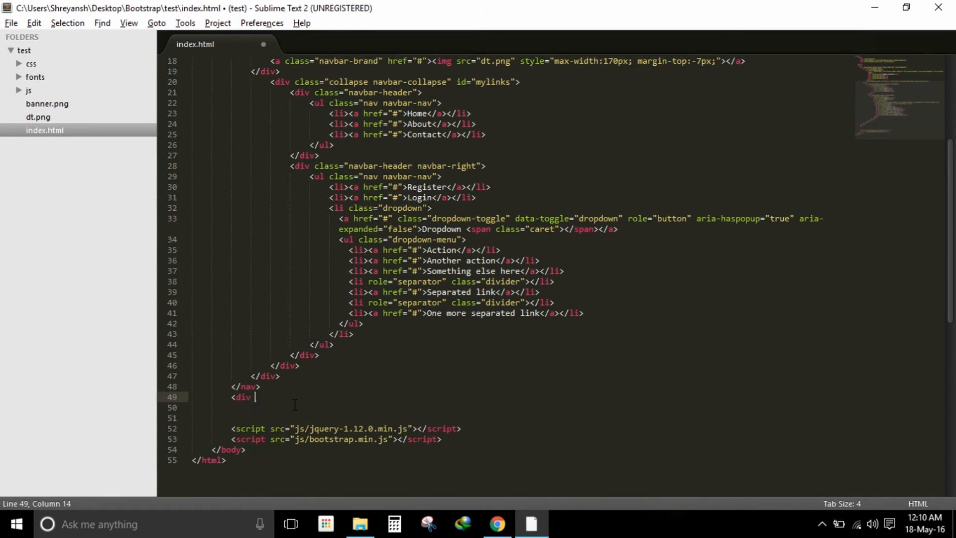
pyautogui.write('class="pan')
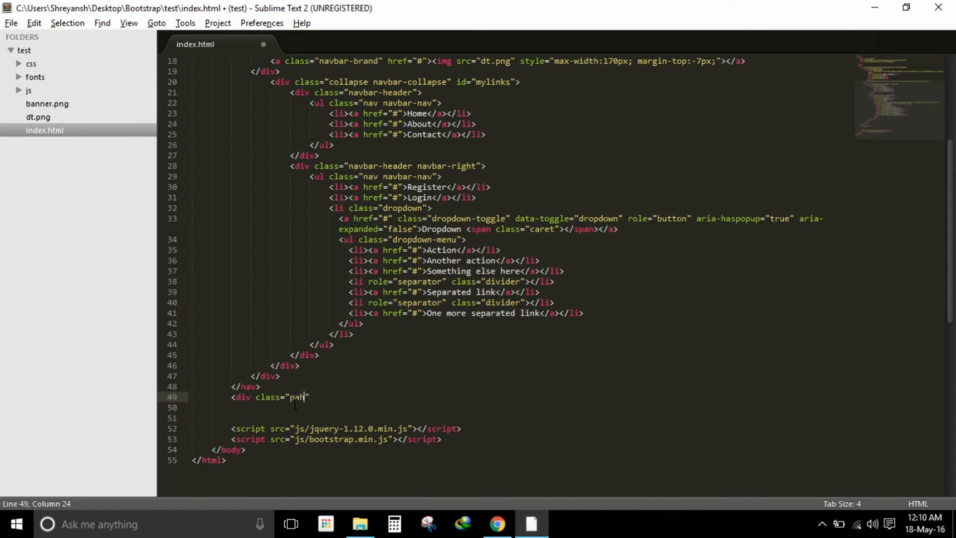
pyautogui.write('ge-header')
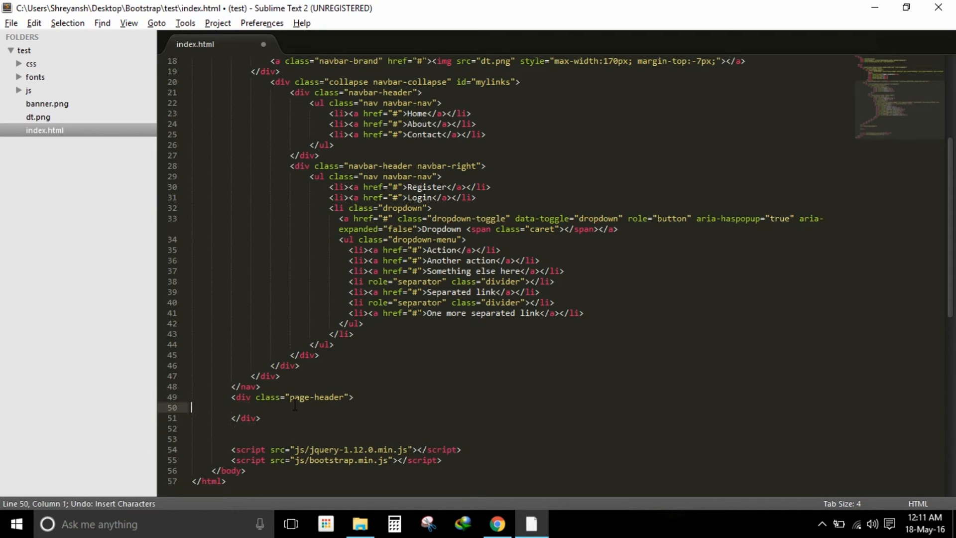
pyautogui.write('<img src')
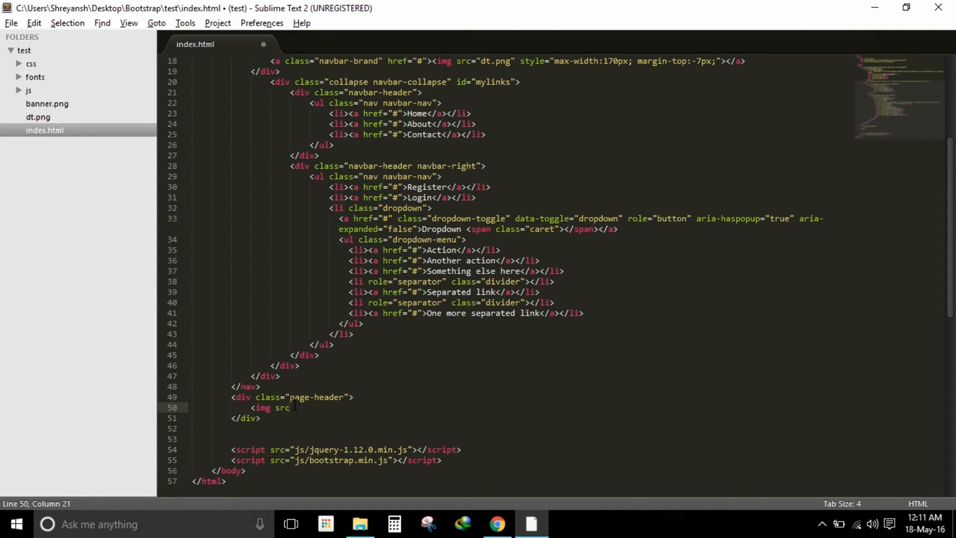
pyautogui.write('="banner.png">')
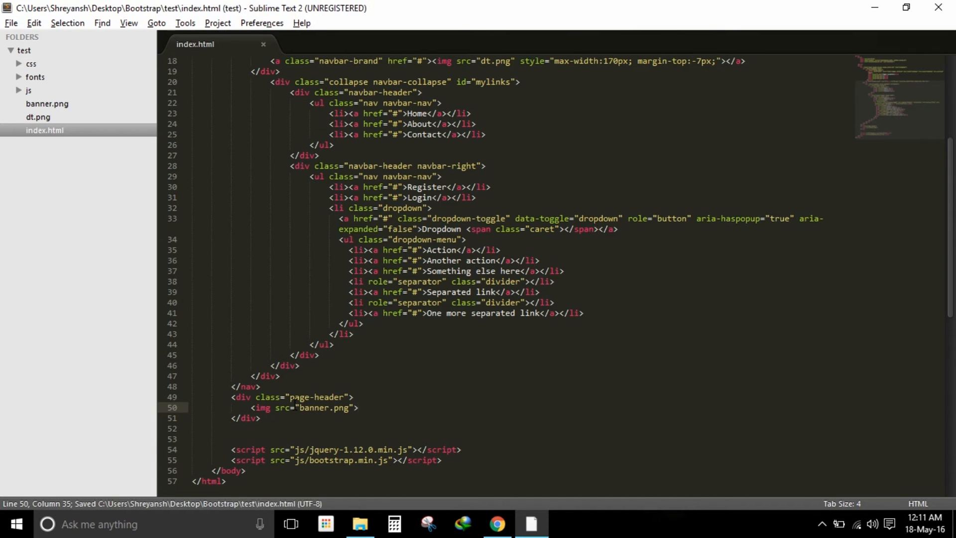
pyautogui.click(496, 524)
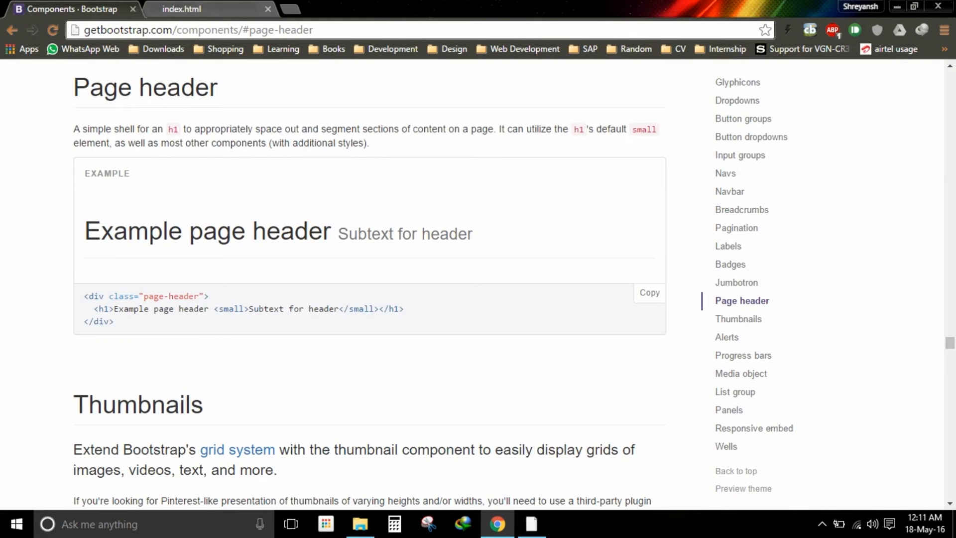
# Reload the local index.html so the banner appears below the dark navbar, then maximize Chrome.
pyautogui.click(181, 9)
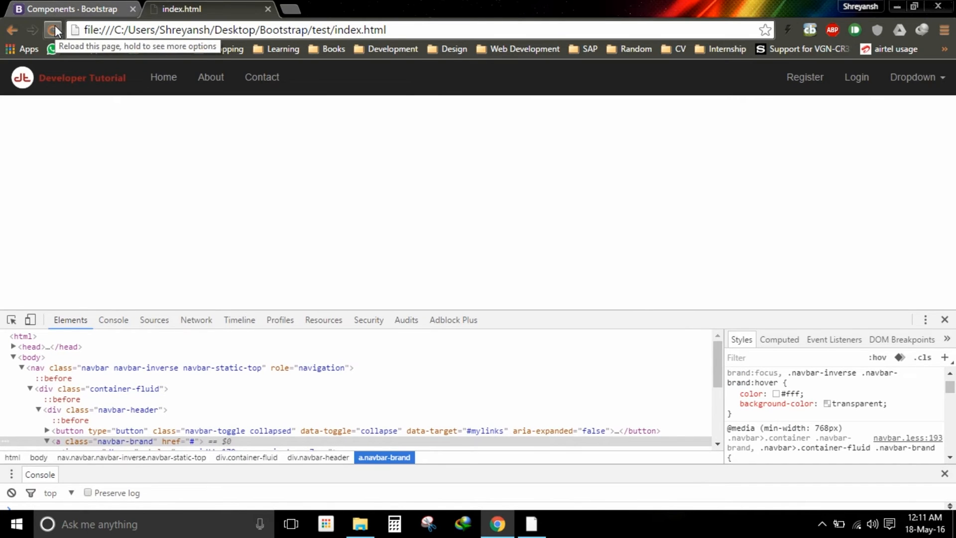
pyautogui.click(53, 30)
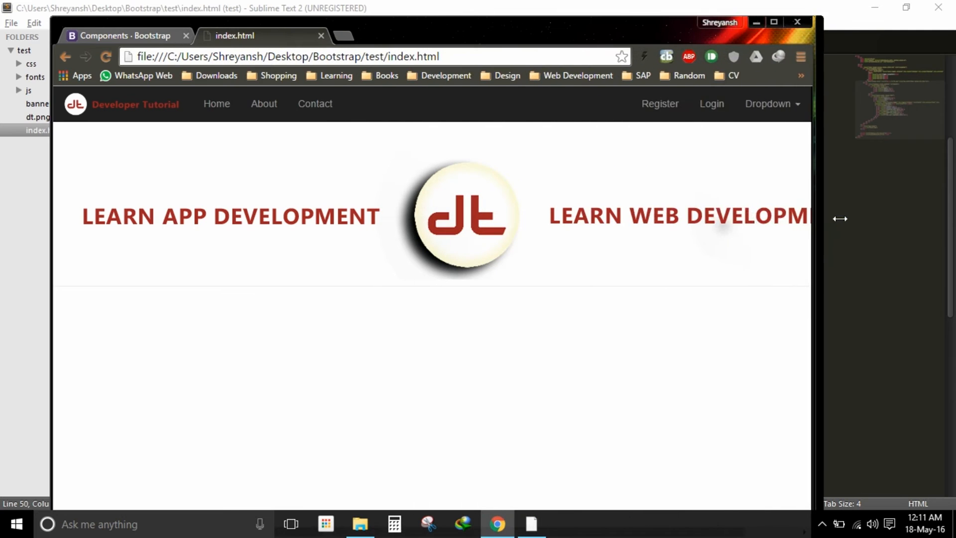
pyautogui.click(775, 21)
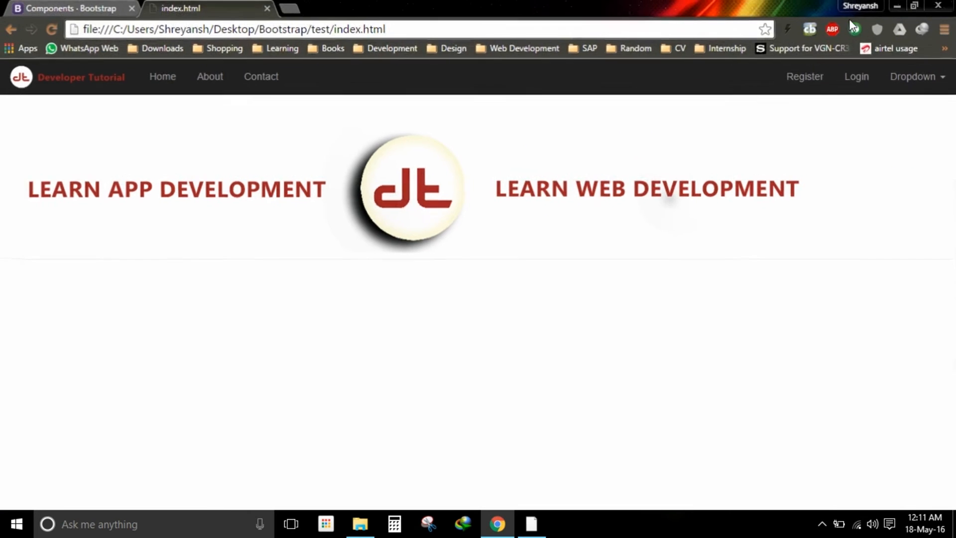
pyautogui.click(531, 524)
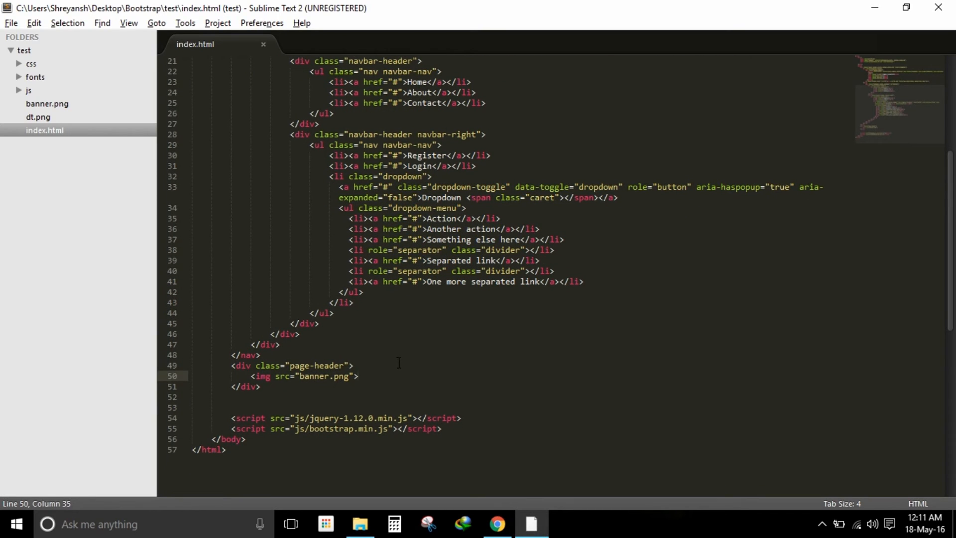
# Add class="img-responsive" to the banner.png img tag so it scales with page width.
pyautogui.write('class=""')
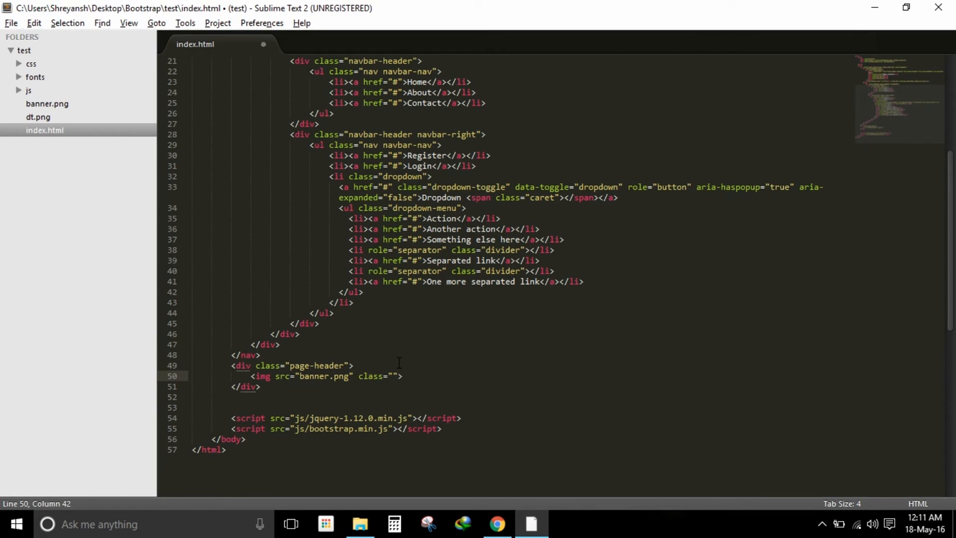
pyautogui.write('img-resp')
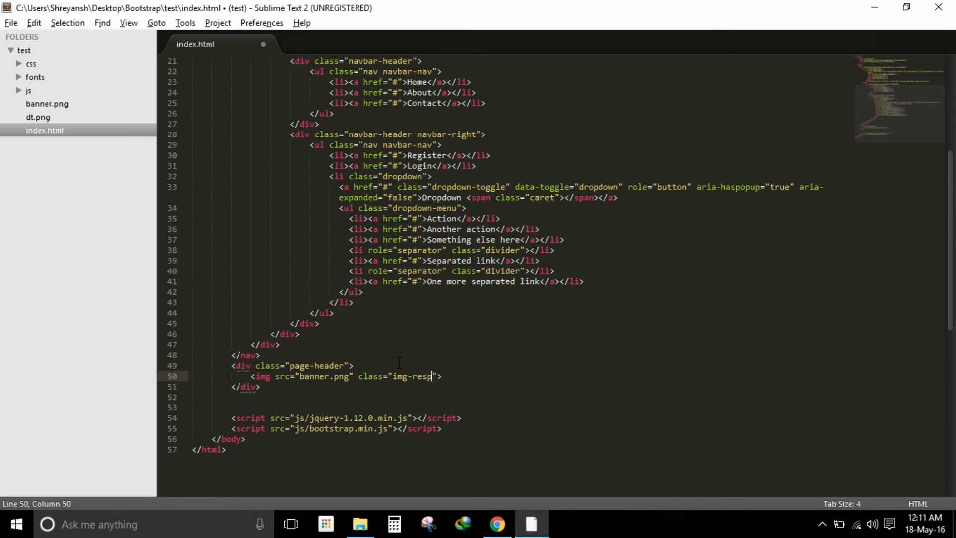
pyautogui.write('onsive')
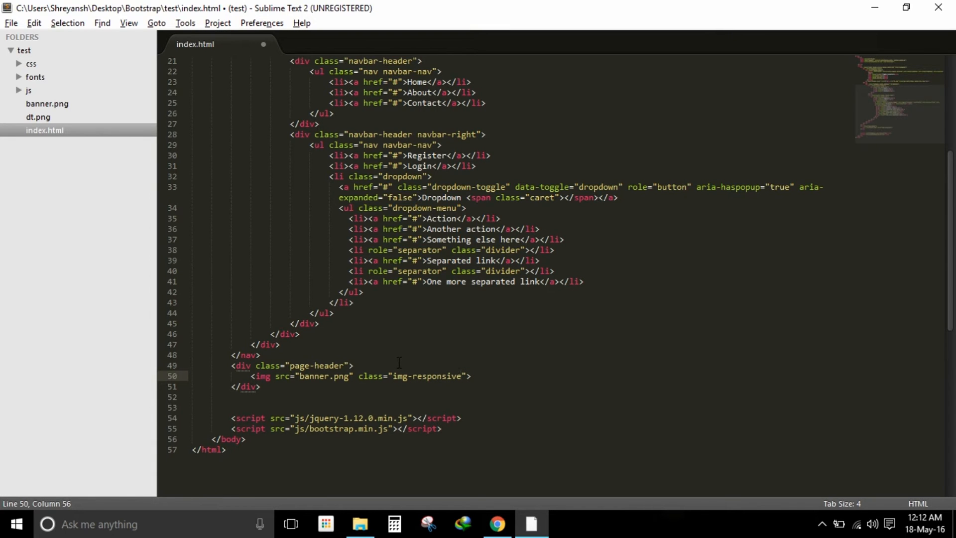
pyautogui.click(496, 524)
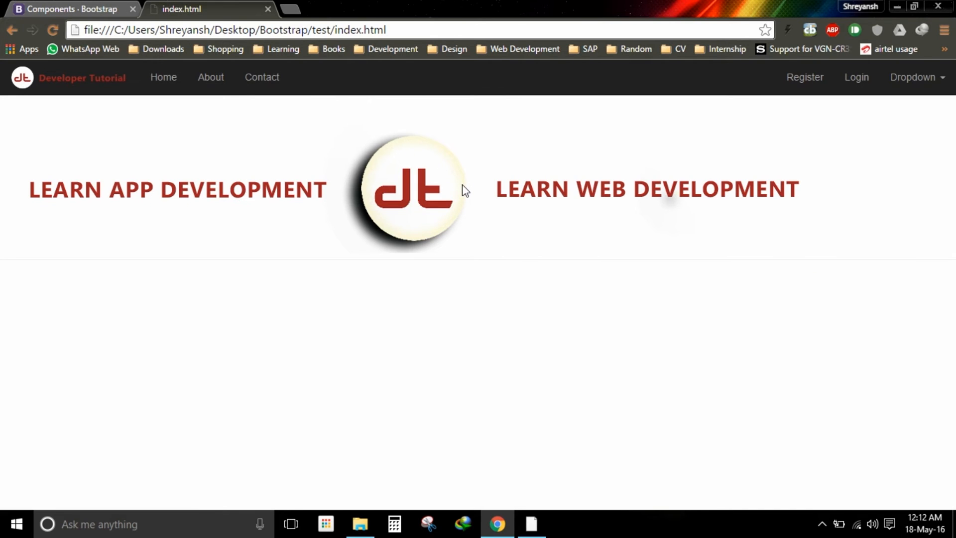
pyautogui.moveTo(430, 175)
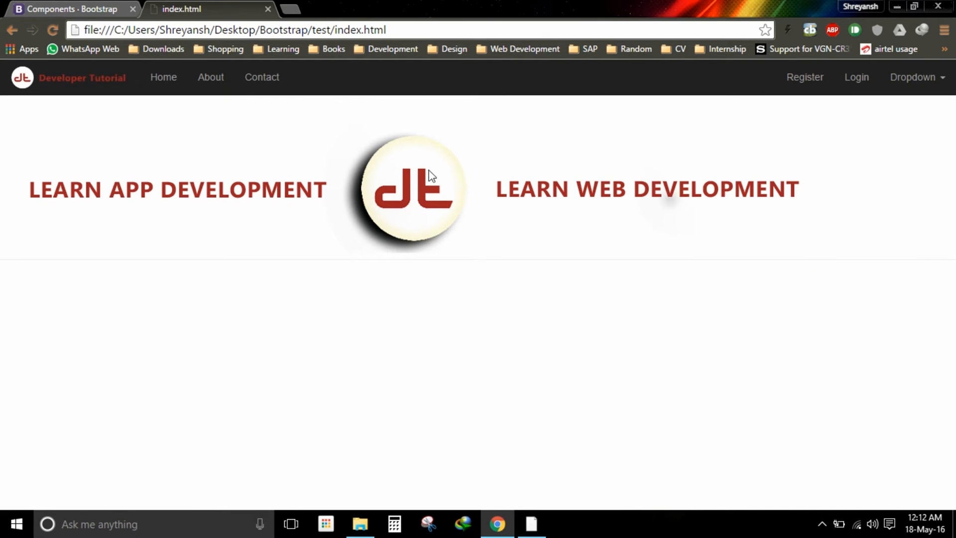
pyautogui.moveTo(567, 221)
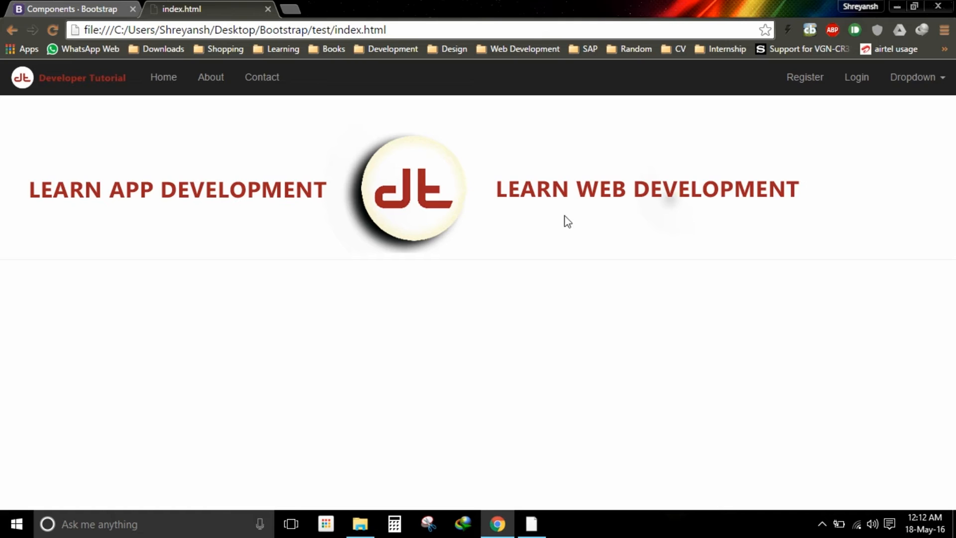
pyautogui.moveTo(884, 184)
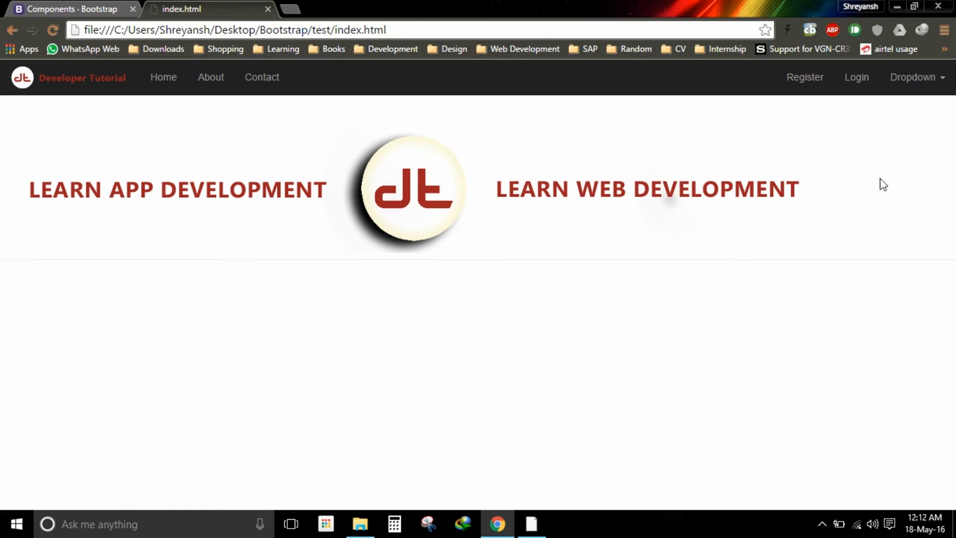
# Inspect the banner image and its page-header div in DevTools to review margin and padding.
pyautogui.rightClick(411, 189)
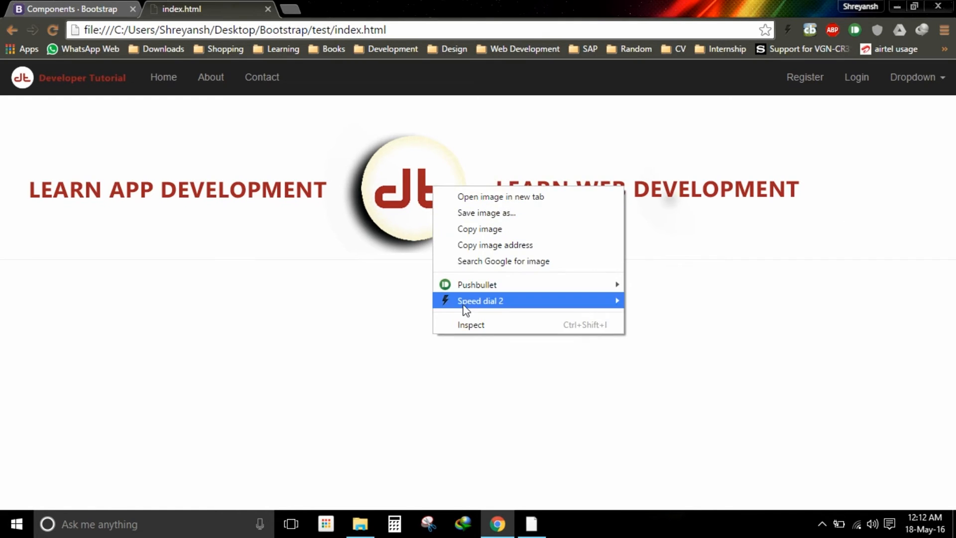
pyautogui.click(347, 349)
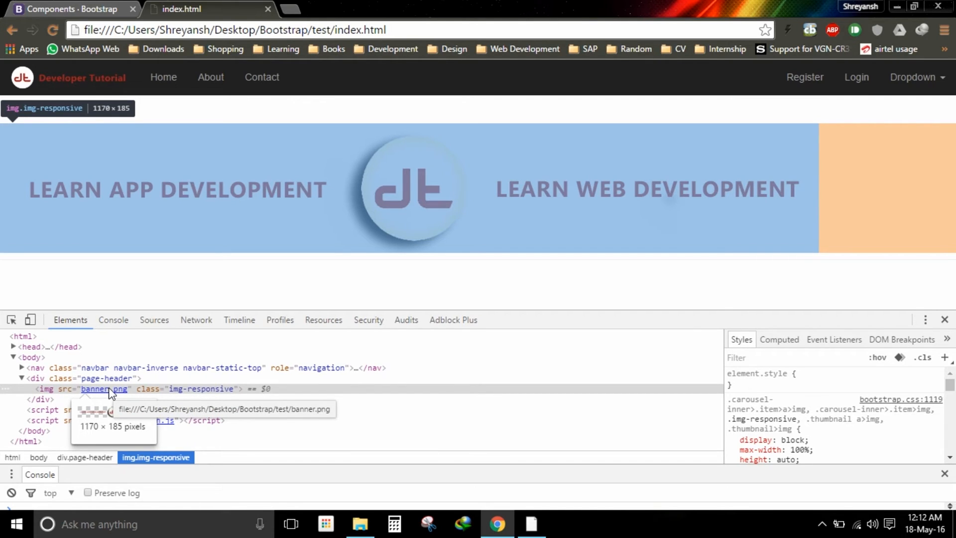
pyautogui.moveTo(159, 298)
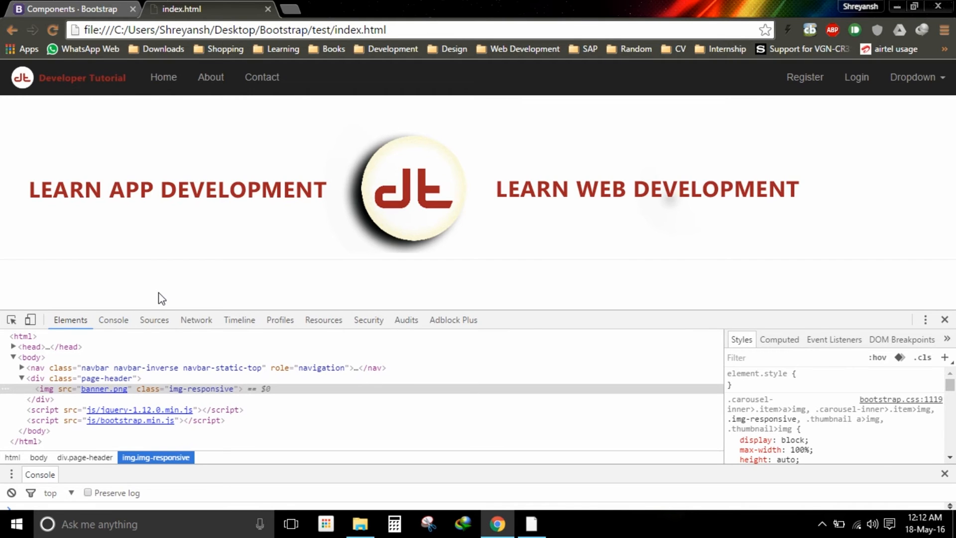
pyautogui.moveTo(138, 396)
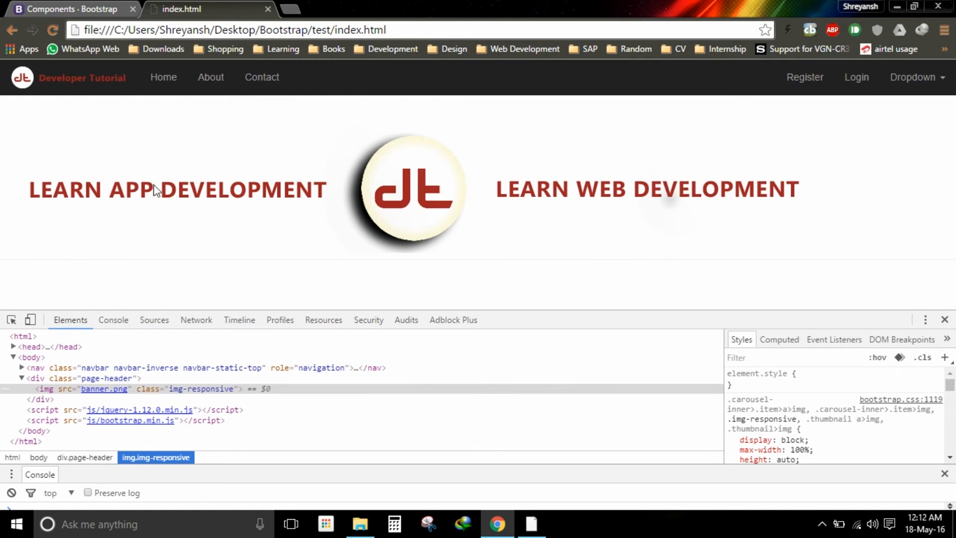
pyautogui.moveTo(103, 390)
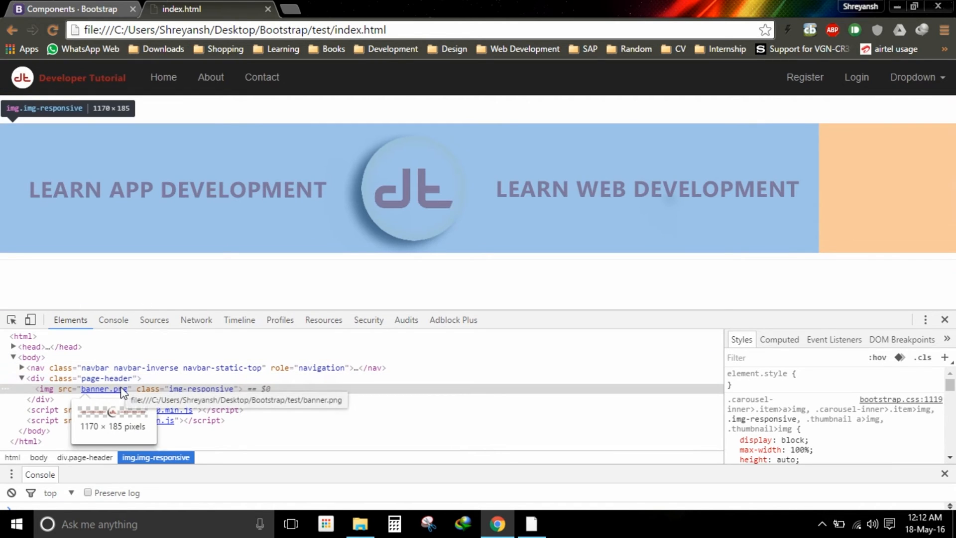
pyautogui.moveTo(256, 145)
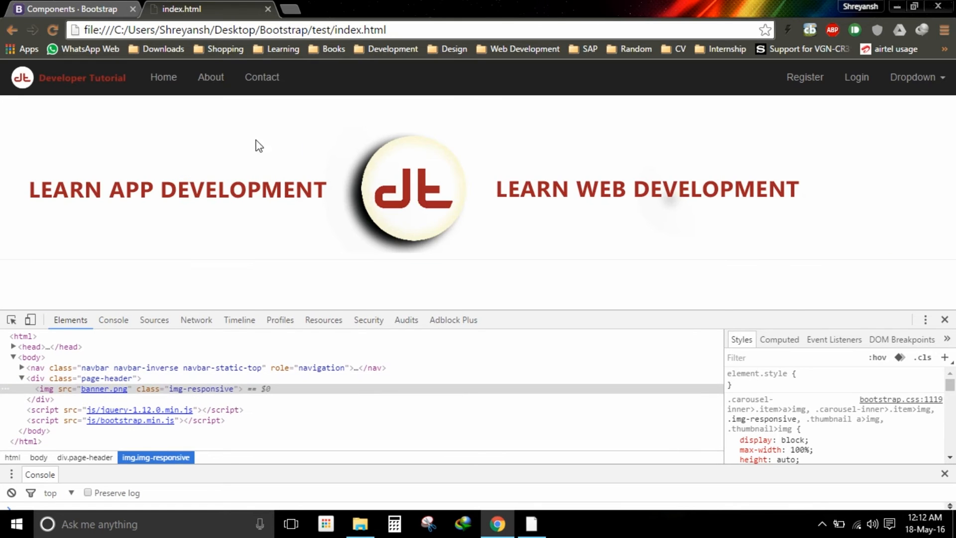
pyautogui.moveTo(432, 169)
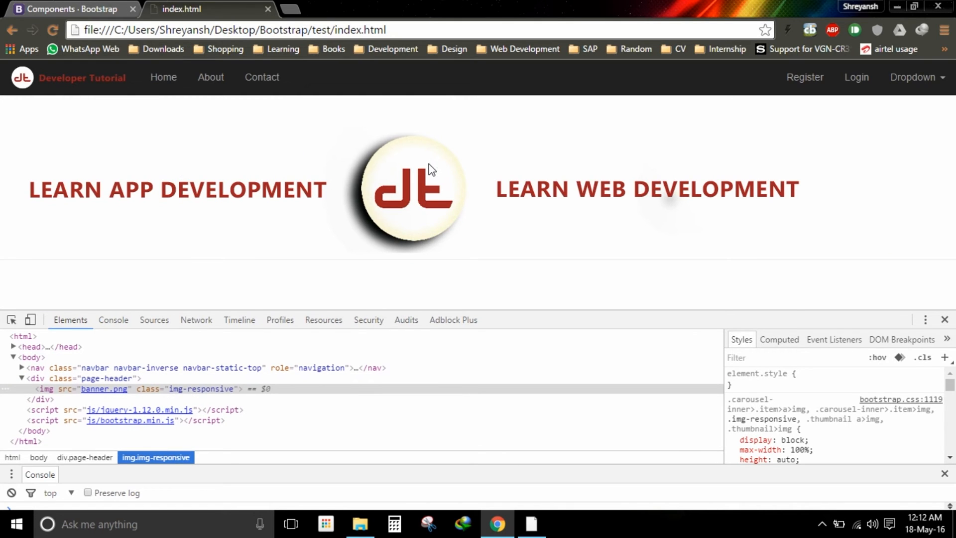
pyautogui.moveTo(437, 148)
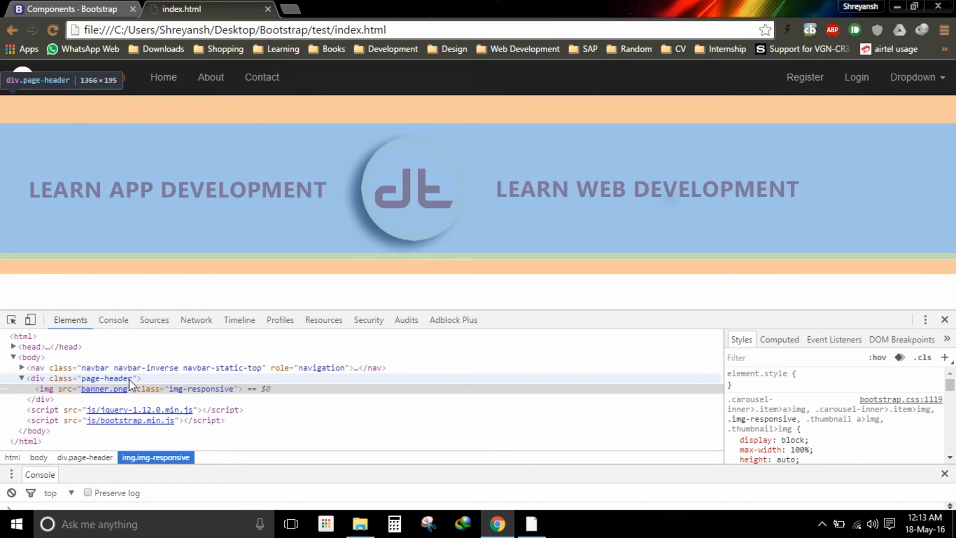
pyautogui.click(91, 379)
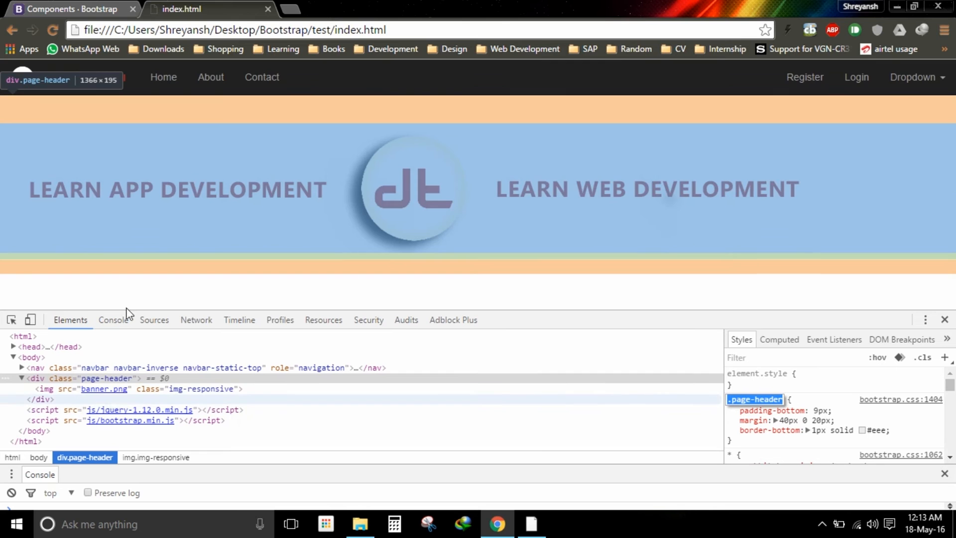
pyautogui.click(530, 524)
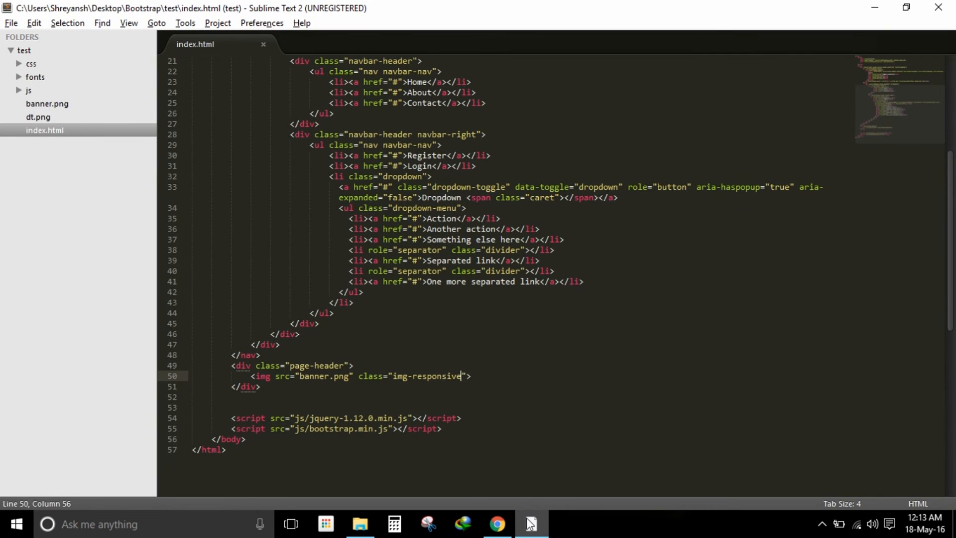
# Create a new empty file and save it as style.css in the project's css folder.
pyautogui.click(30, 64)
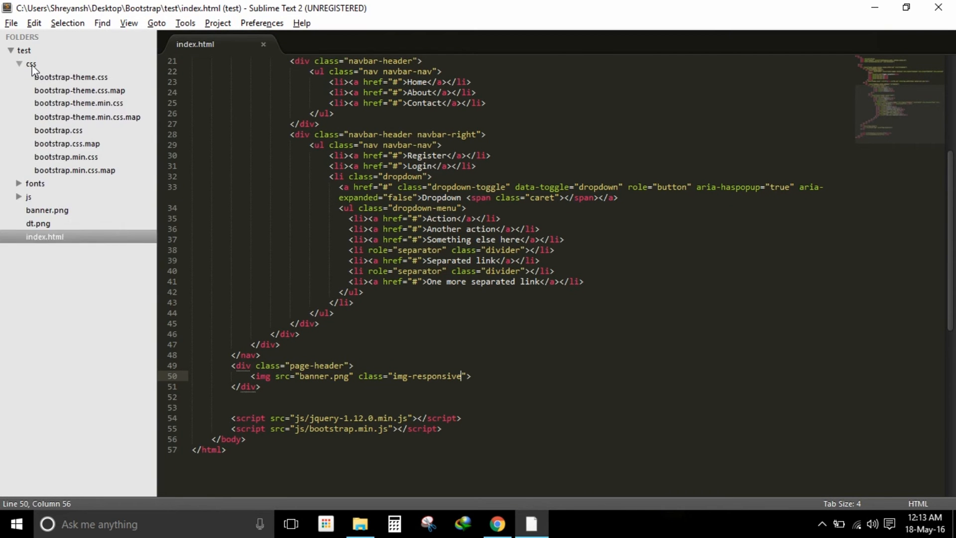
pyautogui.press('ctrl+n')
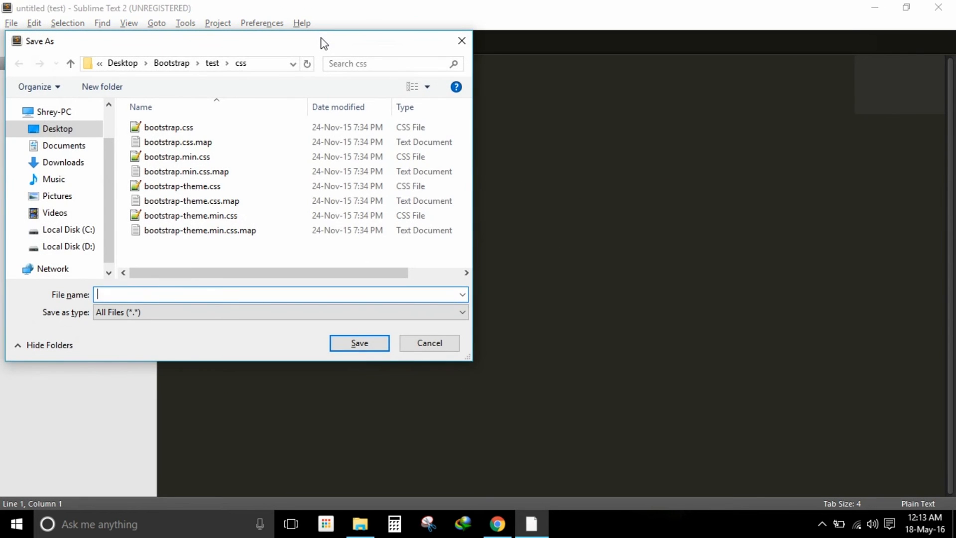
pyautogui.write('style.')
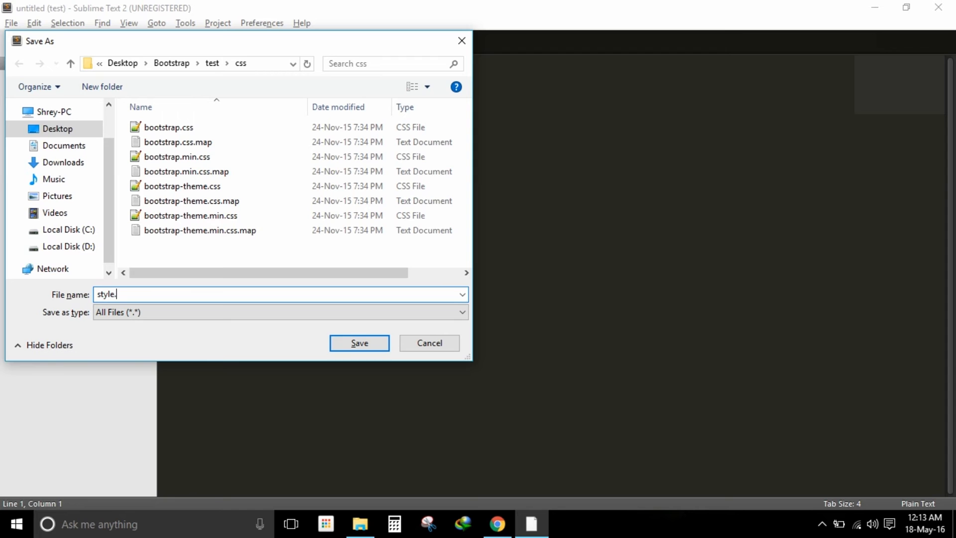
pyautogui.click(360, 342)
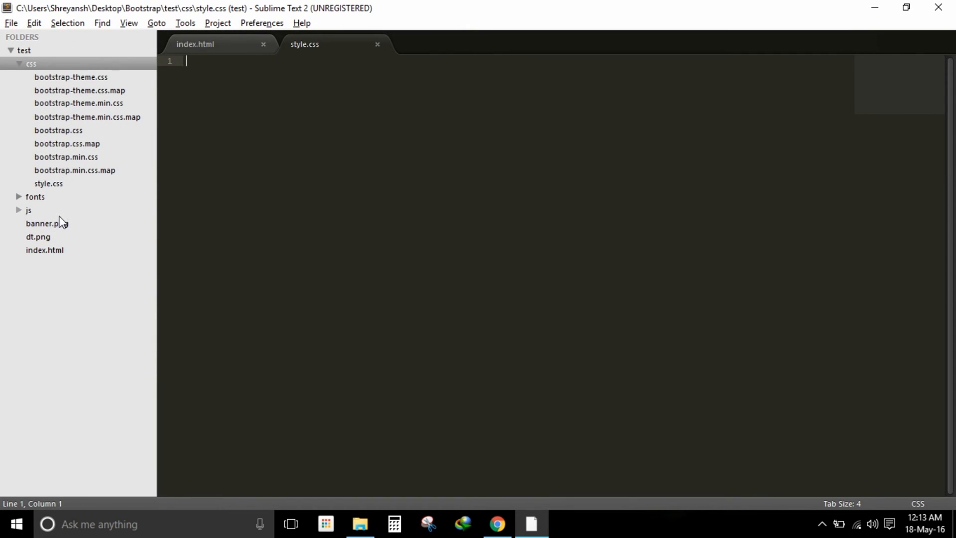
# Add <link href="css/style.css" rel="stylesheet"> in index.html's head below the Bootstrap link.
pyautogui.click(195, 44)
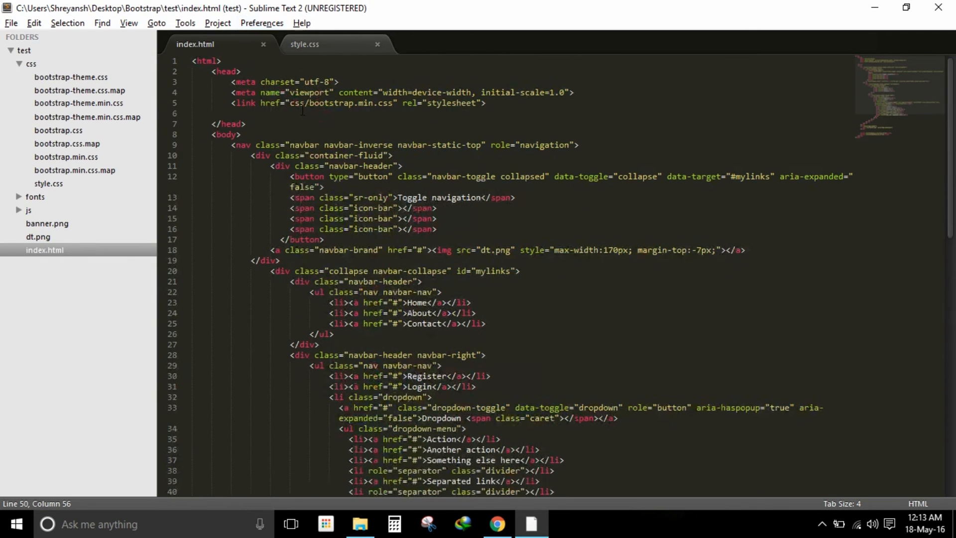
pyautogui.click(335, 103)
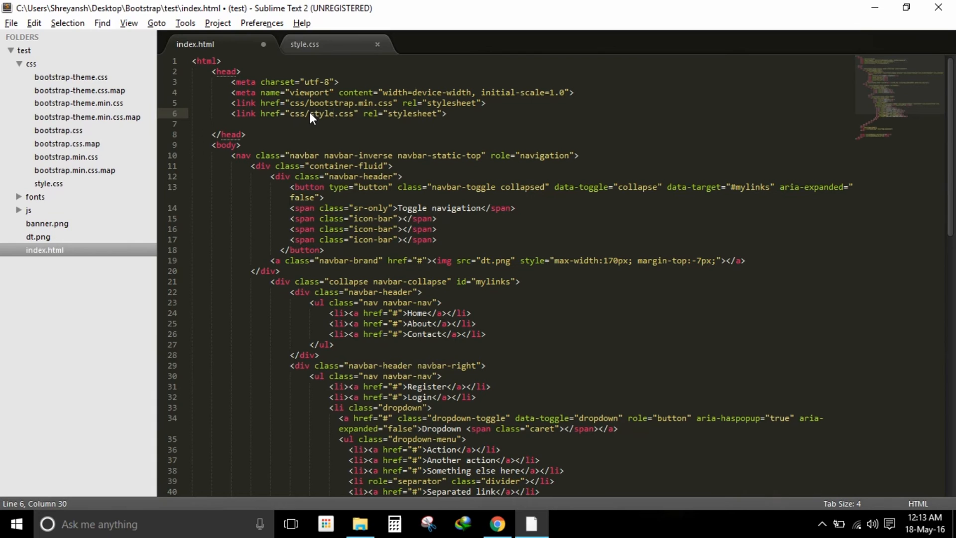
pyautogui.click(305, 44)
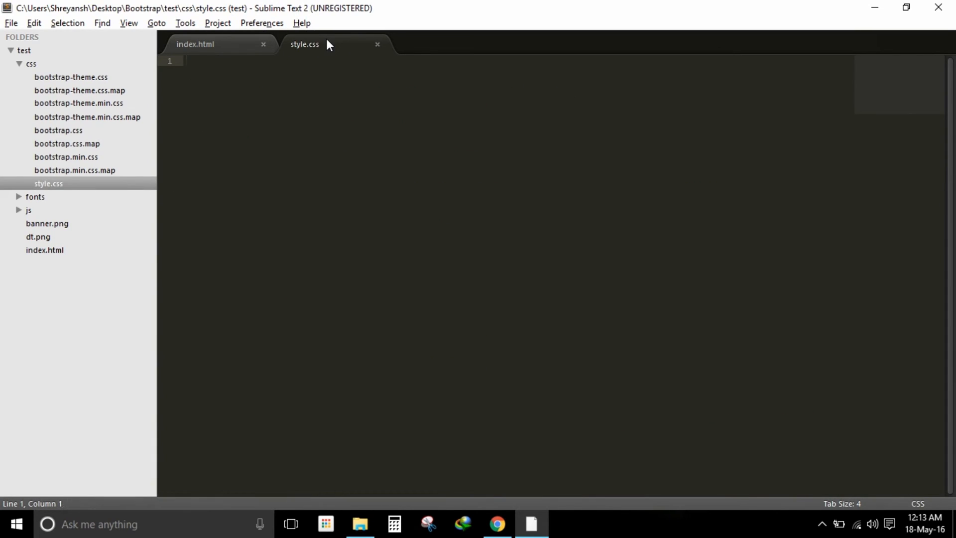
# Write .no-margin{margin:0px;} and .no-padding{padding:0px;} in style.css and save.
pyautogui.write('.n')
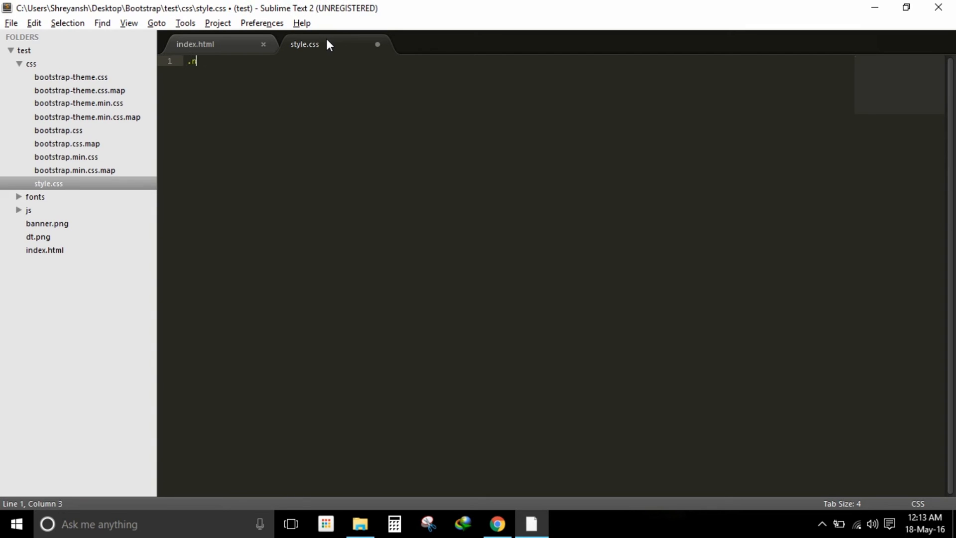
pyautogui.write('o-')
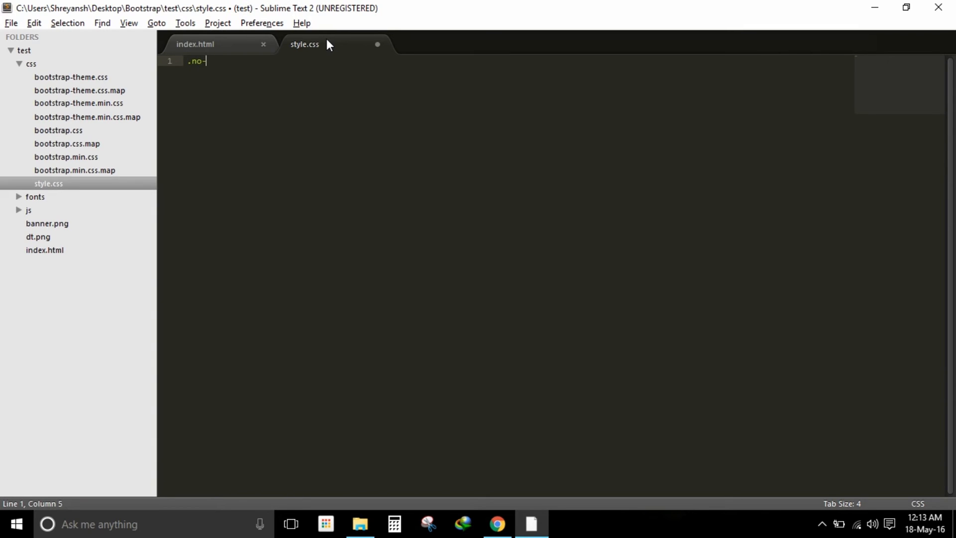
pyautogui.write('margin{')
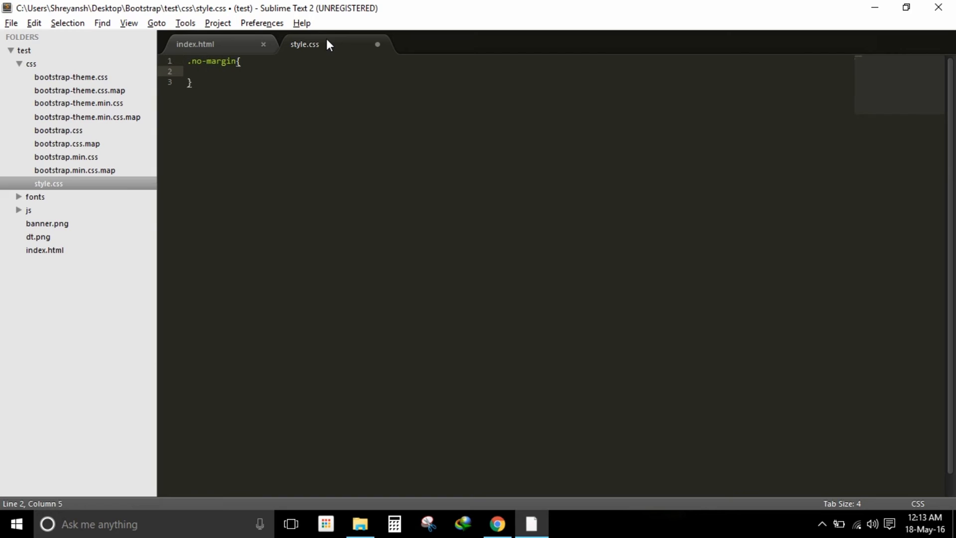
pyautogui.write('margin')
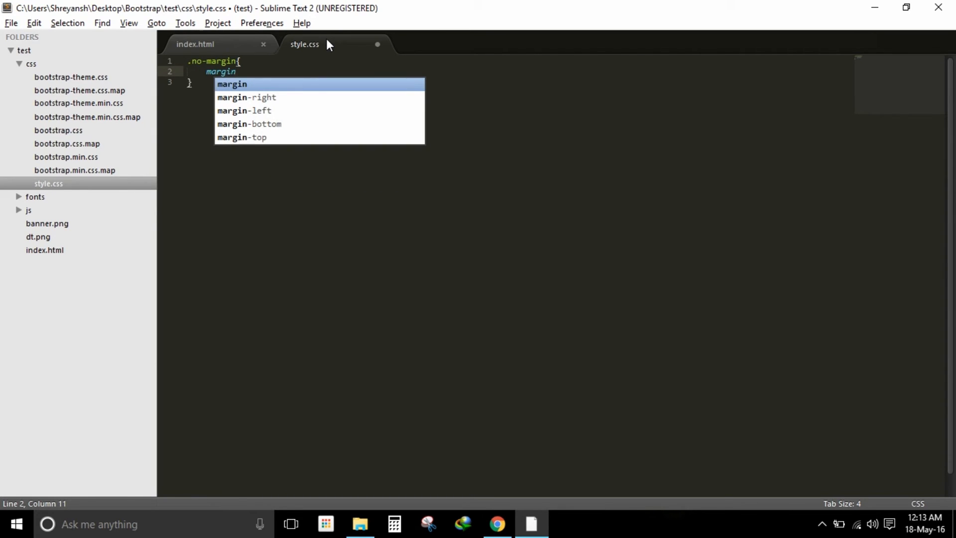
pyautogui.write(':0;')
pyautogui.write('padding:')
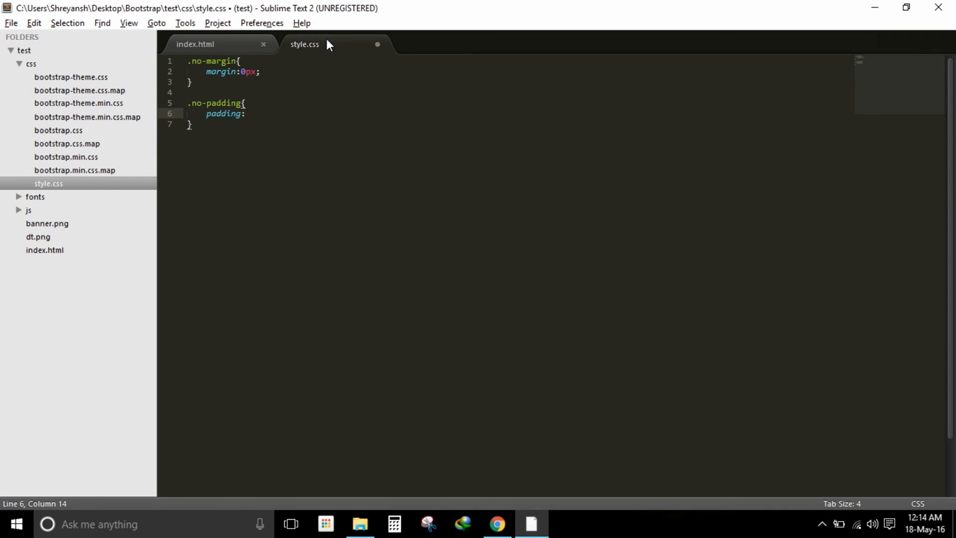
pyautogui.write('0')
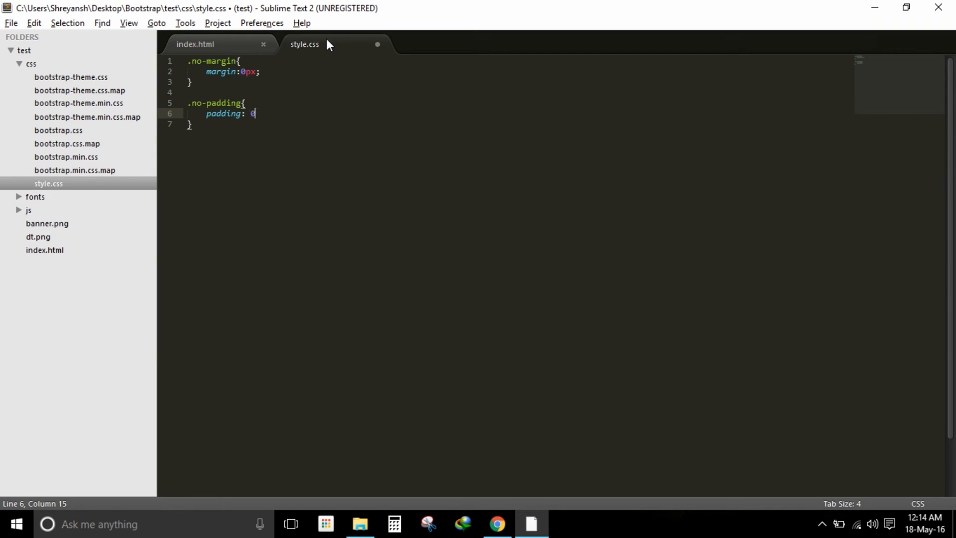
pyautogui.write('px;')
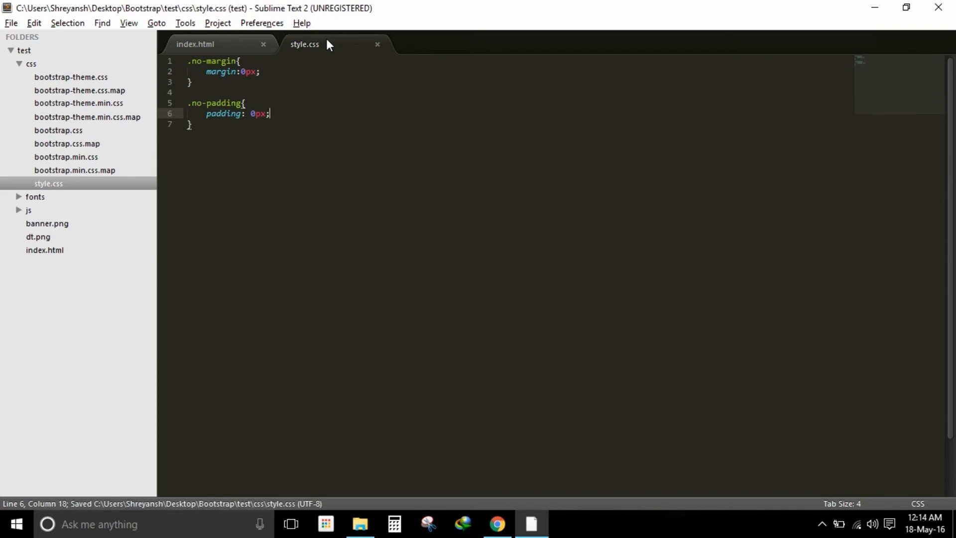
pyautogui.moveTo(58, 254)
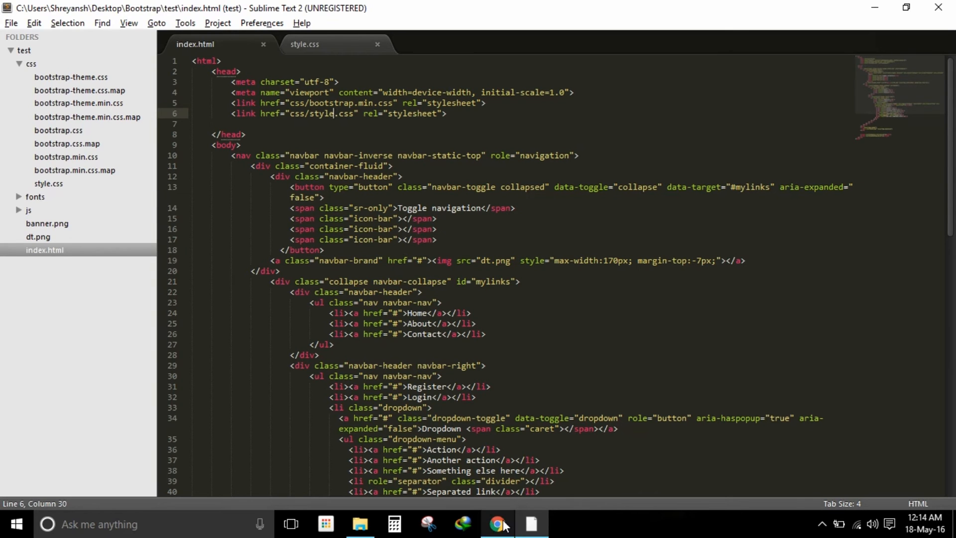
pyautogui.click(498, 524)
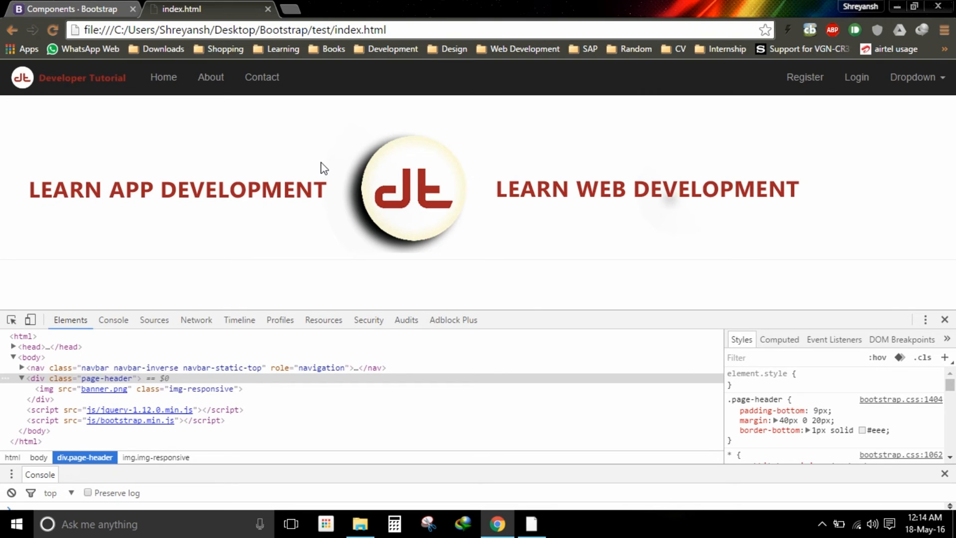
pyautogui.moveTo(400, 314)
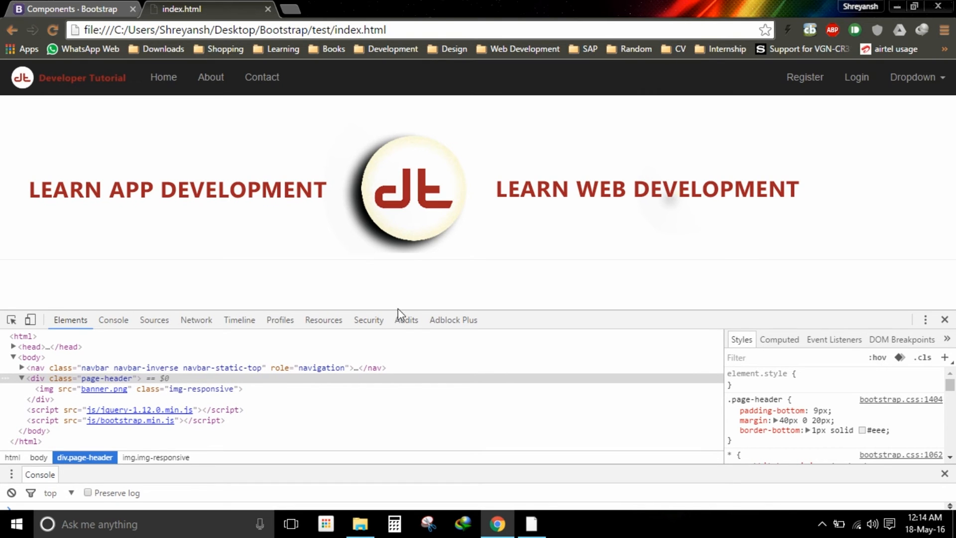
pyautogui.click(529, 528)
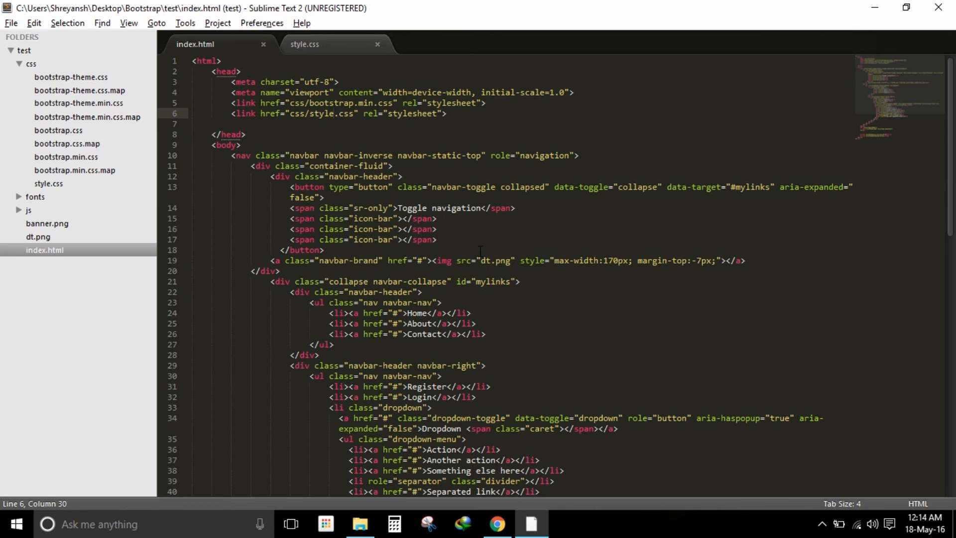
# Add no-padding and no-margin classes to the page-header div on line 50 and save.
pyautogui.scroll(-3)
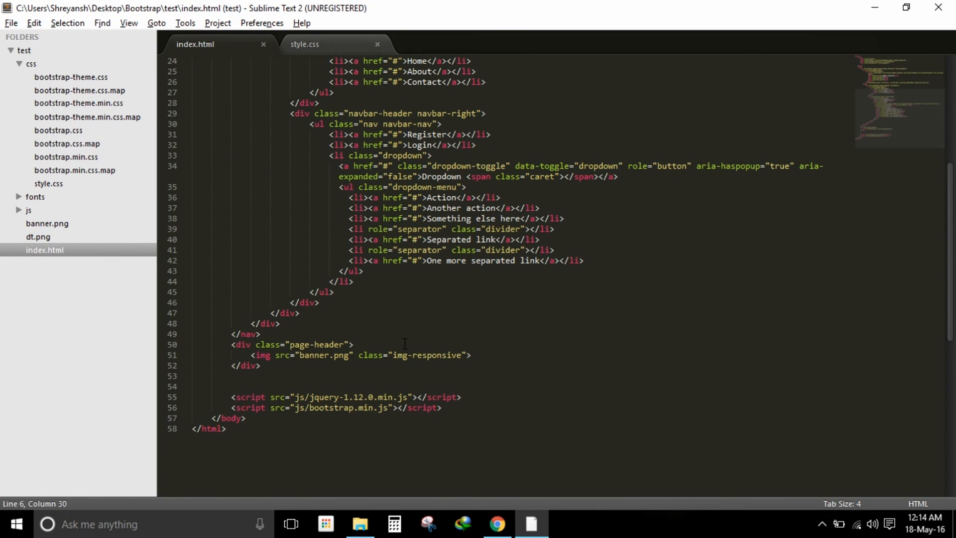
pyautogui.click(344, 344)
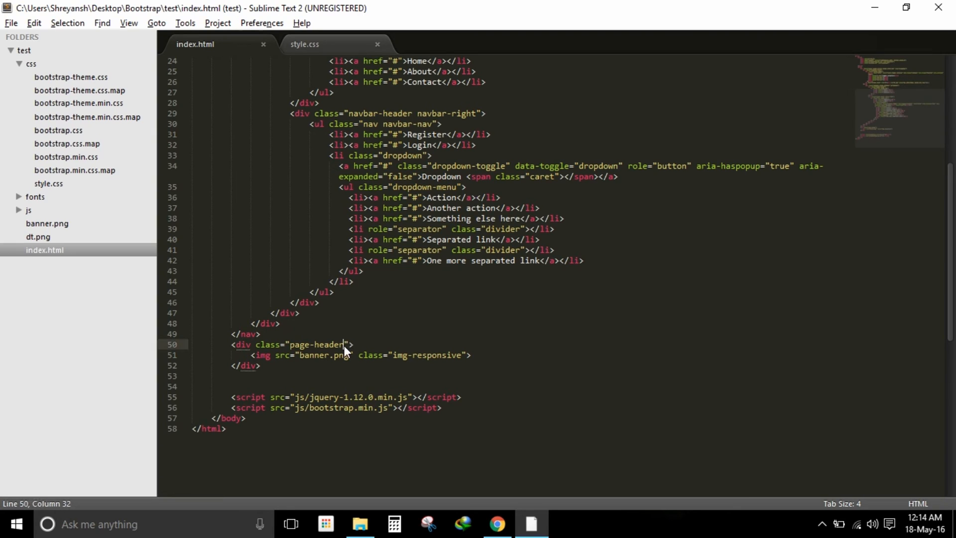
pyautogui.write('no-pa')
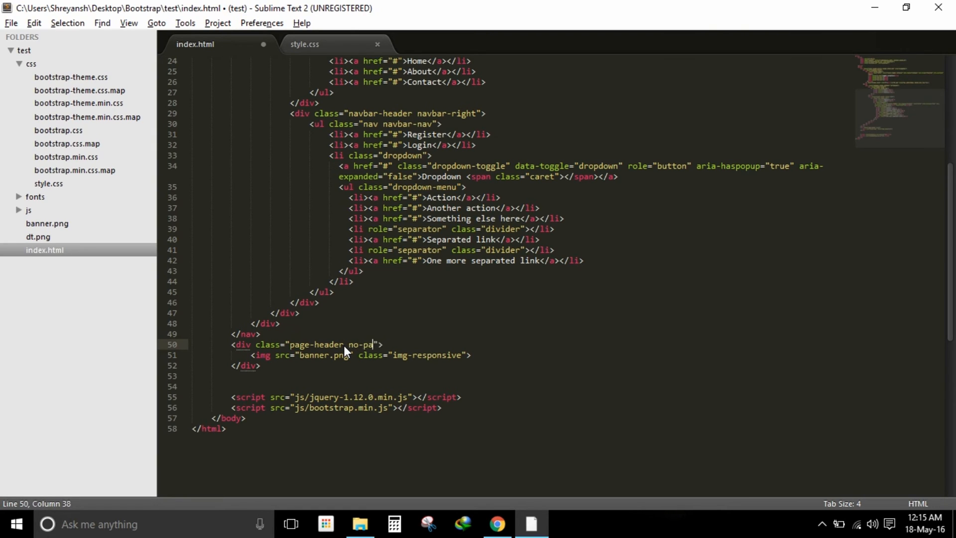
pyautogui.write('dding no-margin')
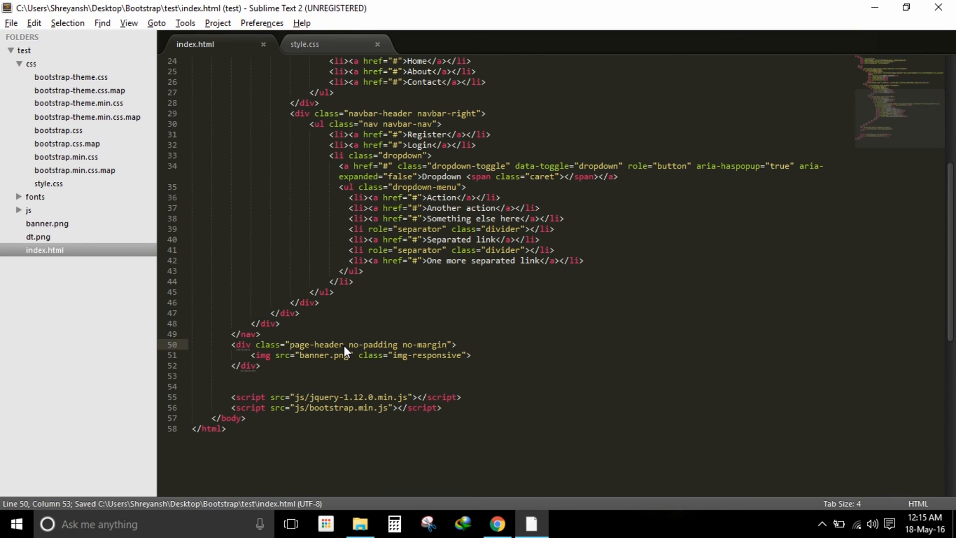
pyautogui.click(496, 524)
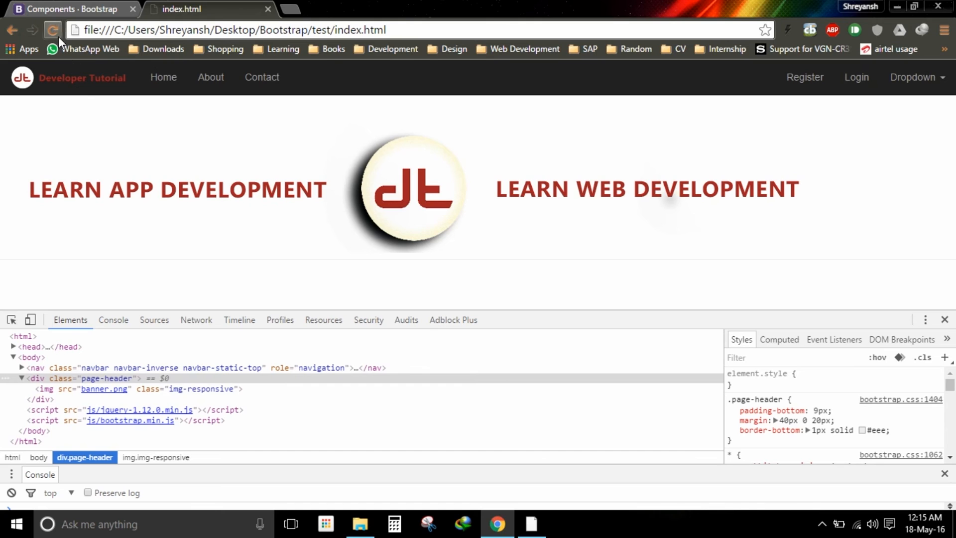
# Reload the page so the banner shifts up with no margin or padding on page-header.
pyautogui.click(53, 30)
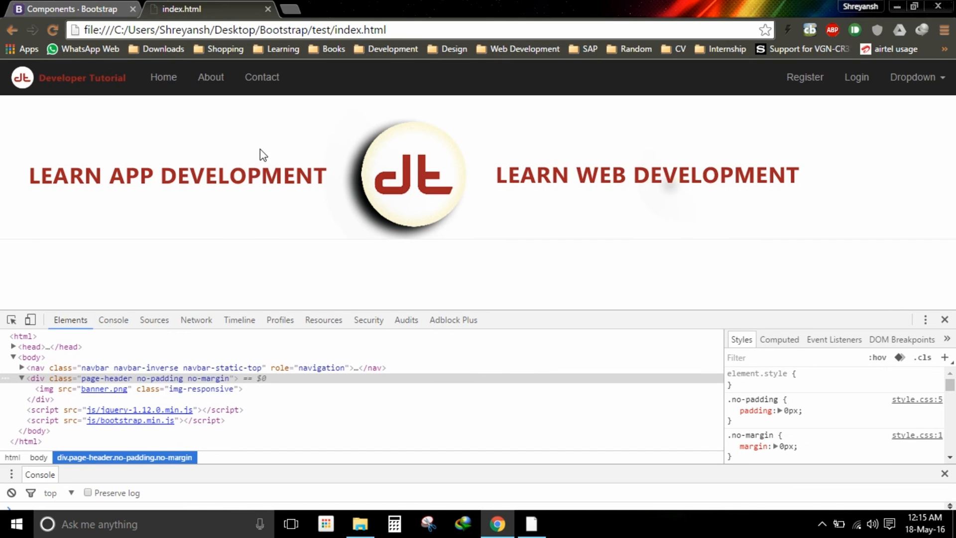
pyautogui.moveTo(270, 209)
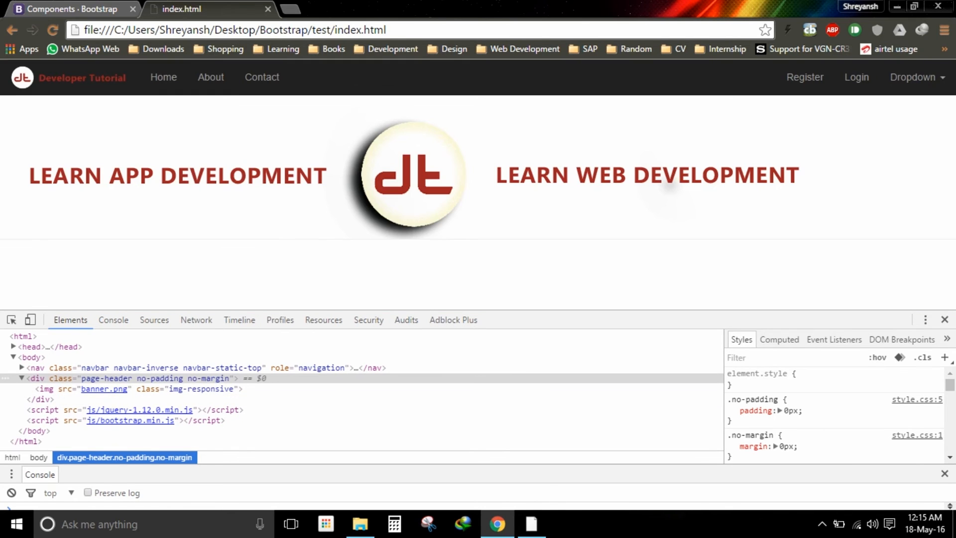
pyautogui.moveTo(905, 294)
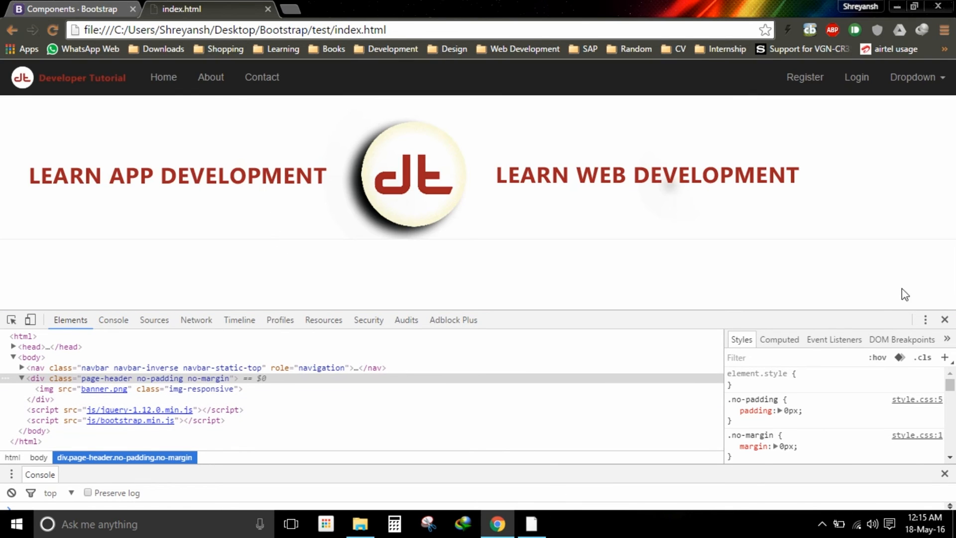
pyautogui.moveTo(533, 524)
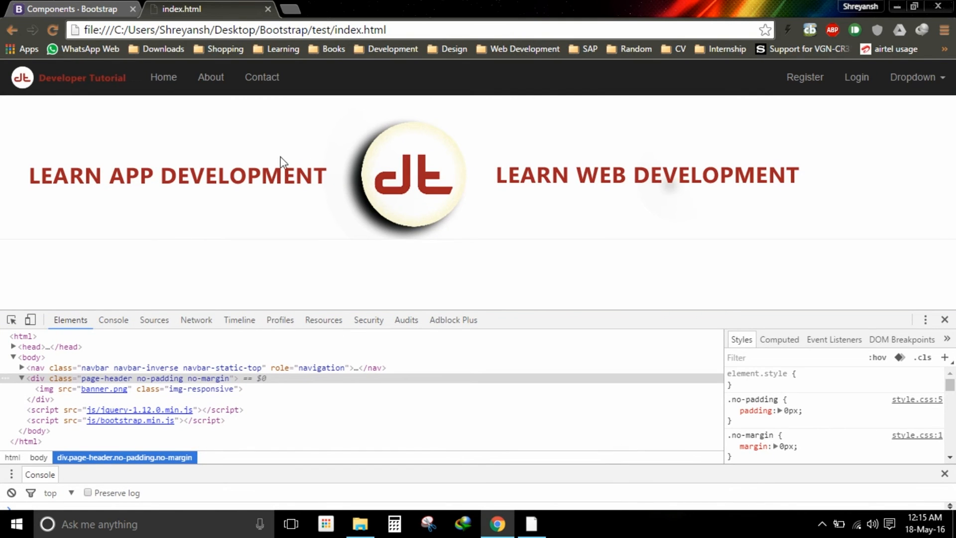
pyautogui.moveTo(597, 191)
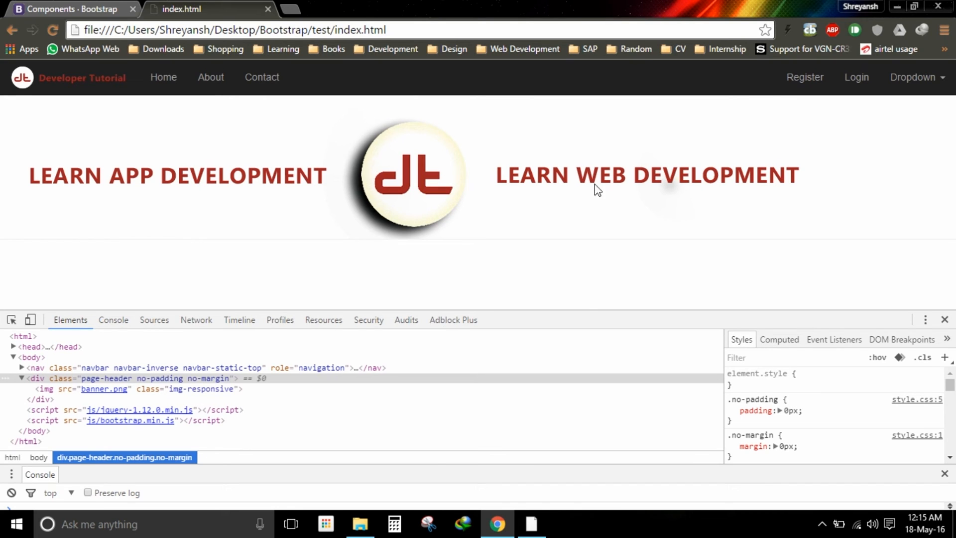
# Inspect the img.img-responsive banner element in DevTools to check its scaling styles.
pyautogui.rightClick(596, 189)
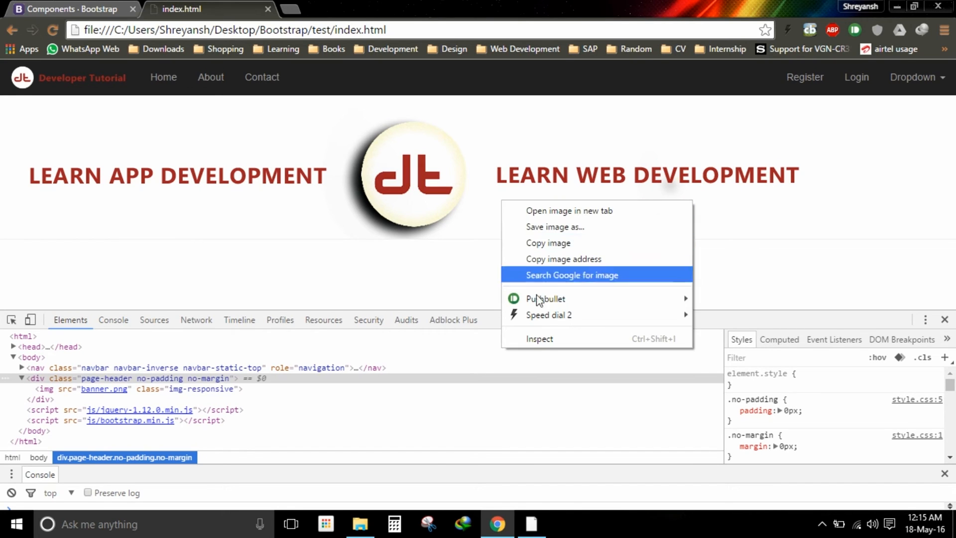
pyautogui.click(539, 338)
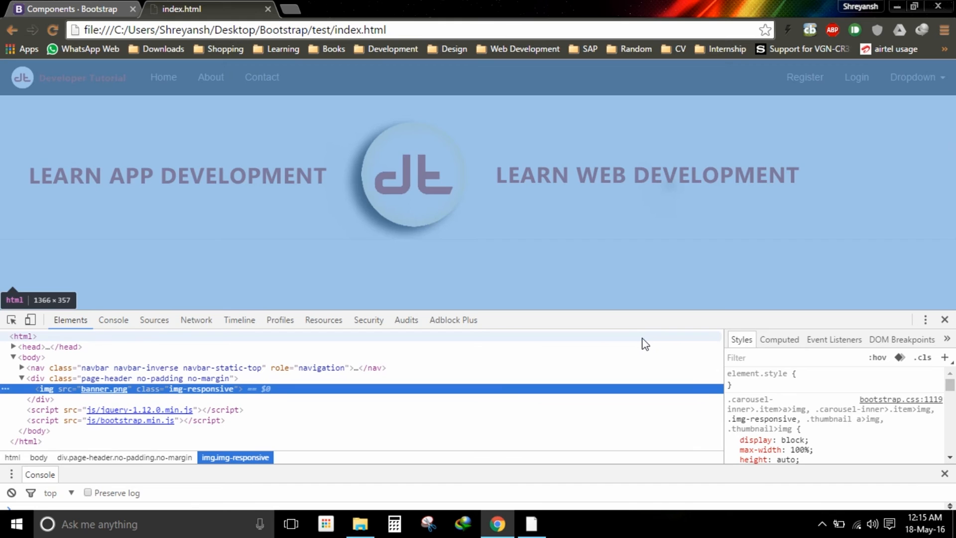
pyautogui.moveTo(104, 390)
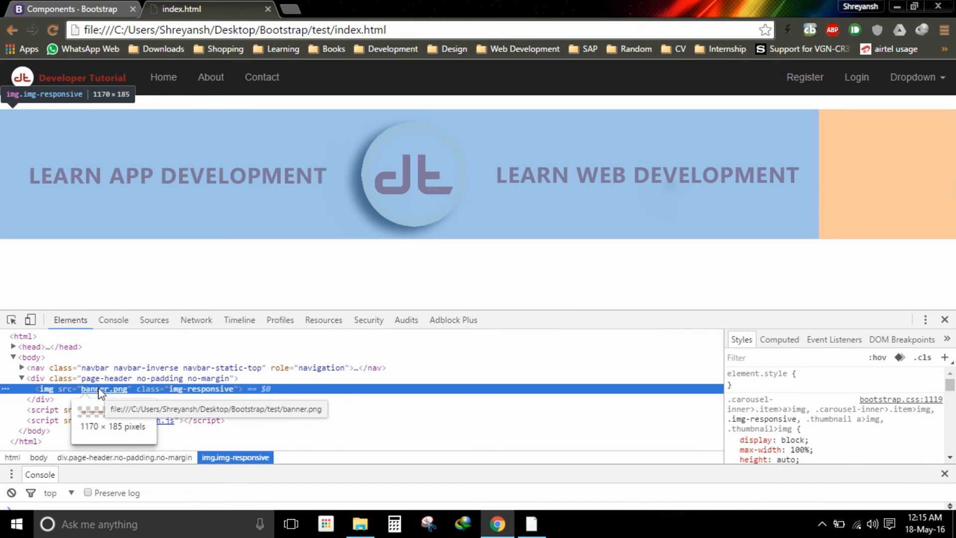
pyautogui.moveTo(108, 393)
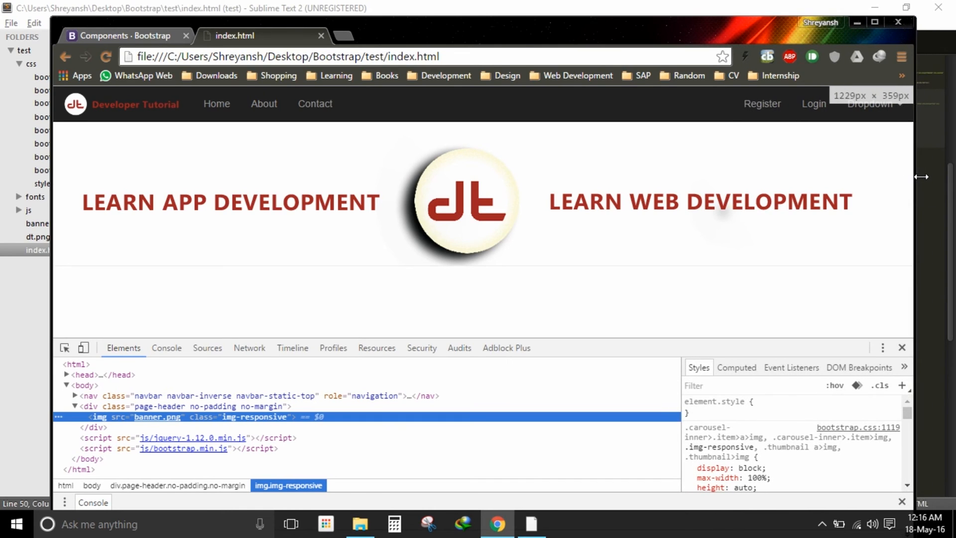
pyautogui.moveTo(875, 22)
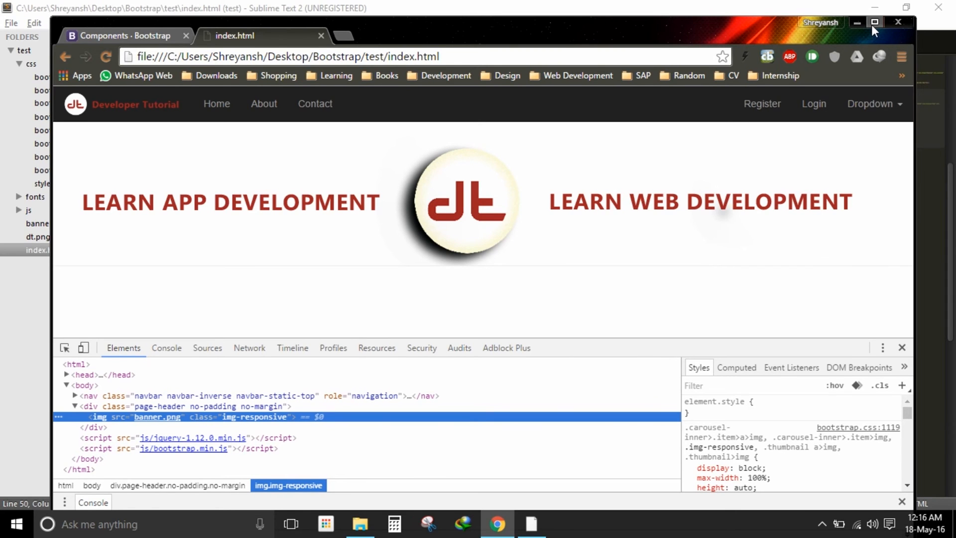
# Wrap the banner img in <div class="container"> ... </div> inside page-header and save index.html.
pyautogui.click(529, 524)
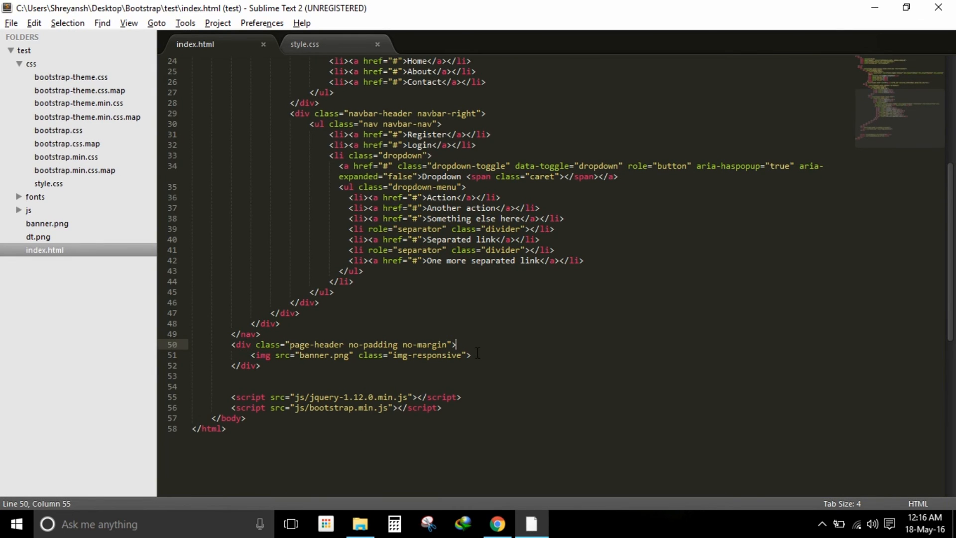
pyautogui.write('<div c')
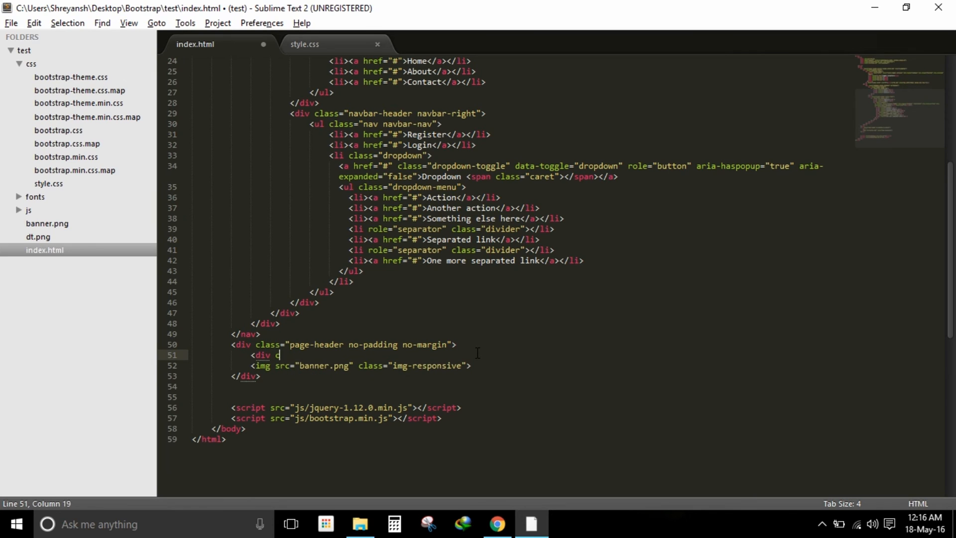
pyautogui.write('lass="container">')
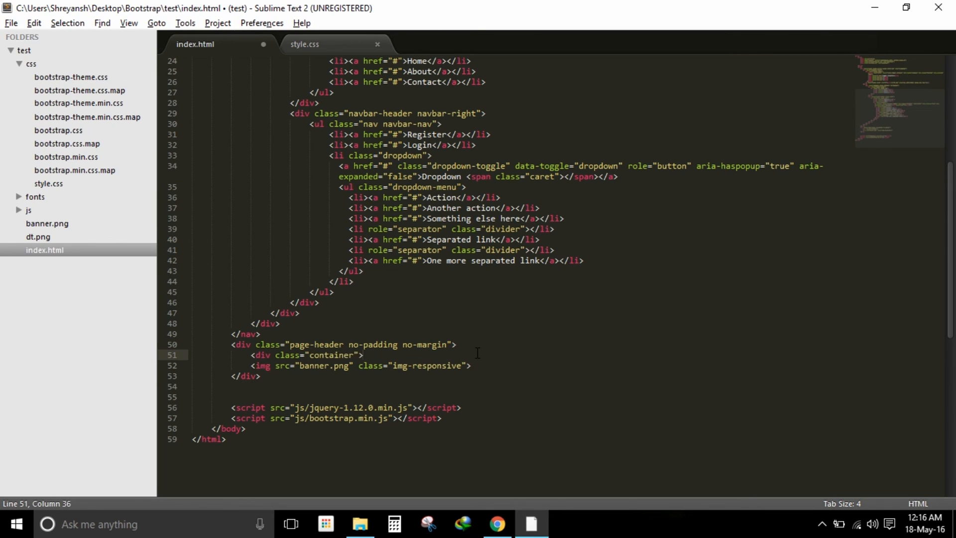
pyautogui.click(500, 369)
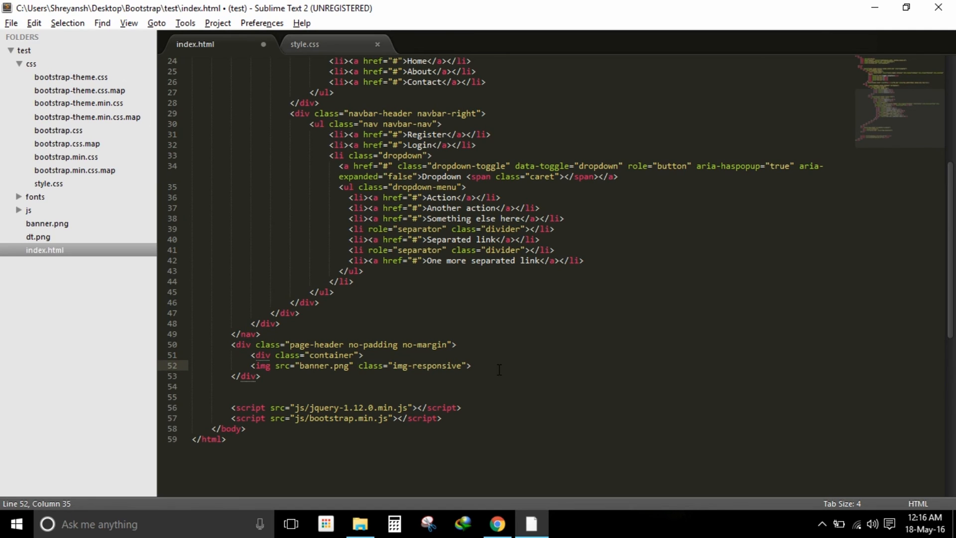
pyautogui.write('<')
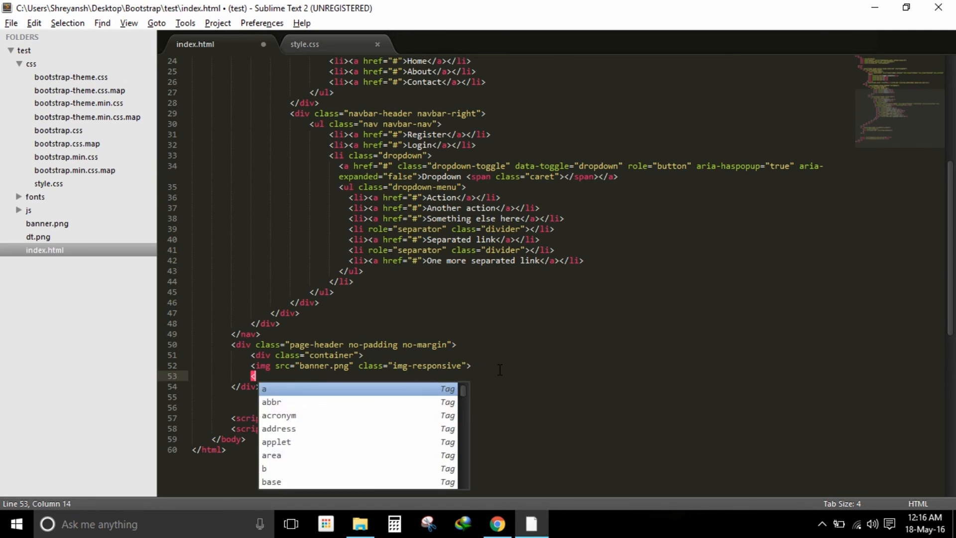
pyautogui.write('div>')
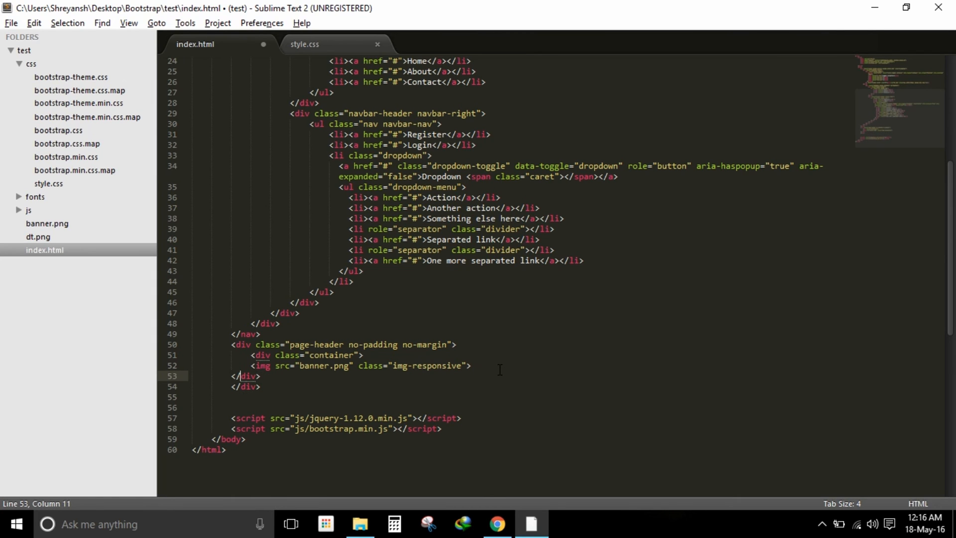
pyautogui.press('ctrl+s')
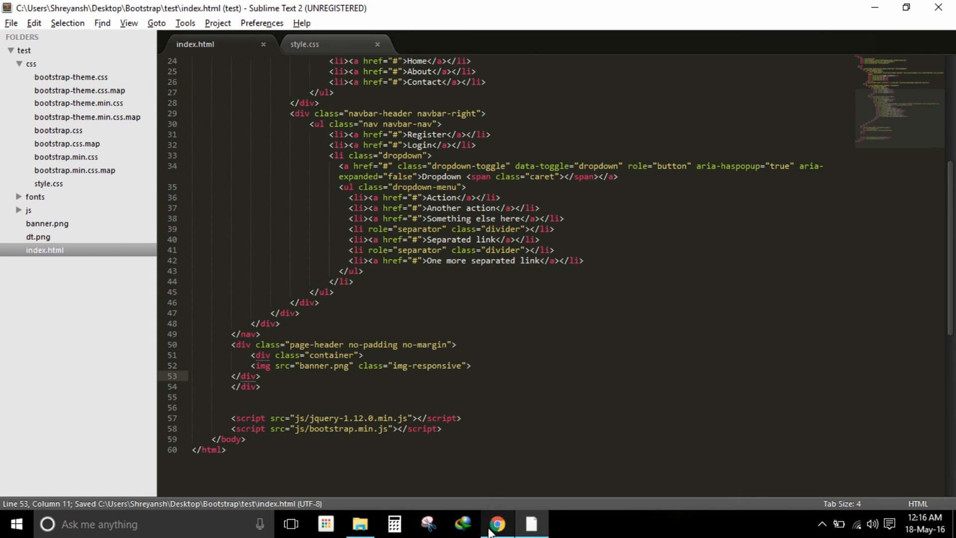
# Reload the page in Chrome, toggle the collapsed hamburger menu at narrow width, then maximize the window.
pyautogui.click(496, 524)
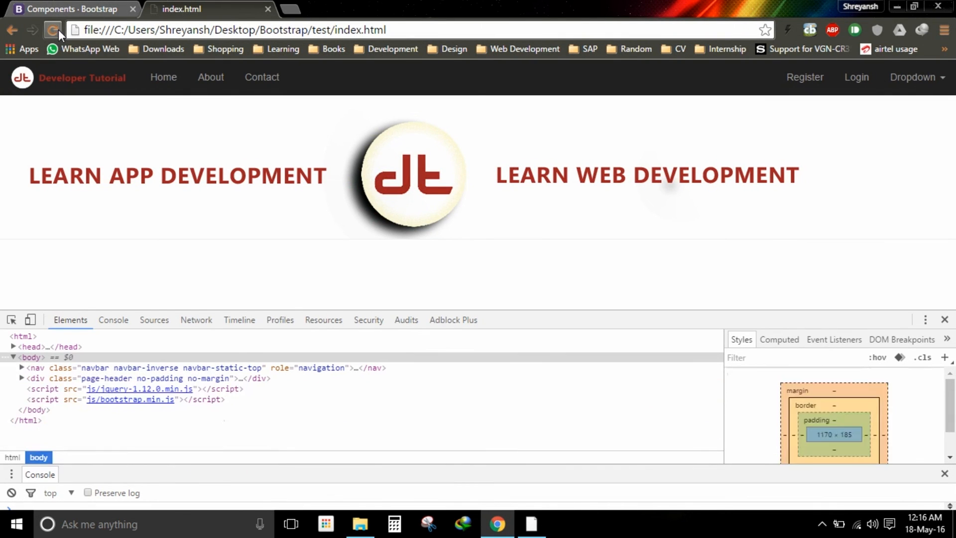
pyautogui.click(53, 30)
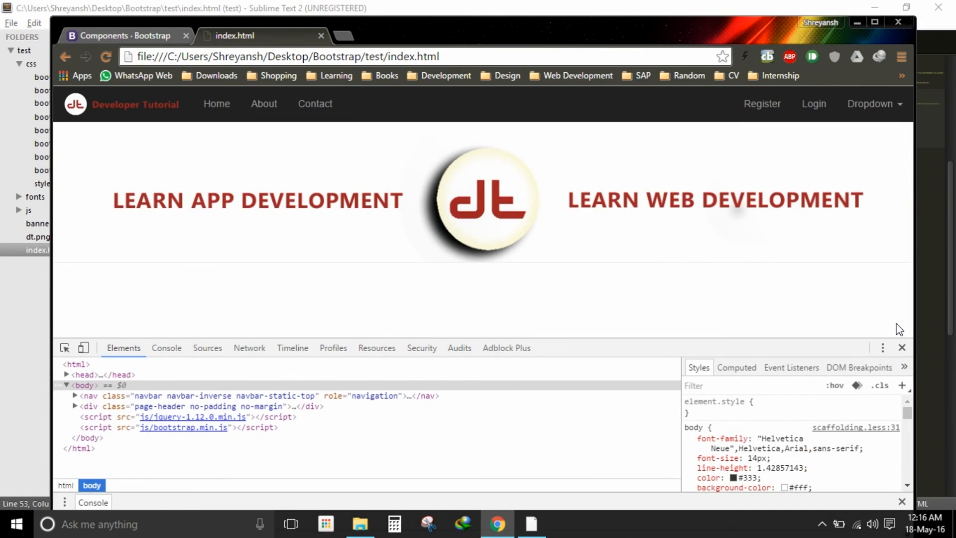
pyautogui.moveTo(903, 323)
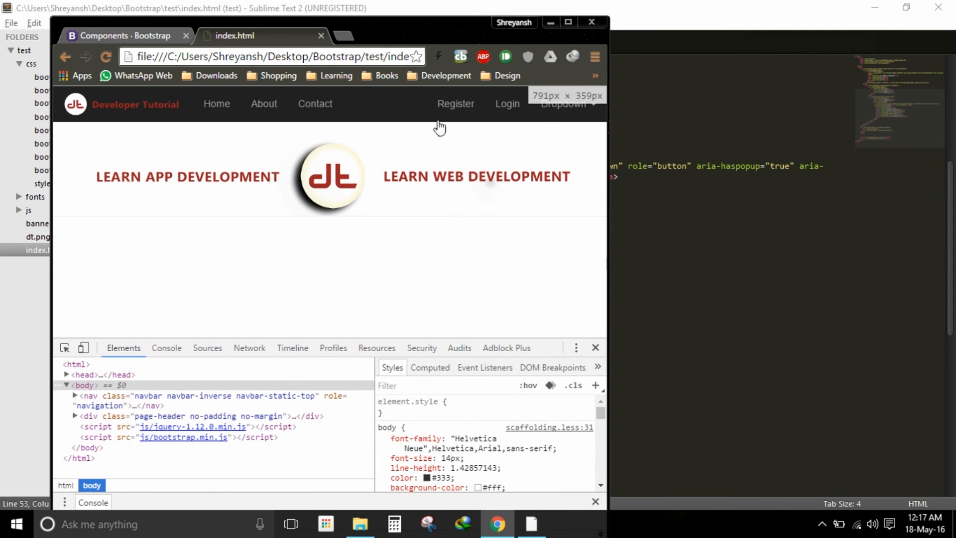
pyautogui.moveTo(511, 178)
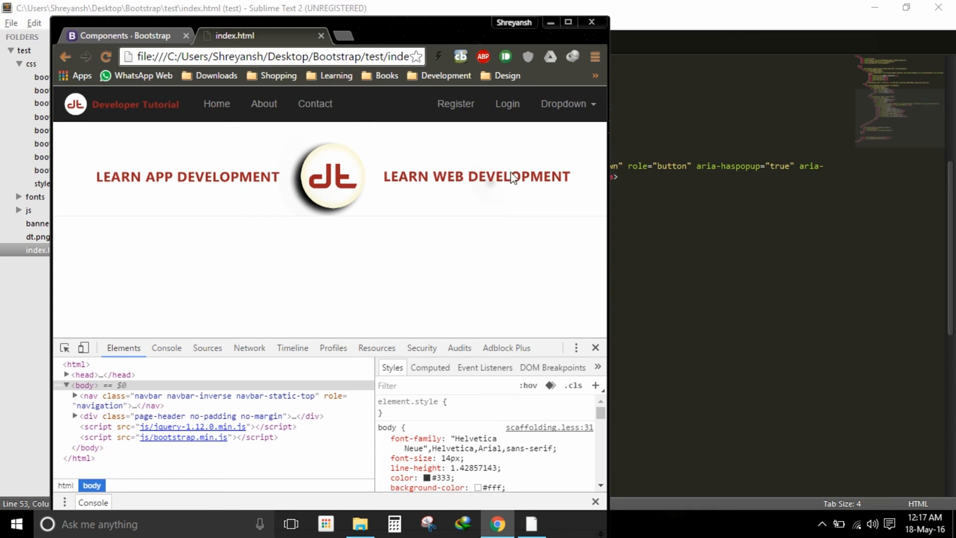
pyautogui.moveTo(618, 222)
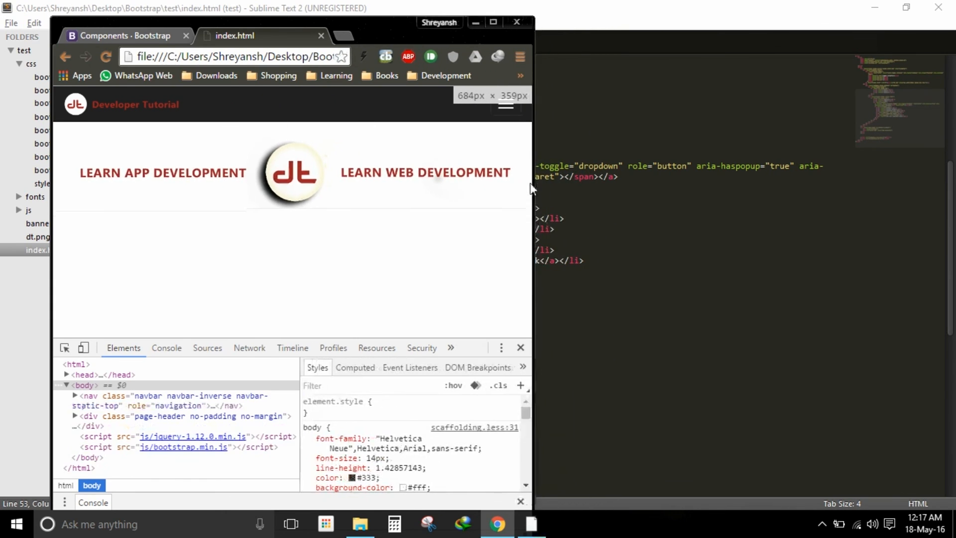
pyautogui.click(494, 103)
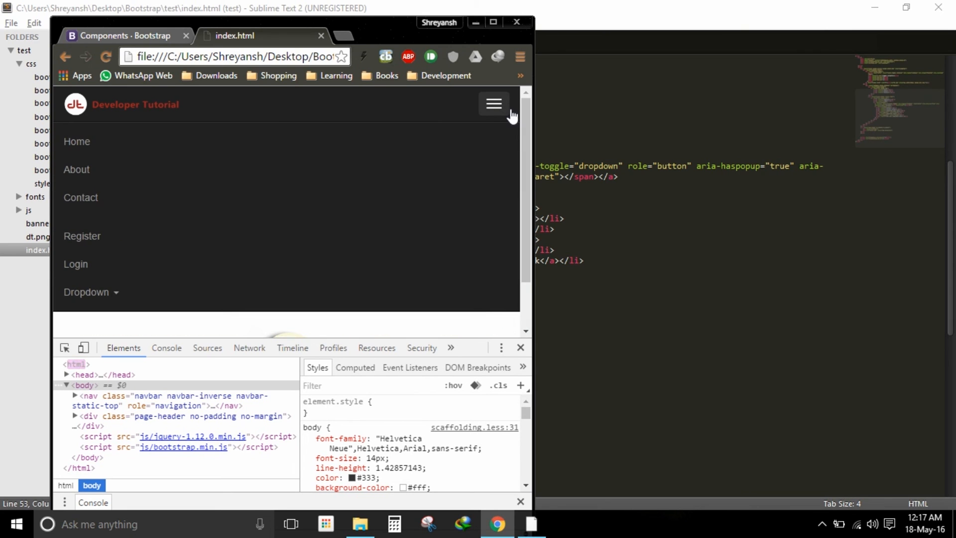
pyautogui.click(493, 104)
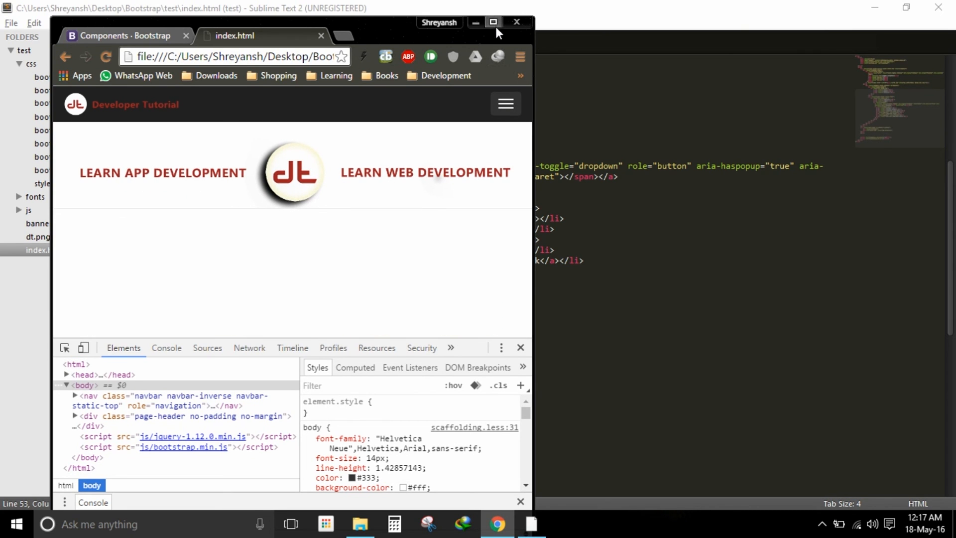
pyautogui.click(492, 23)
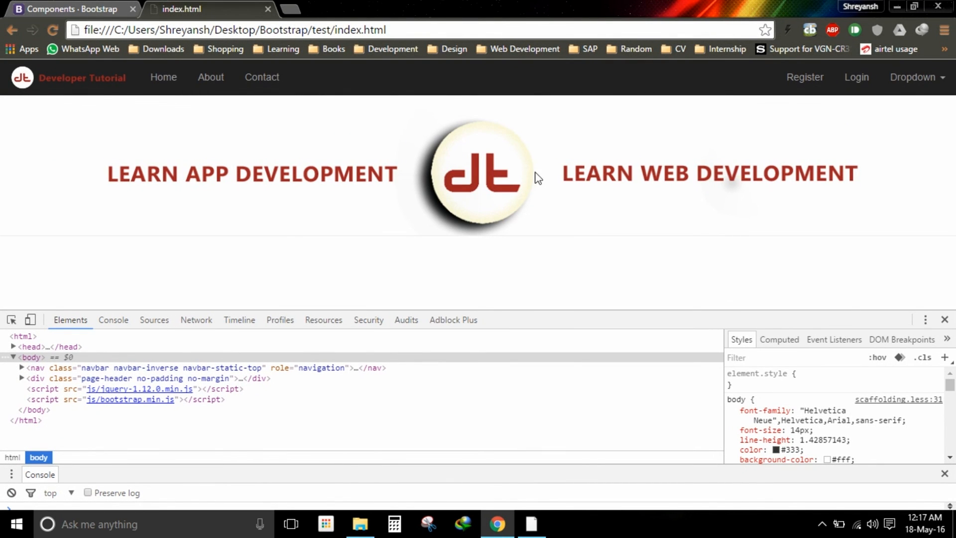
pyautogui.moveTo(470, 178)
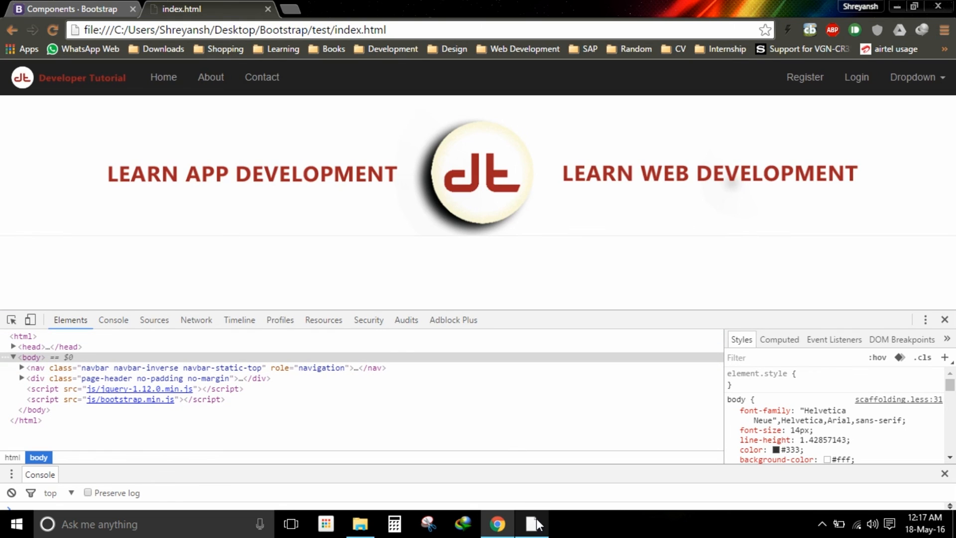
# Cut the page-header banner block from below the navbar for pasting above the <nav> tag.
pyautogui.click(530, 529)
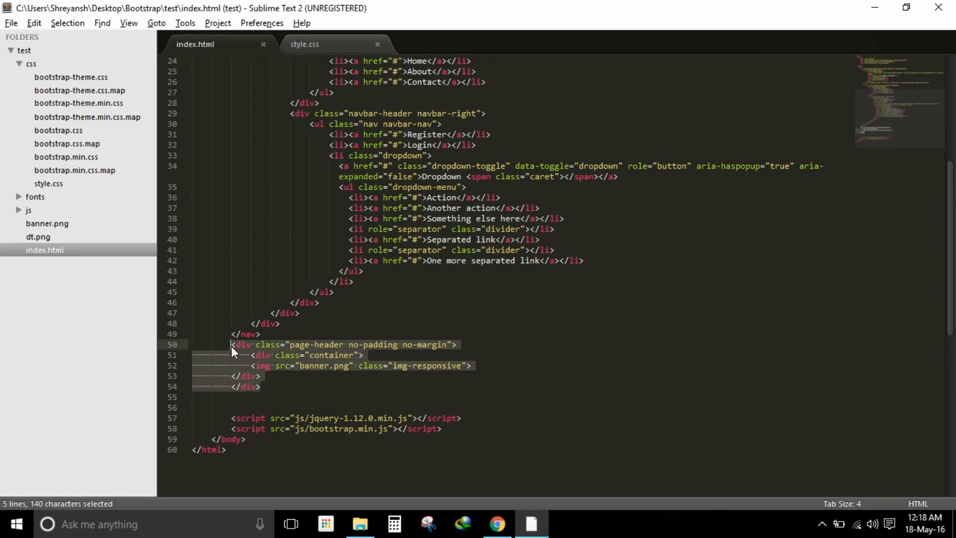
pyautogui.press('ctrl+x')
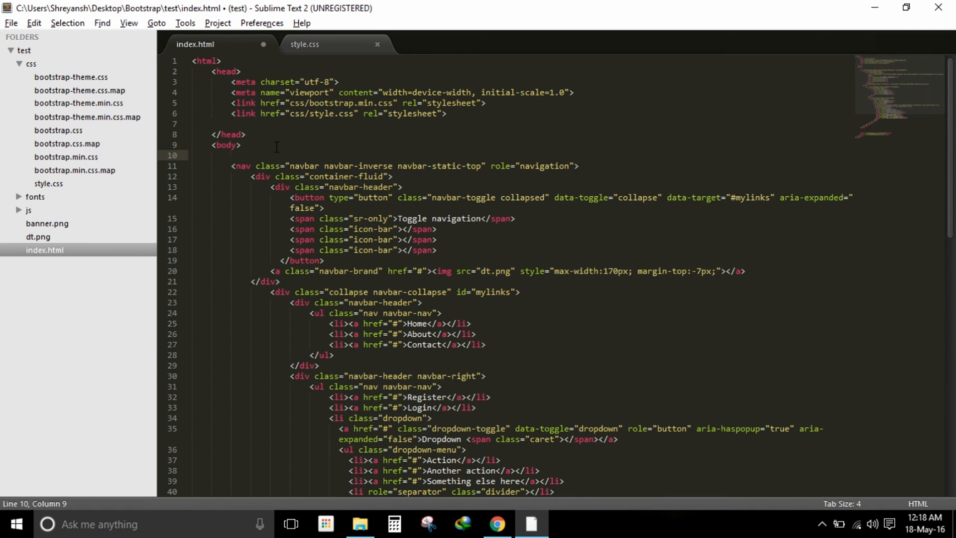
pyautogui.click(499, 528)
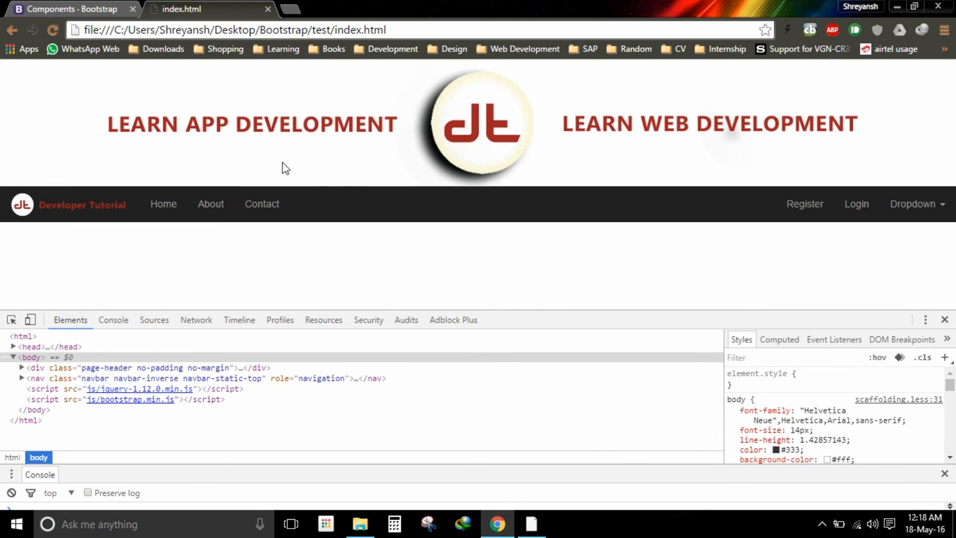
# Close Chrome's DevTools panel so the full page shows the banner above the dark navbar.
pyautogui.click(944, 320)
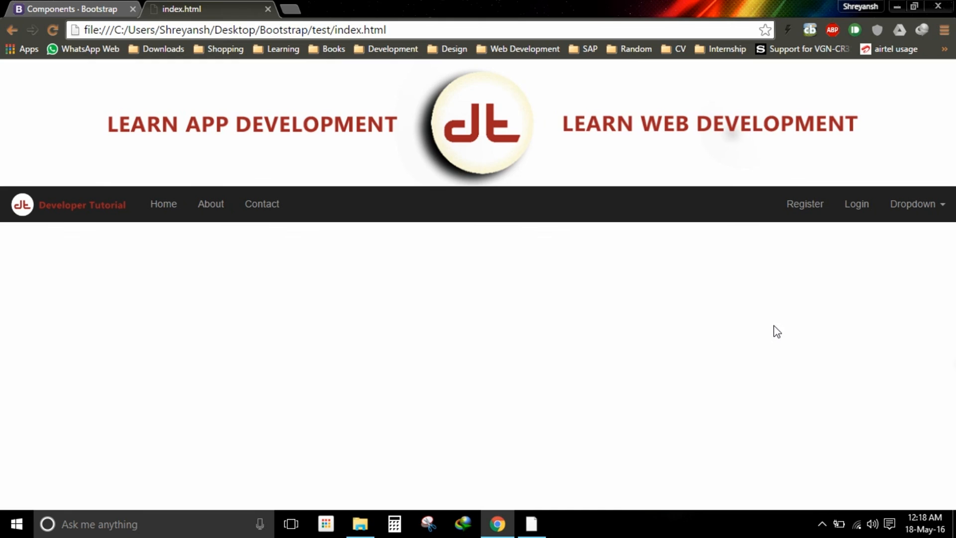
pyautogui.moveTo(474, 344)
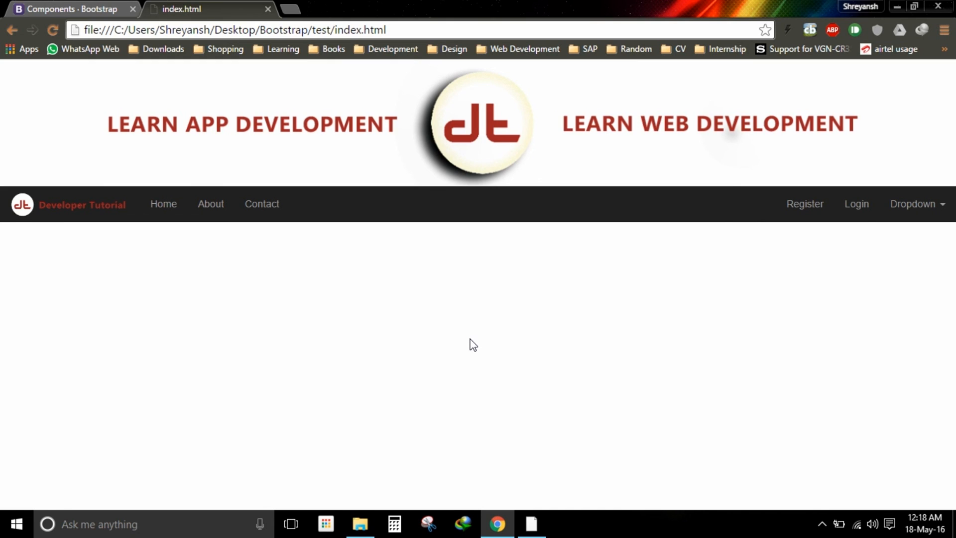
pyautogui.moveTo(109, 208)
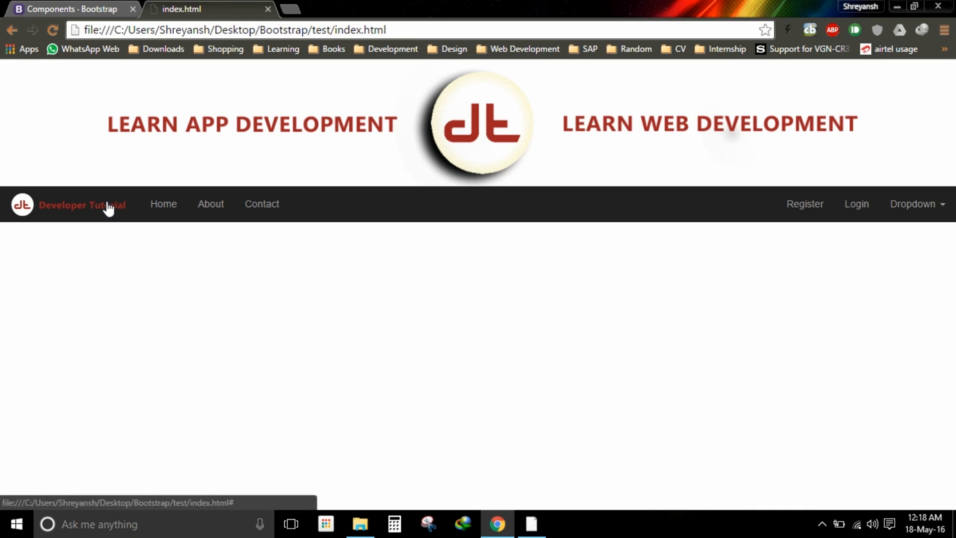
pyautogui.moveTo(436, 184)
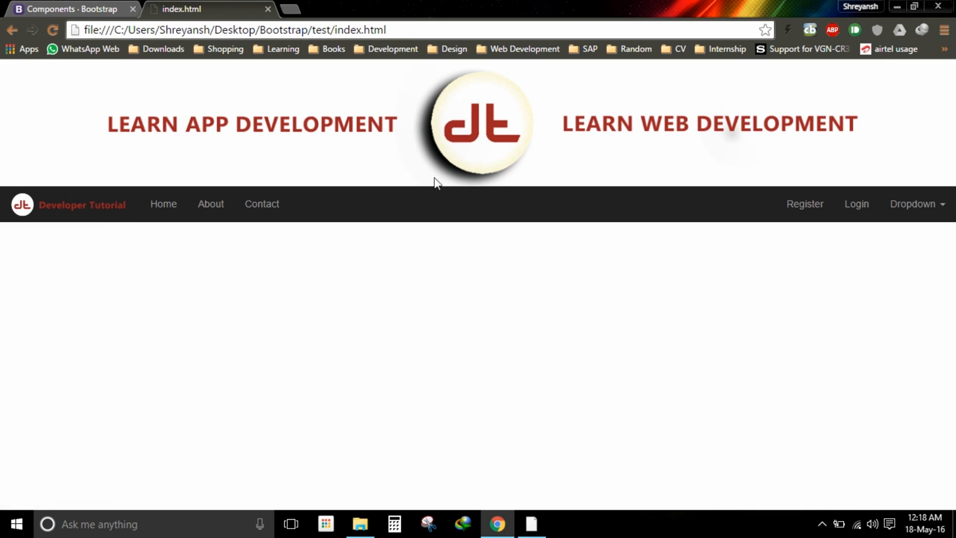
pyautogui.moveTo(360, 190)
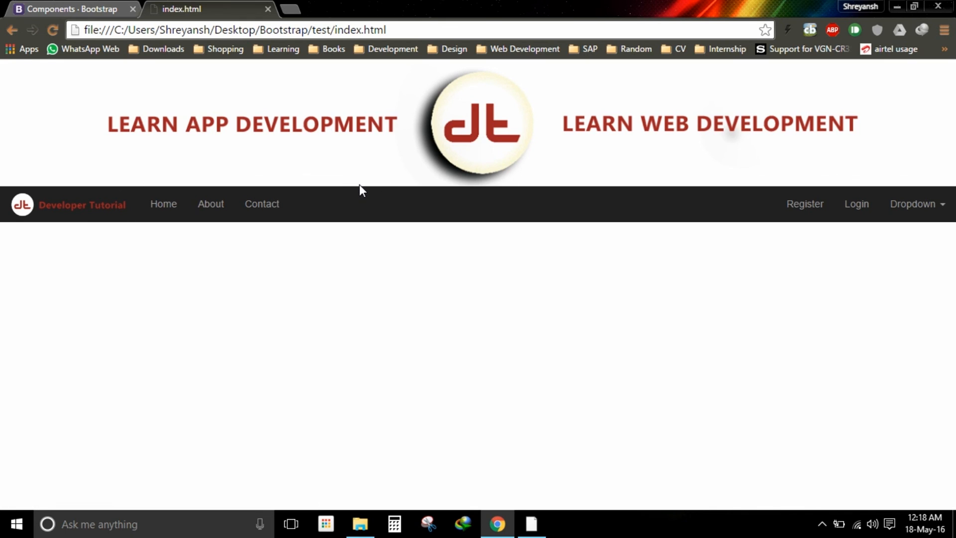
pyautogui.moveTo(382, 276)
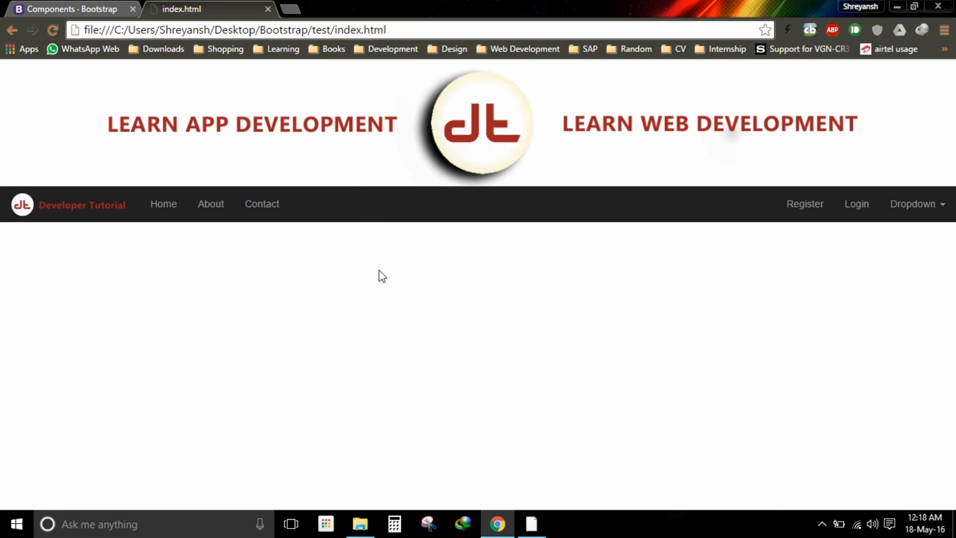